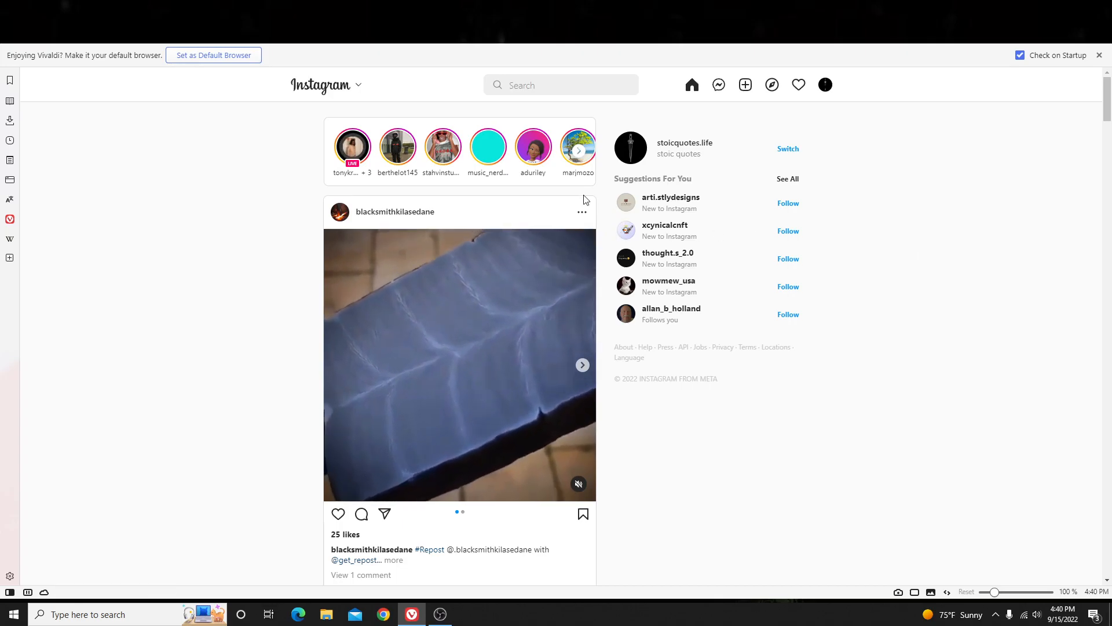
Open the top #christian post with the Spurgeon prayer quote and scroll to its comments.
left_click(560, 84)
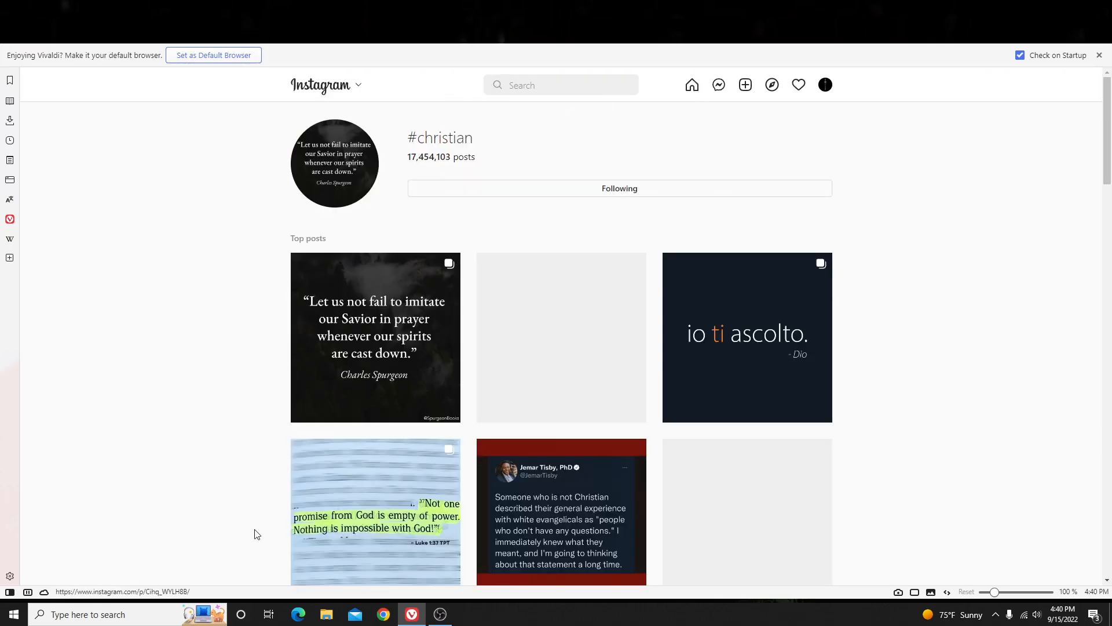
scroll("down", 3)
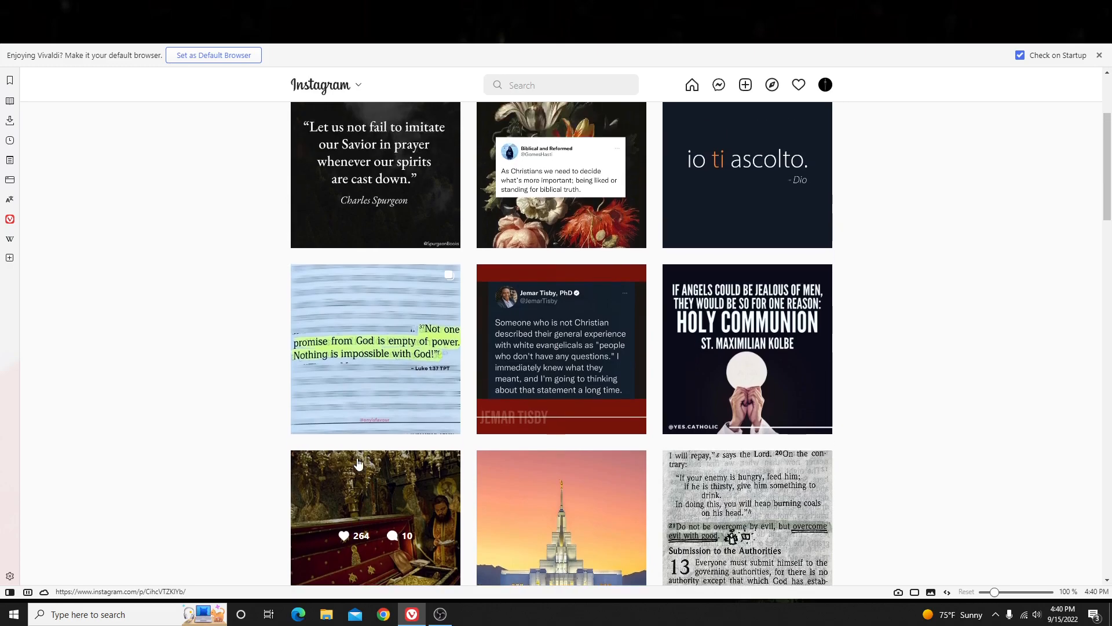
left_click(374, 516)
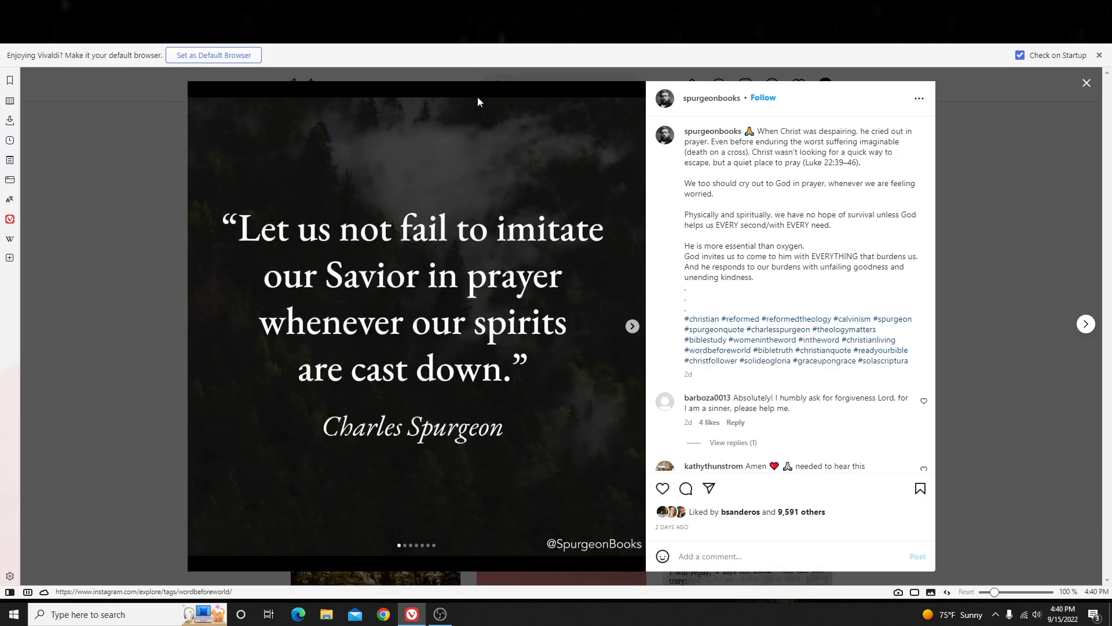
scroll("down", 3)
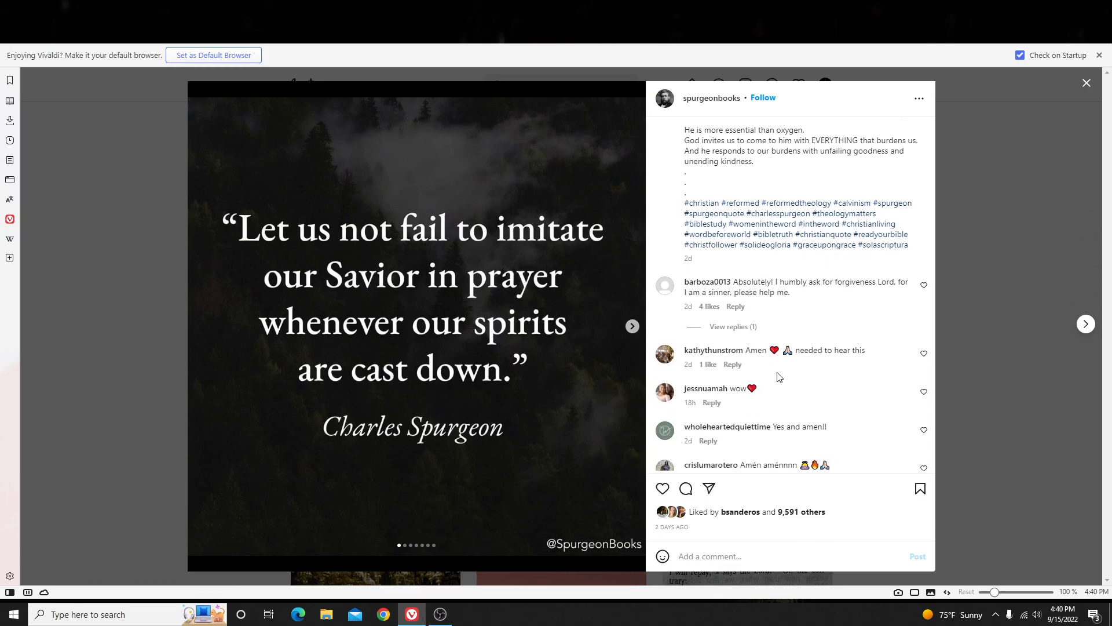
mouse_move(720, 381)
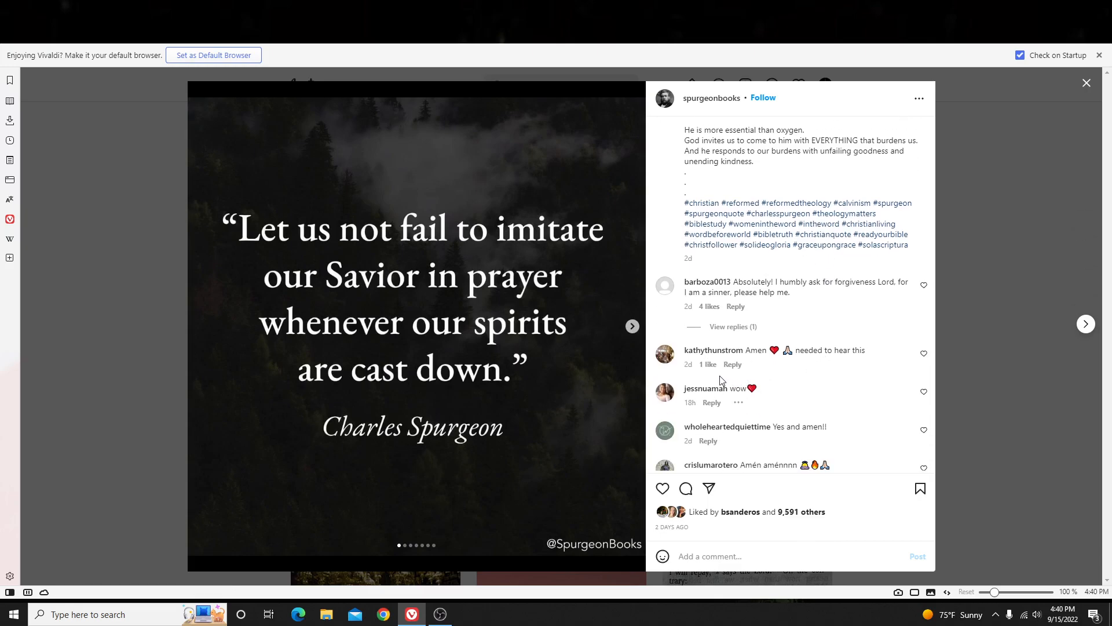
mouse_move(758, 422)
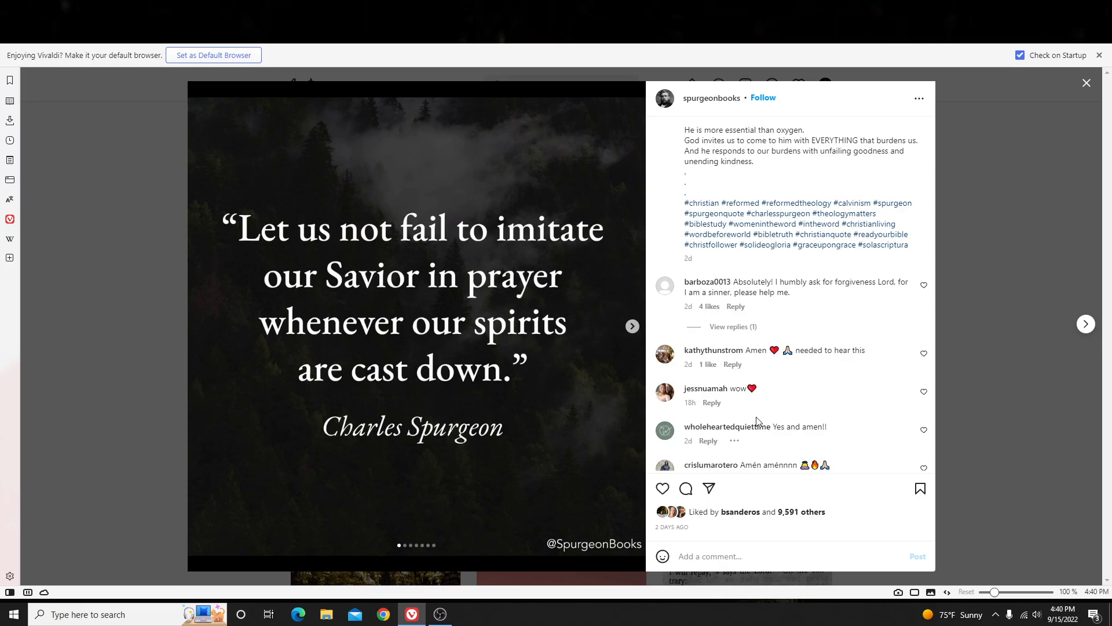
mouse_move(771, 397)
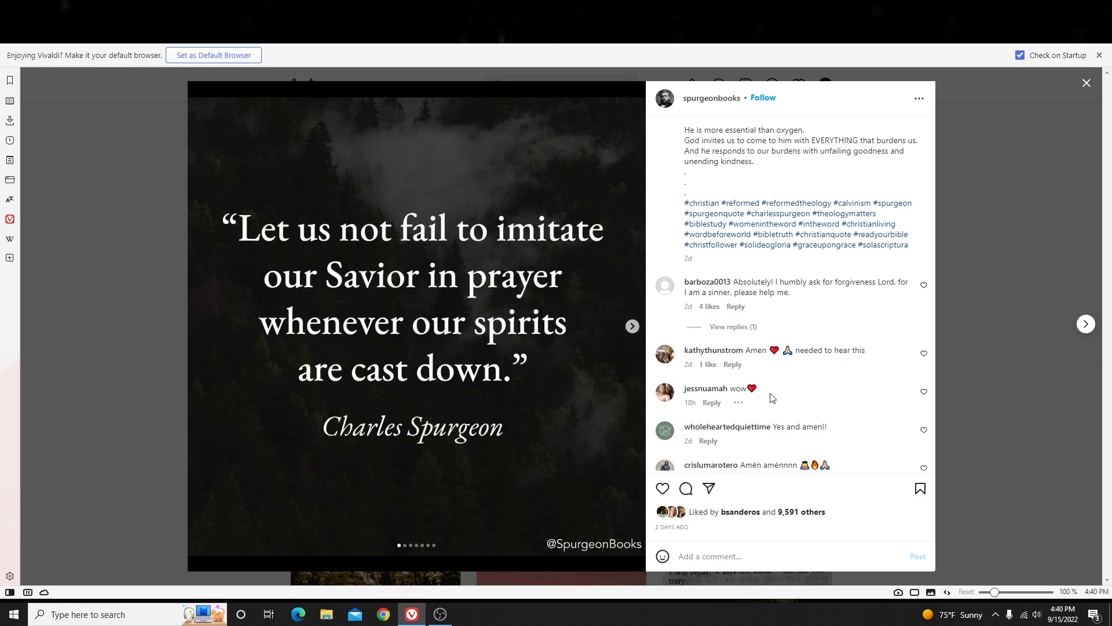
mouse_move(761, 389)
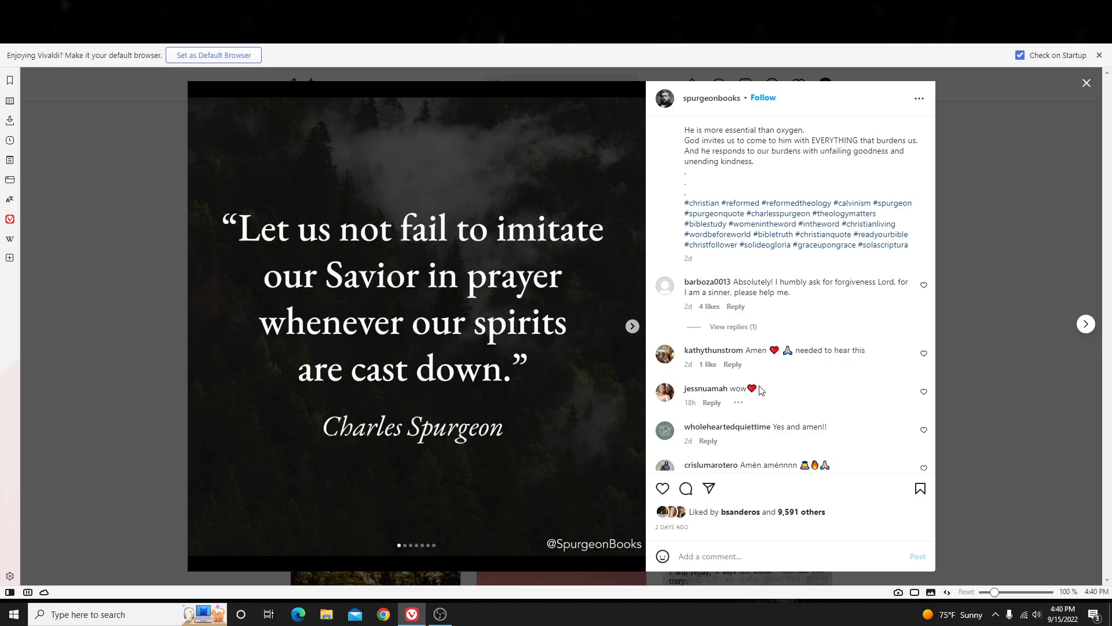
mouse_move(741, 363)
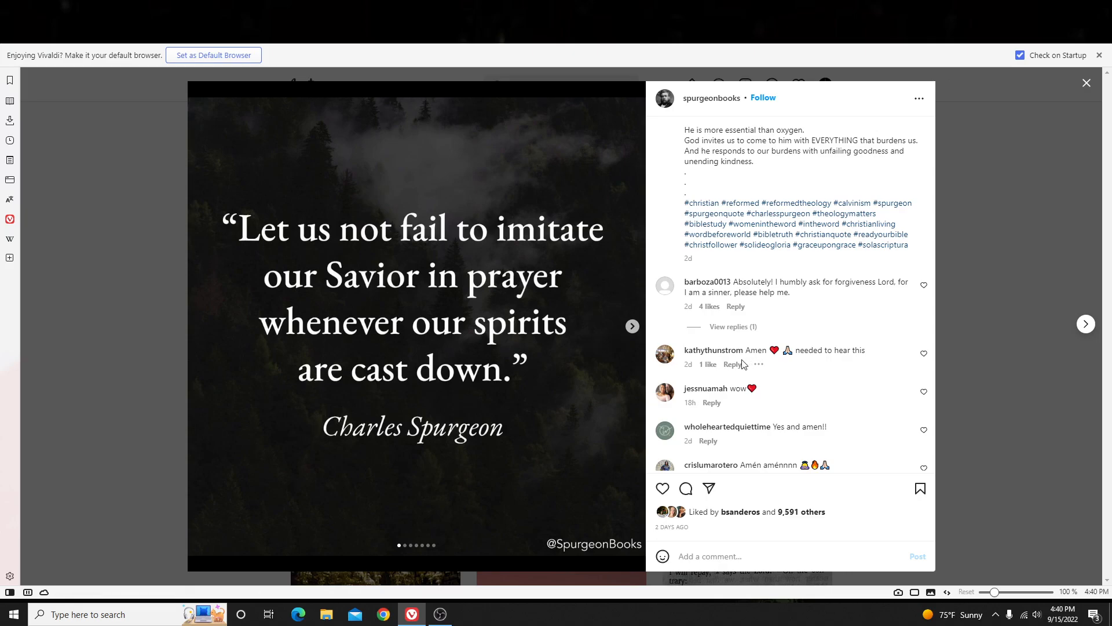
mouse_move(714, 382)
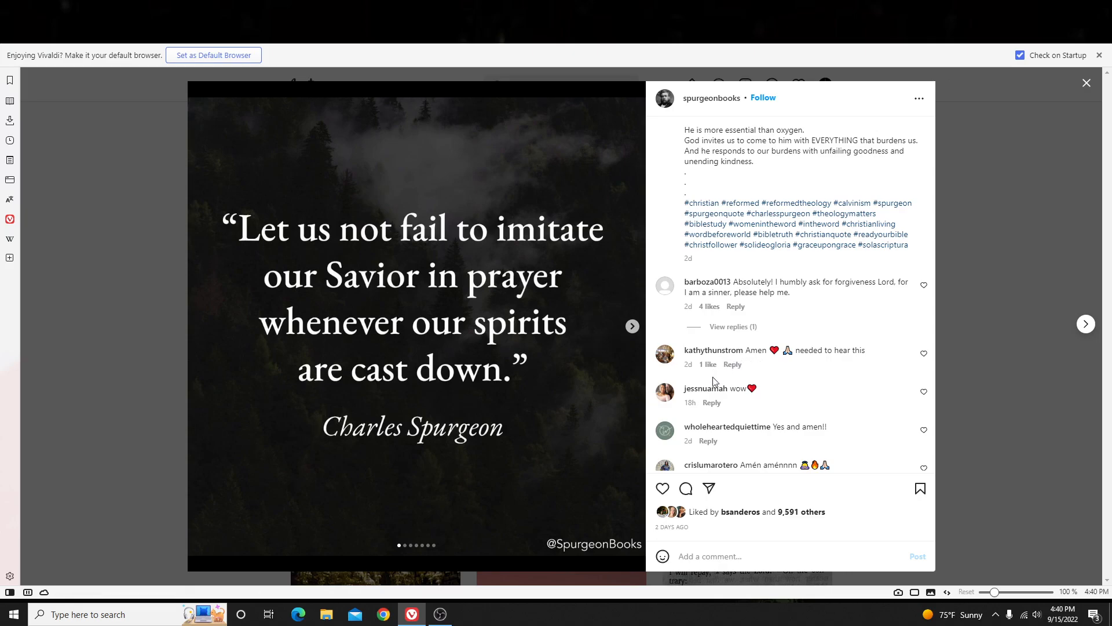
mouse_move(541, 355)
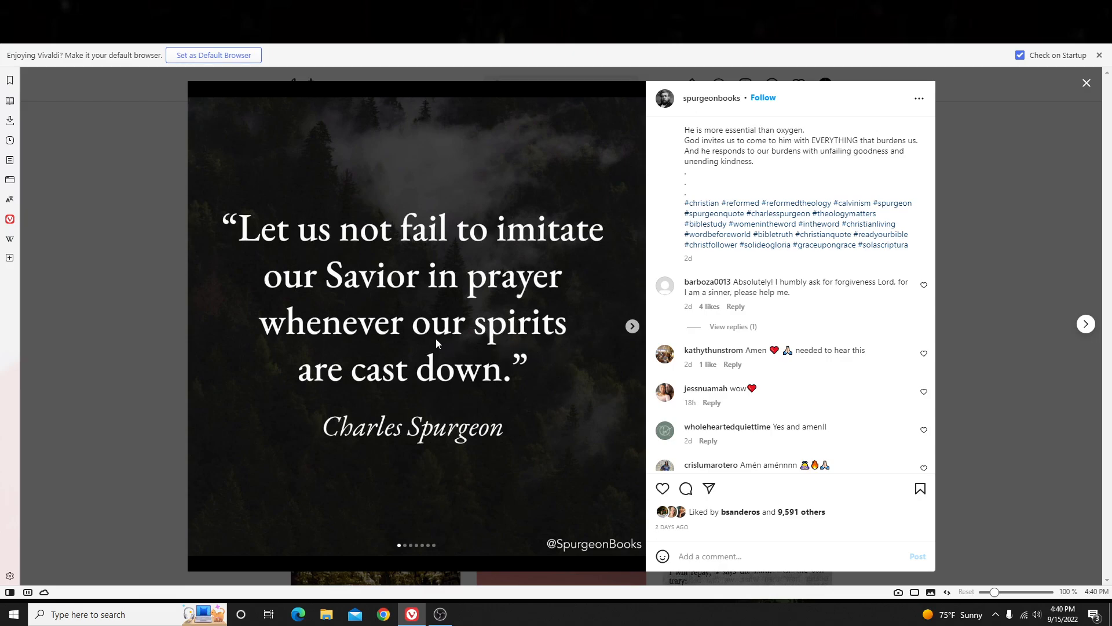
Close the Spurgeon post, scroll to Most recent, and briefly open the Spanish sermon post.
left_click(699, 203)
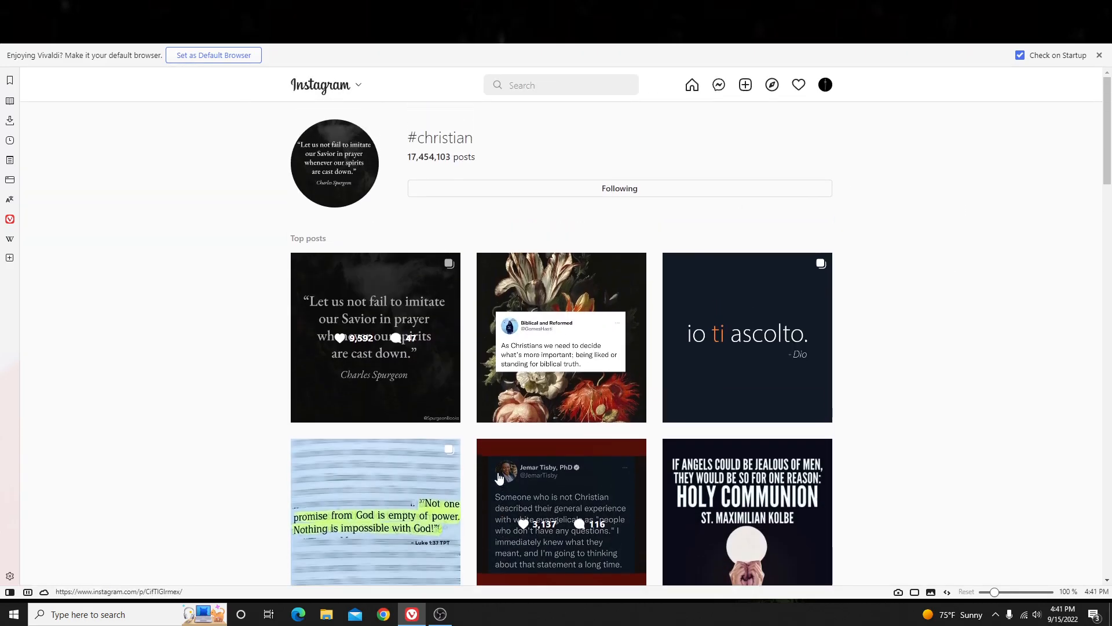
scroll("down", 3)
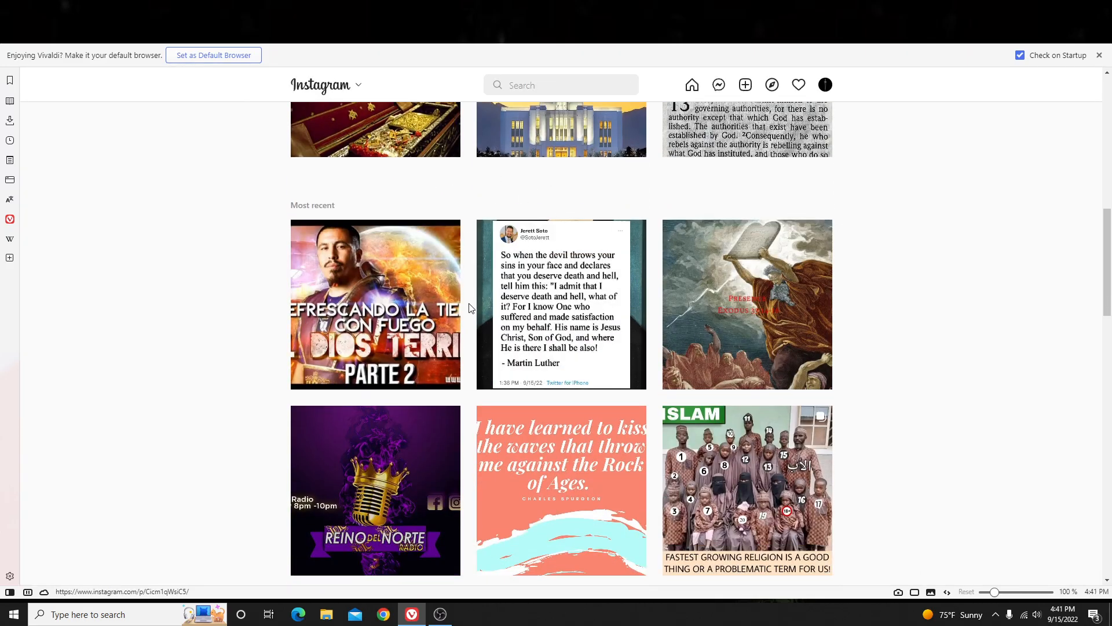
scroll("down", 3)
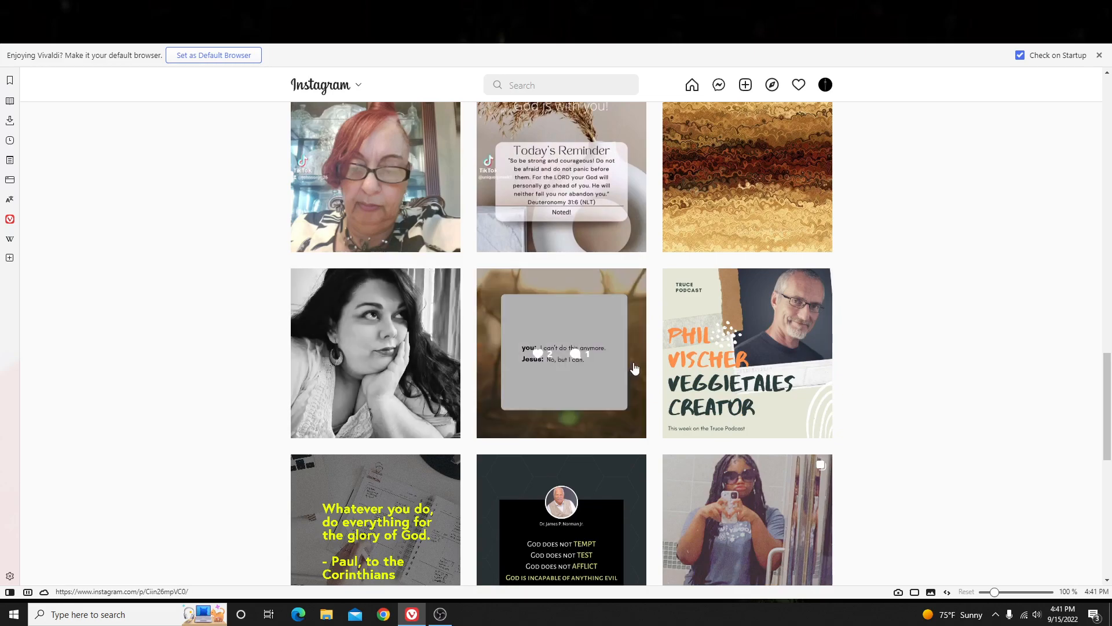
scroll("down", 3)
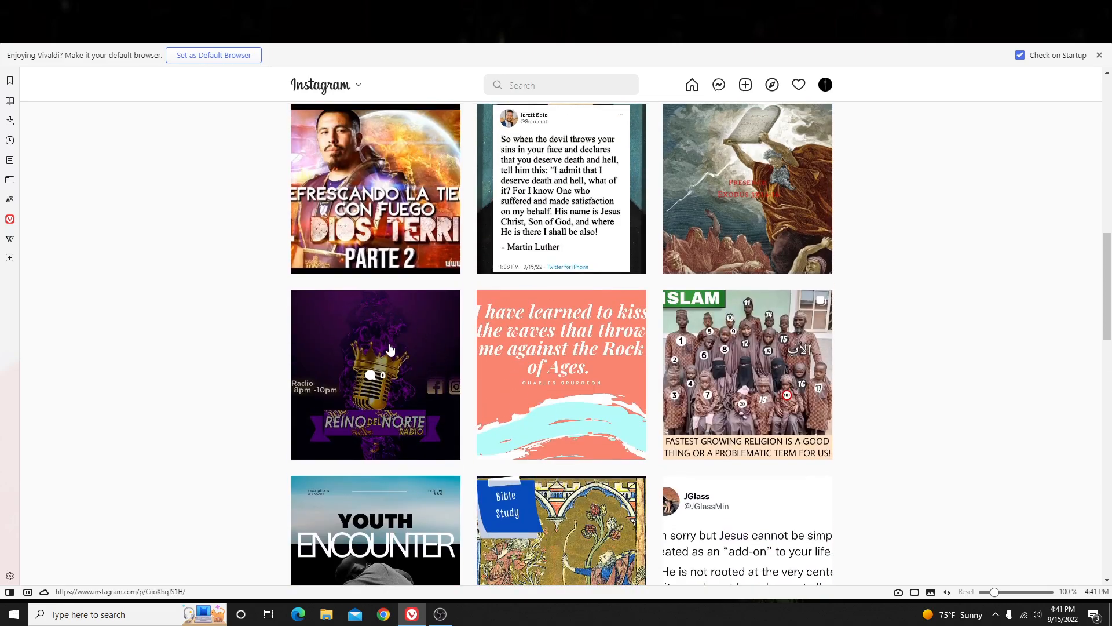
scroll("up", 3)
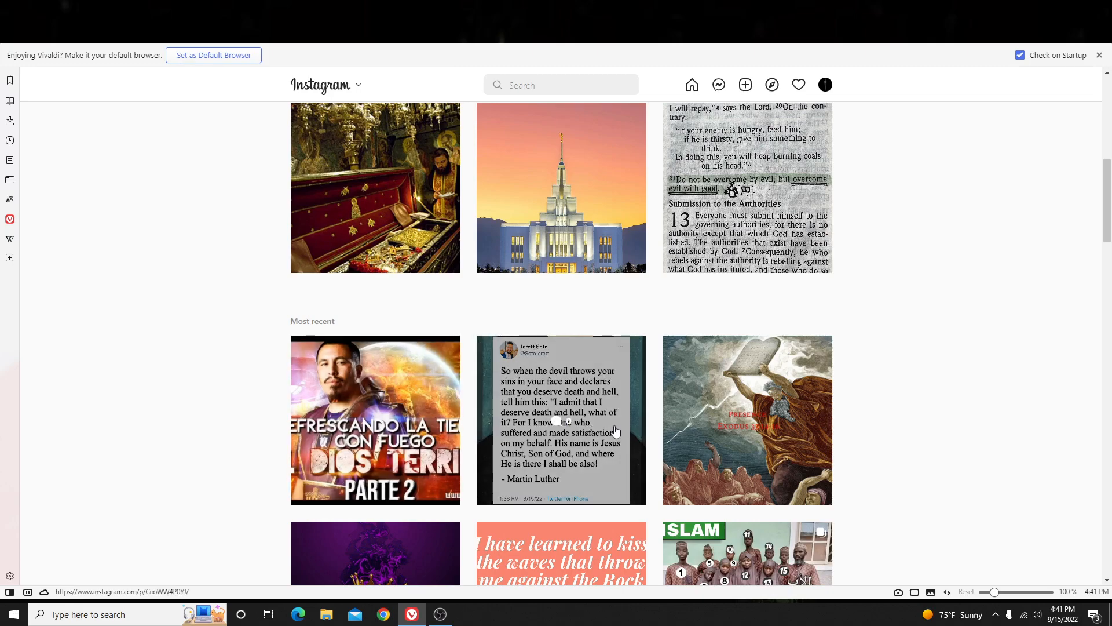
scroll("down", 3)
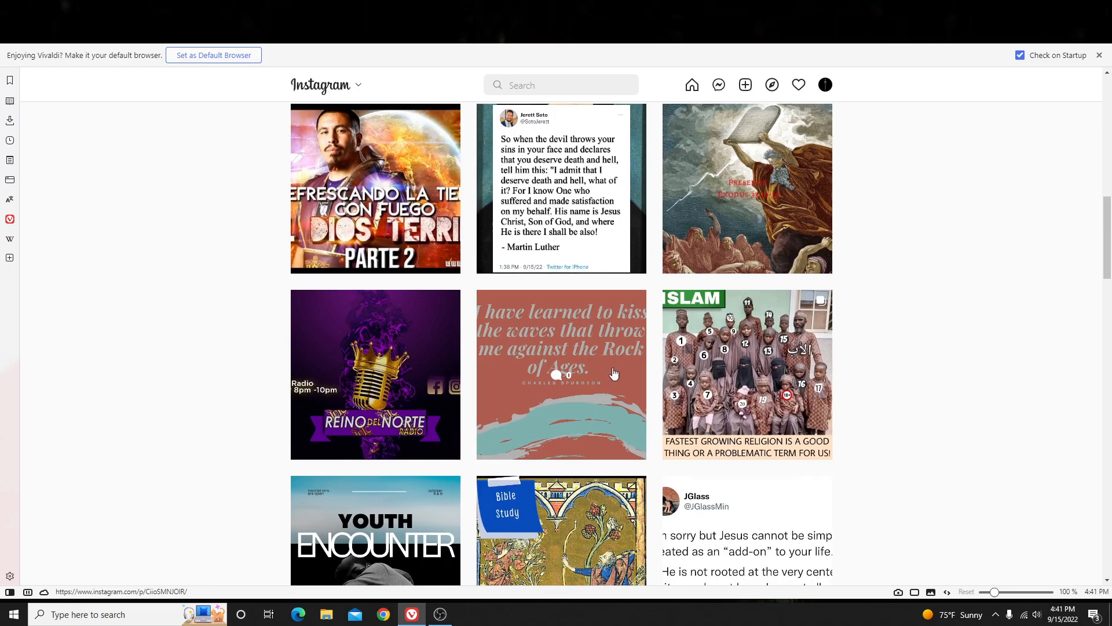
left_click(374, 188)
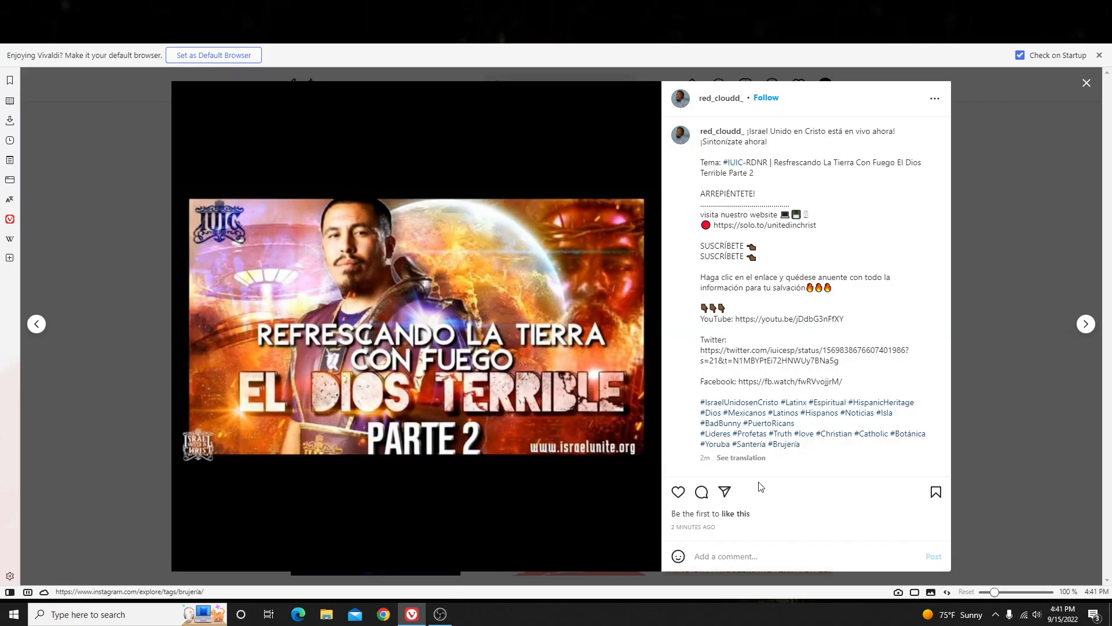
left_click(1086, 82)
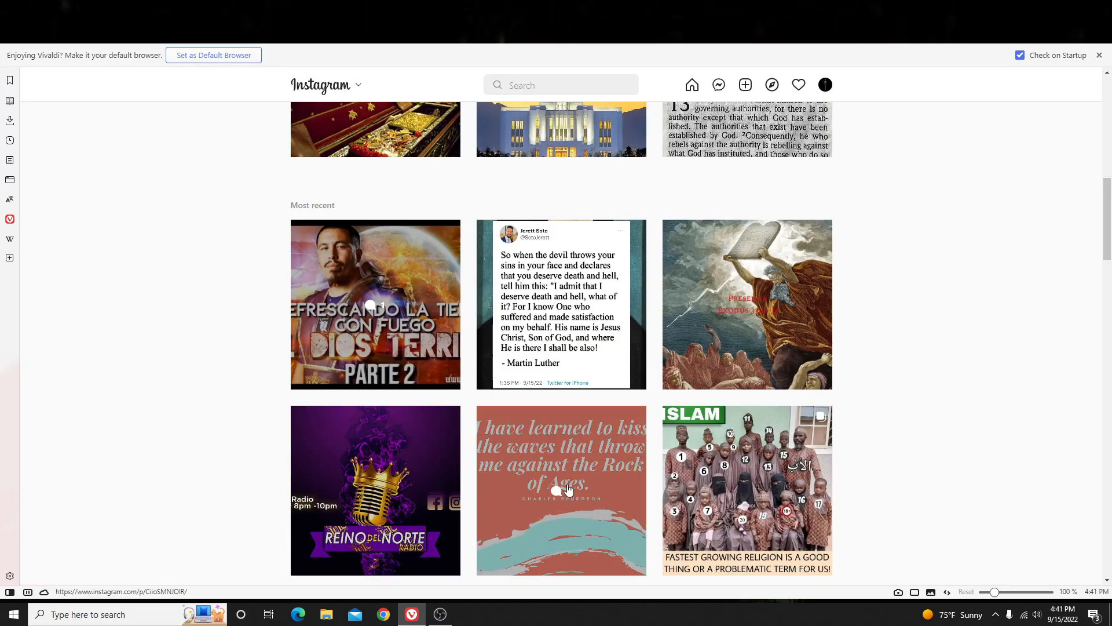
mouse_move(590, 511)
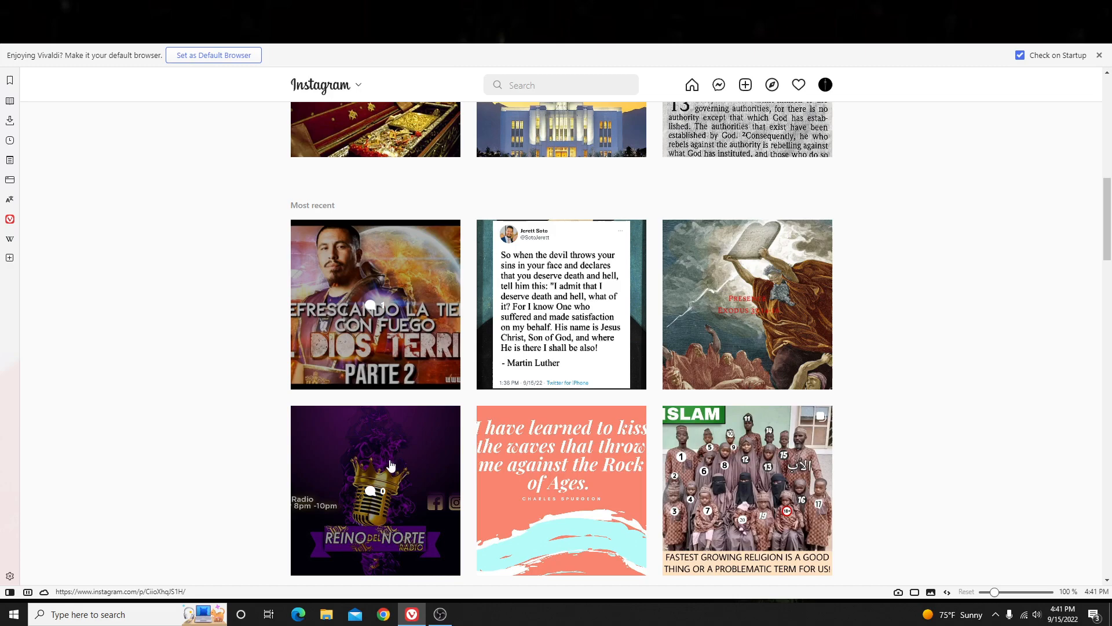
mouse_move(353, 440)
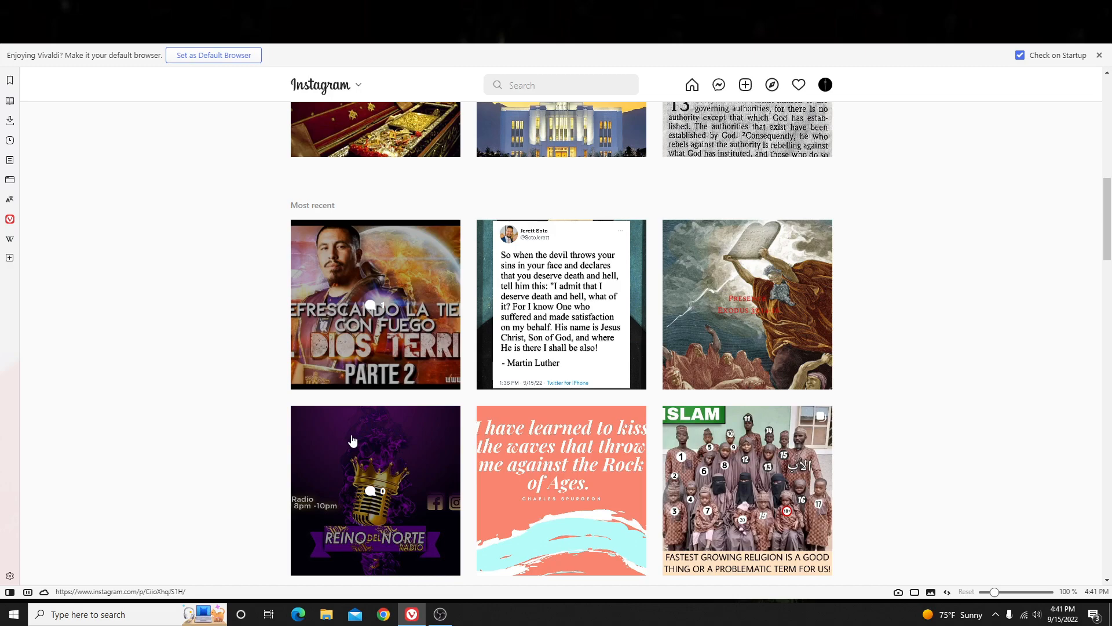
mouse_move(329, 430)
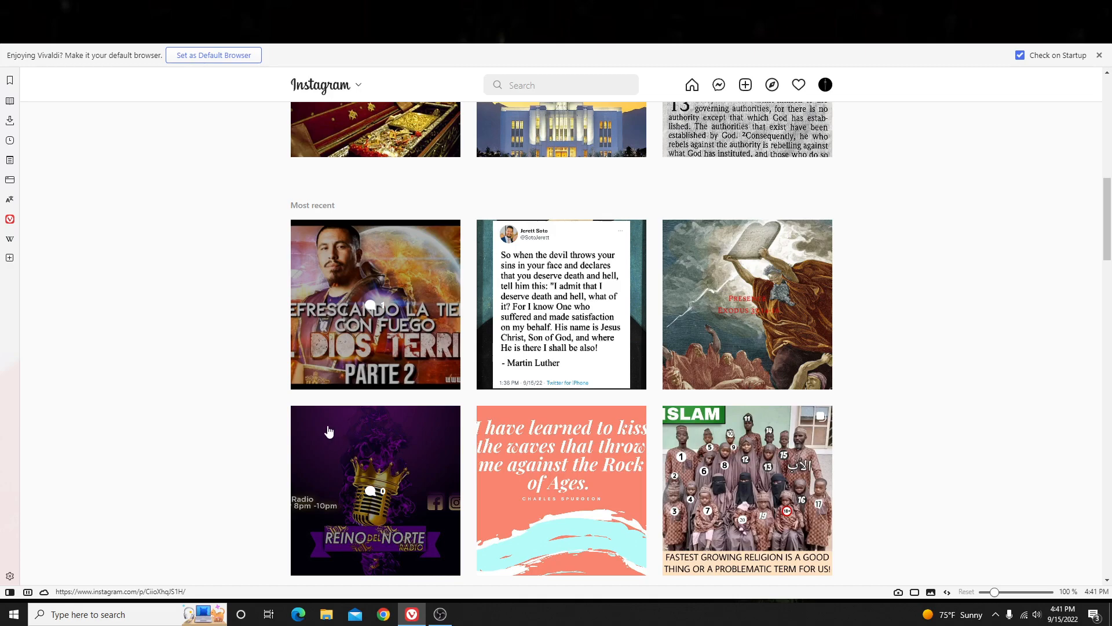
mouse_move(333, 468)
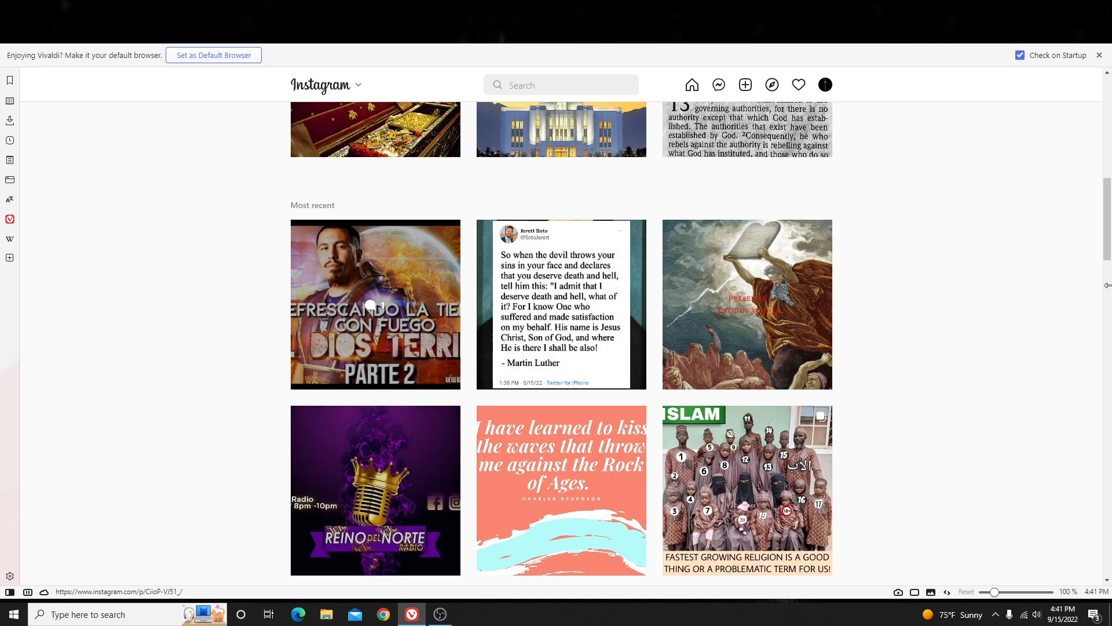
mouse_move(1077, 278)
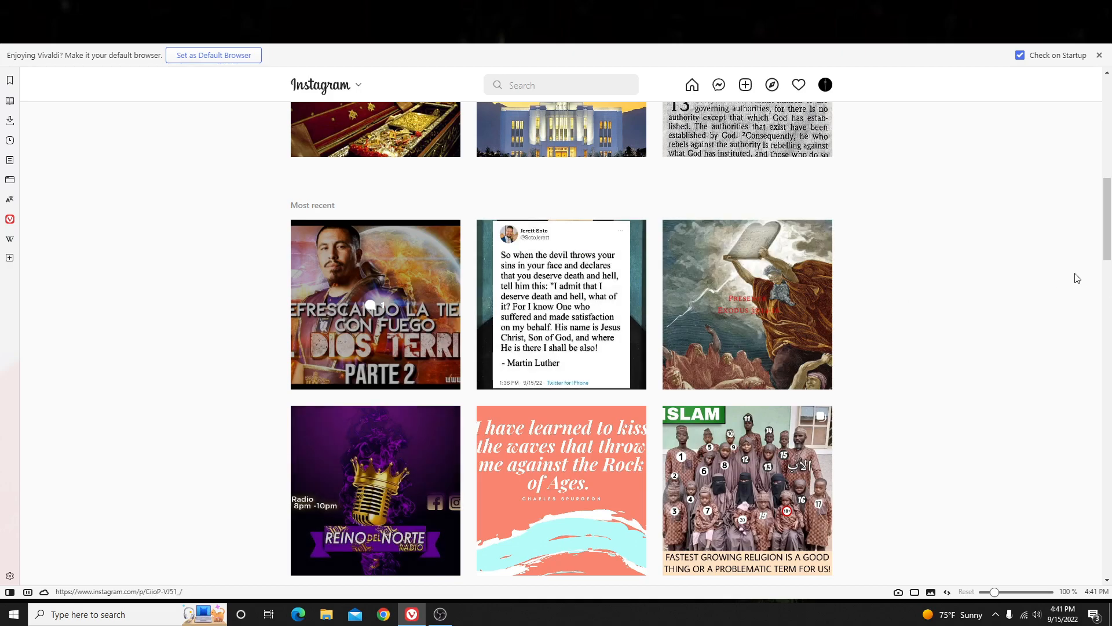
mouse_move(1030, 314)
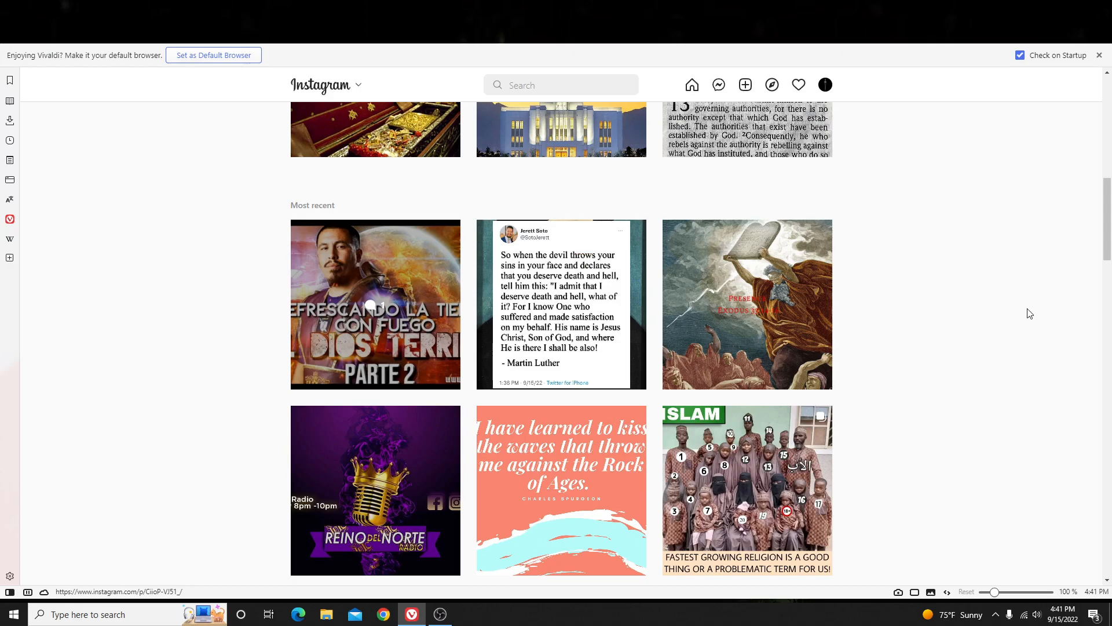
mouse_move(973, 306)
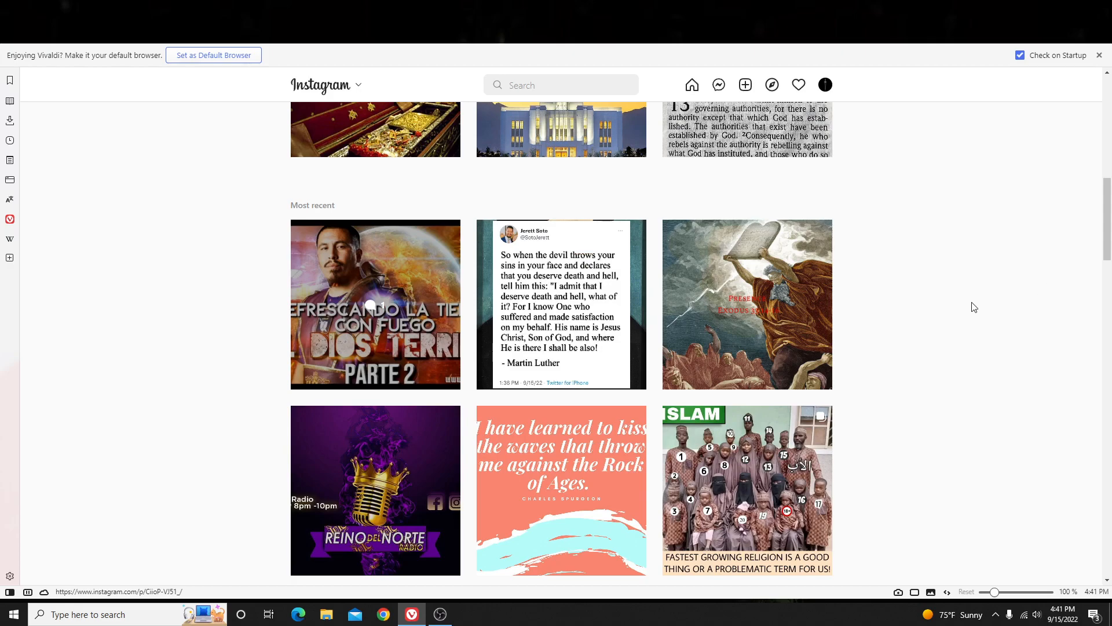
mouse_move(951, 301)
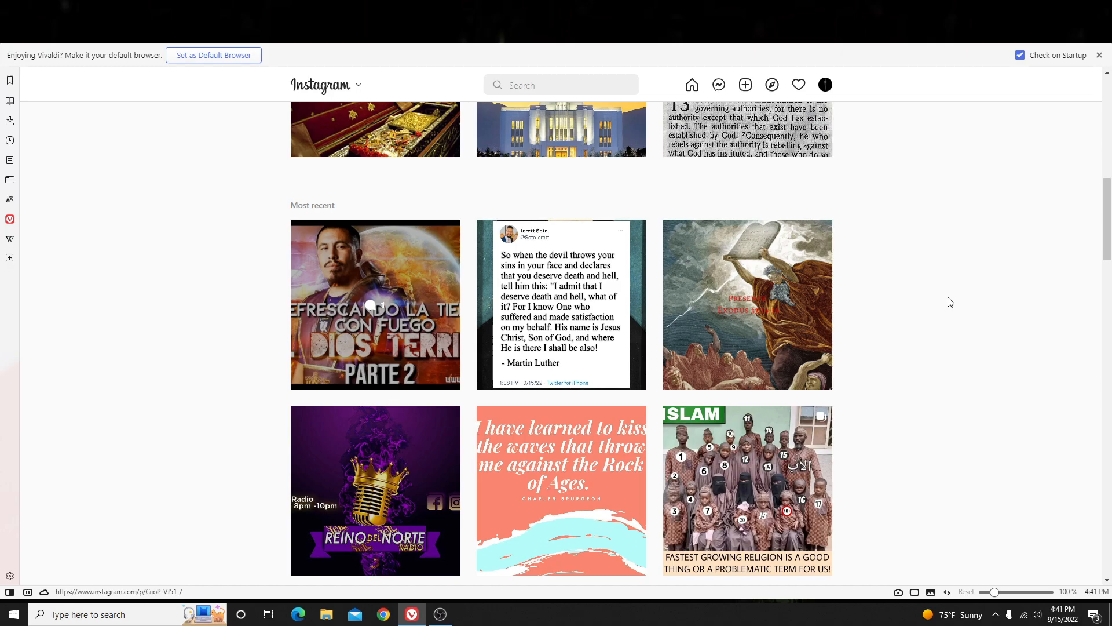
mouse_move(1100, 475)
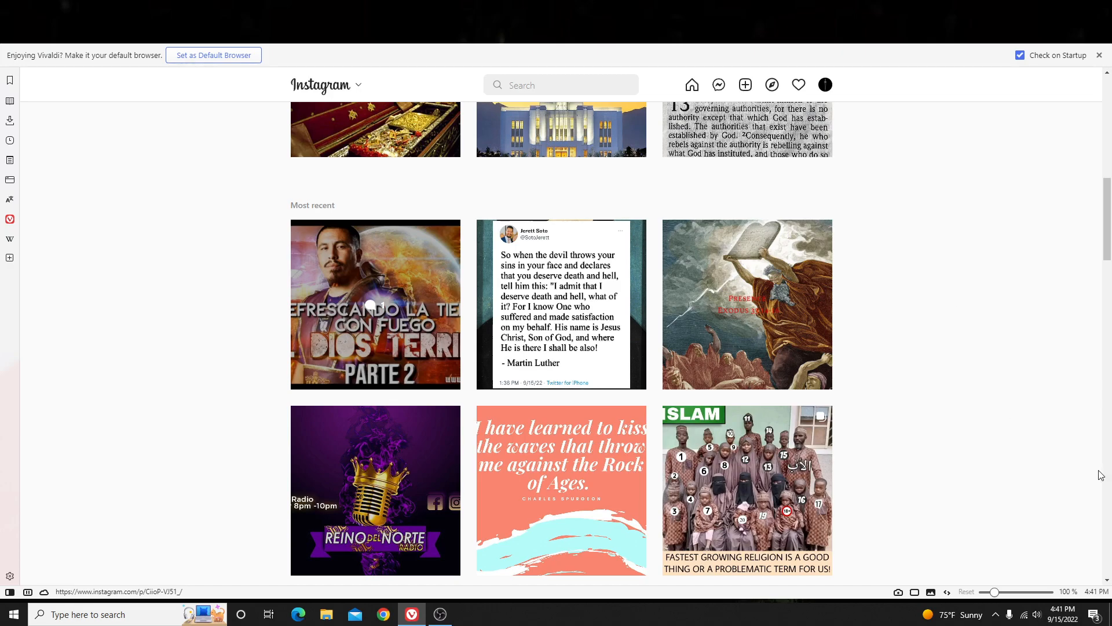
mouse_move(1030, 404)
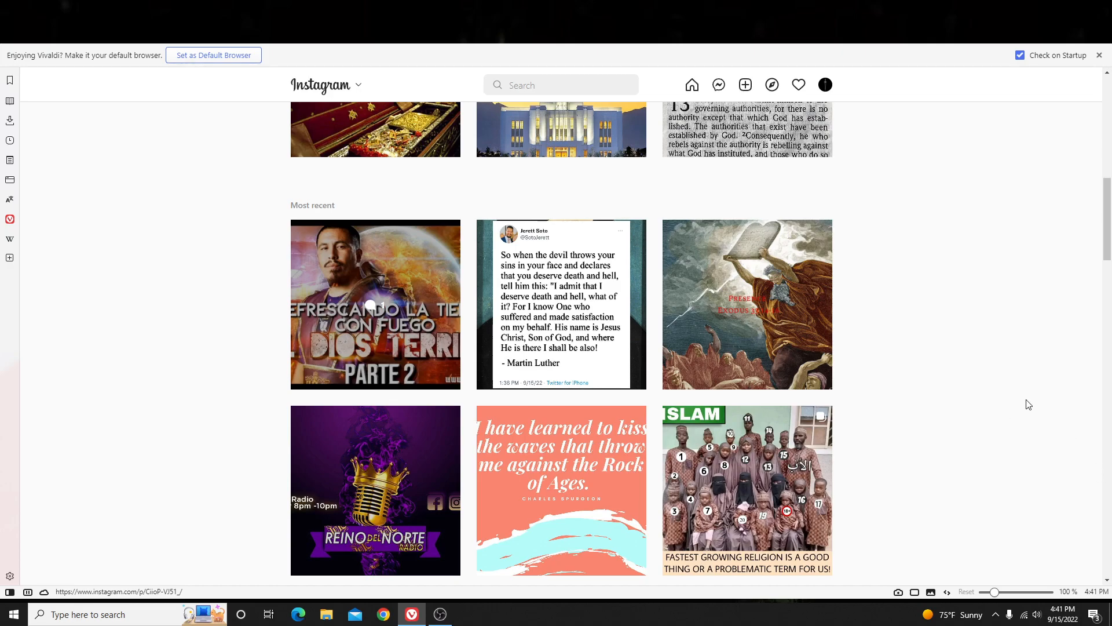
mouse_move(979, 404)
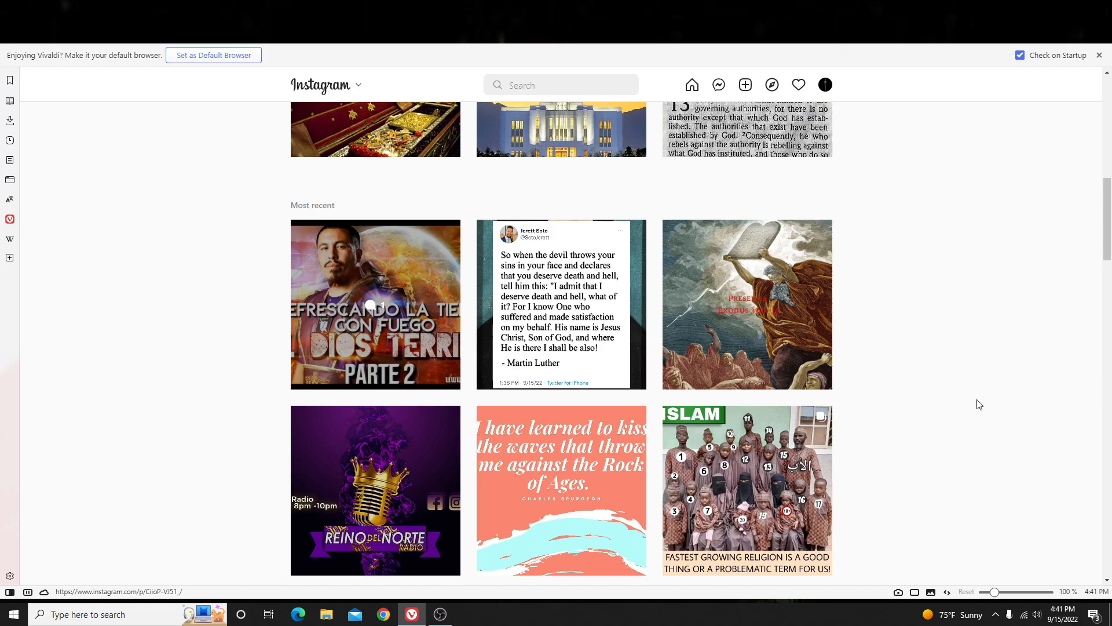
mouse_move(976, 408)
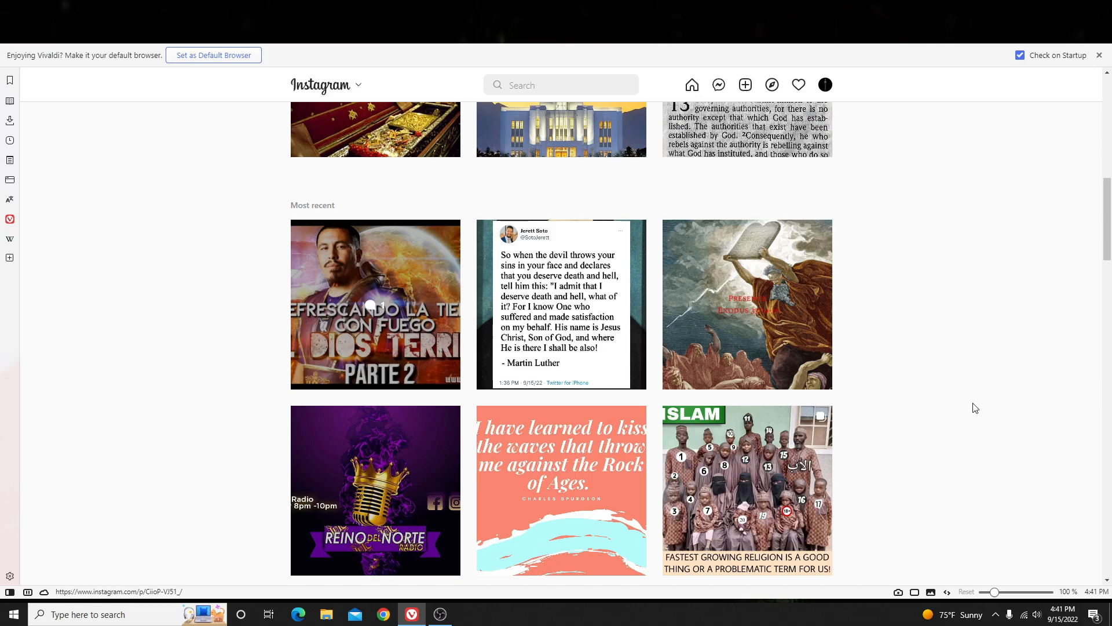
mouse_move(965, 396)
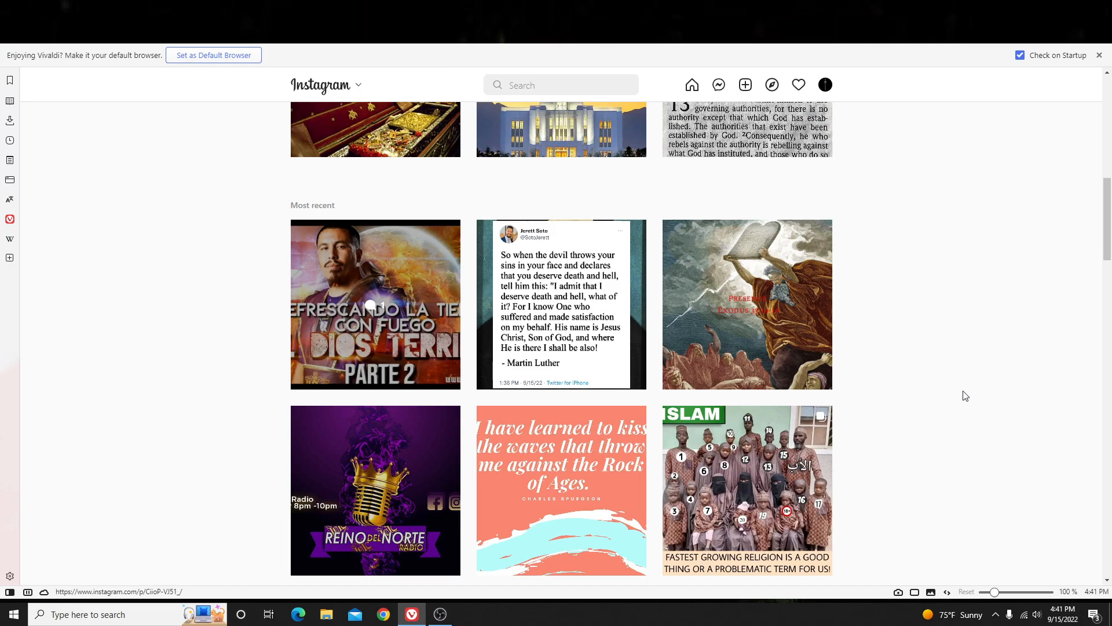
mouse_move(970, 420)
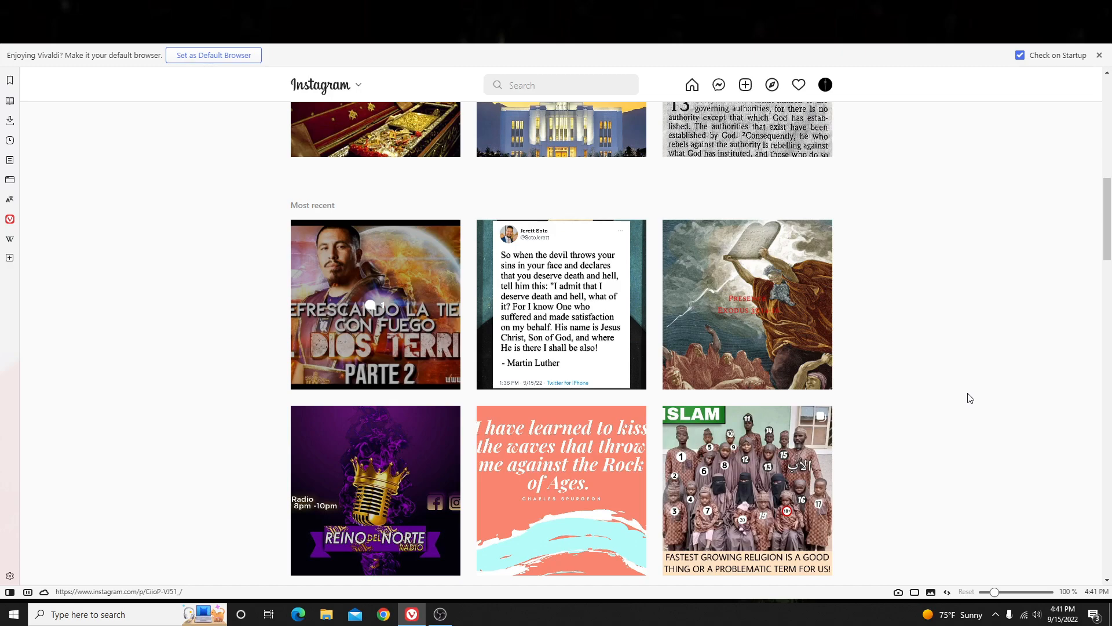
mouse_move(961, 360)
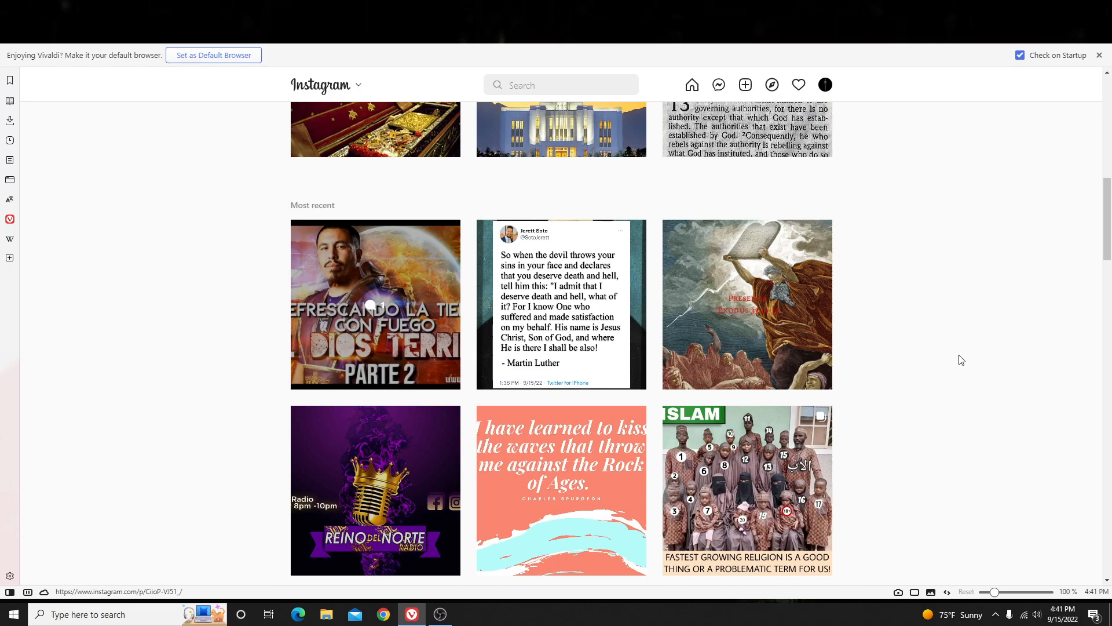
mouse_move(966, 246)
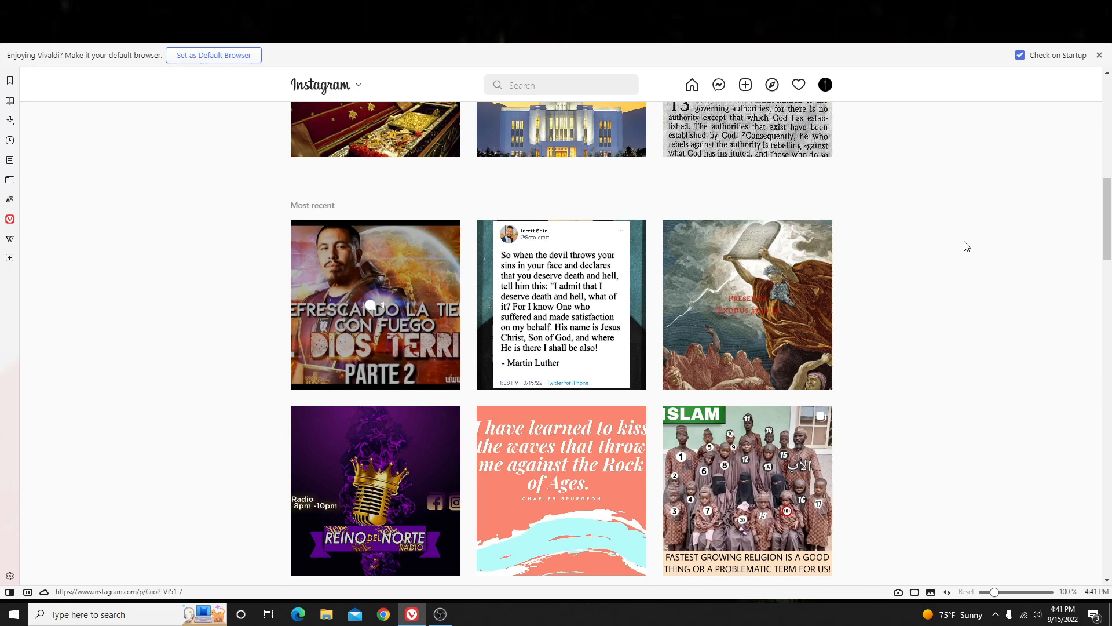
mouse_move(968, 360)
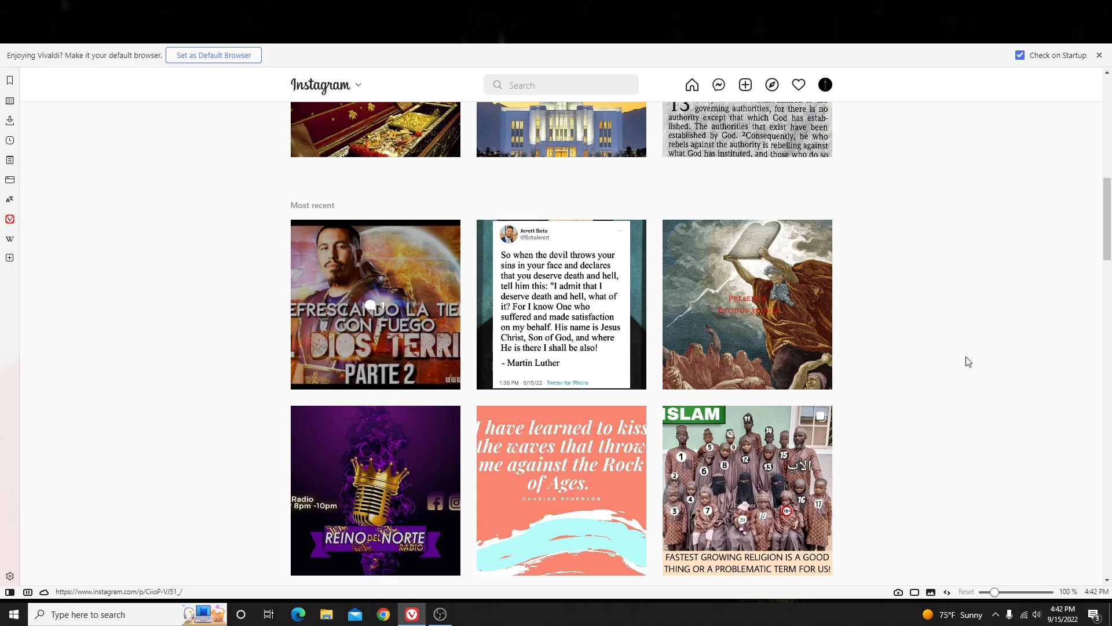
Browse recent posts and like the 'do everything for the glory of God' Corinthians post.
left_click(374, 303)
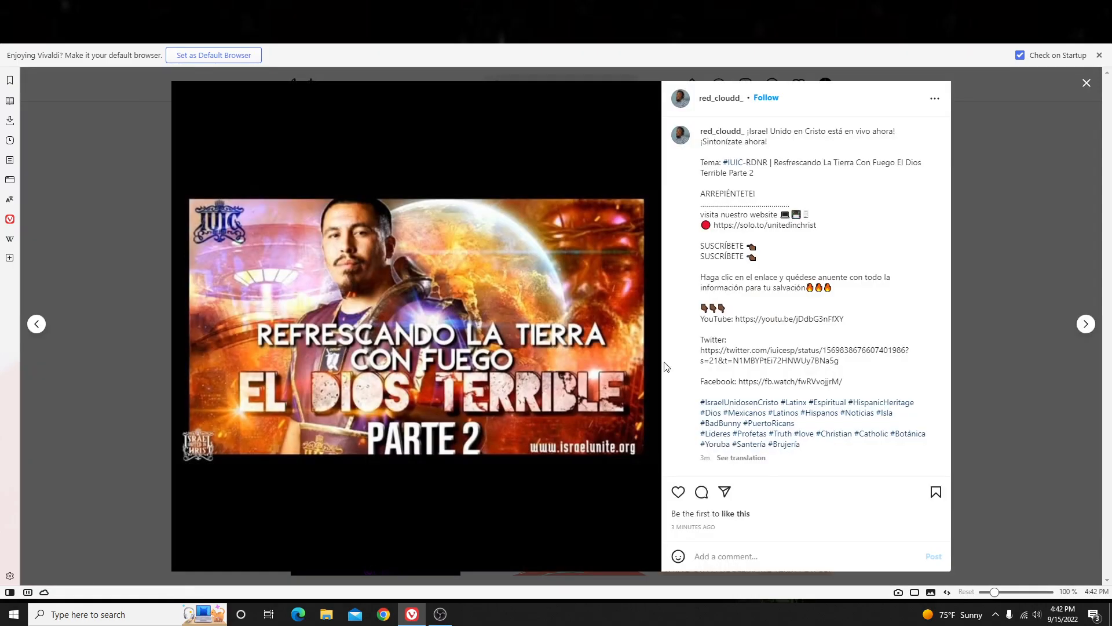
left_click(1086, 83)
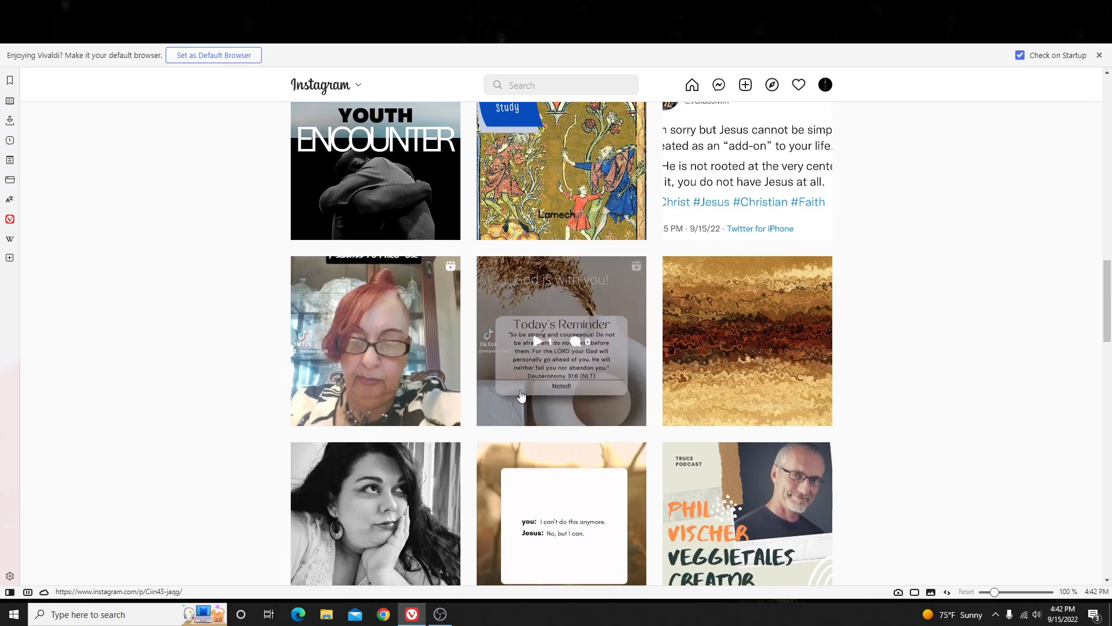
scroll("down", 3)
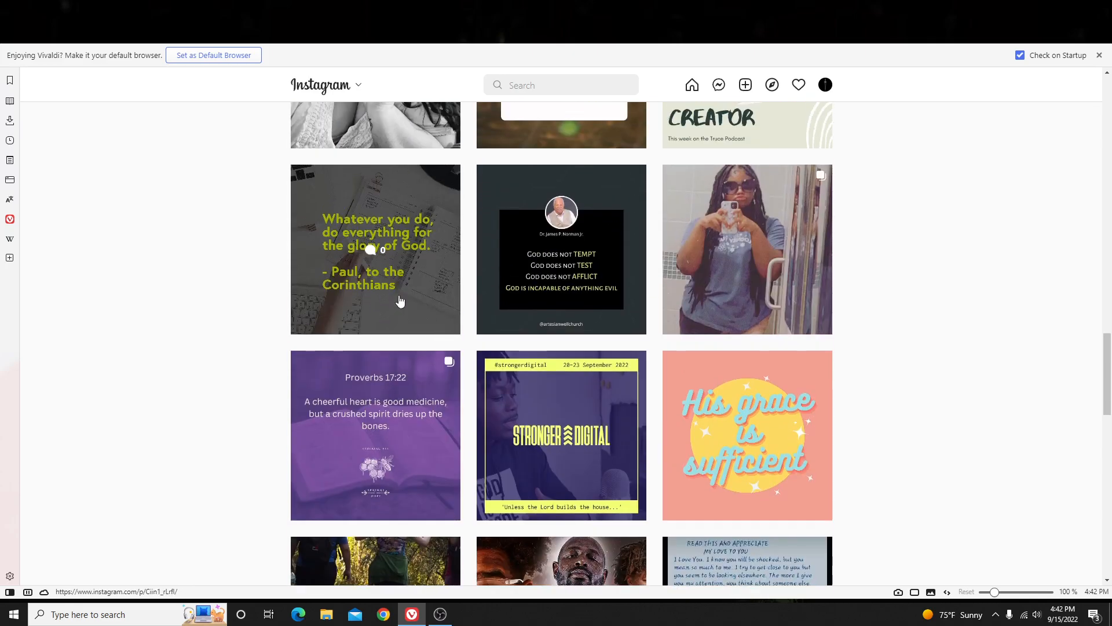
left_click(376, 249)
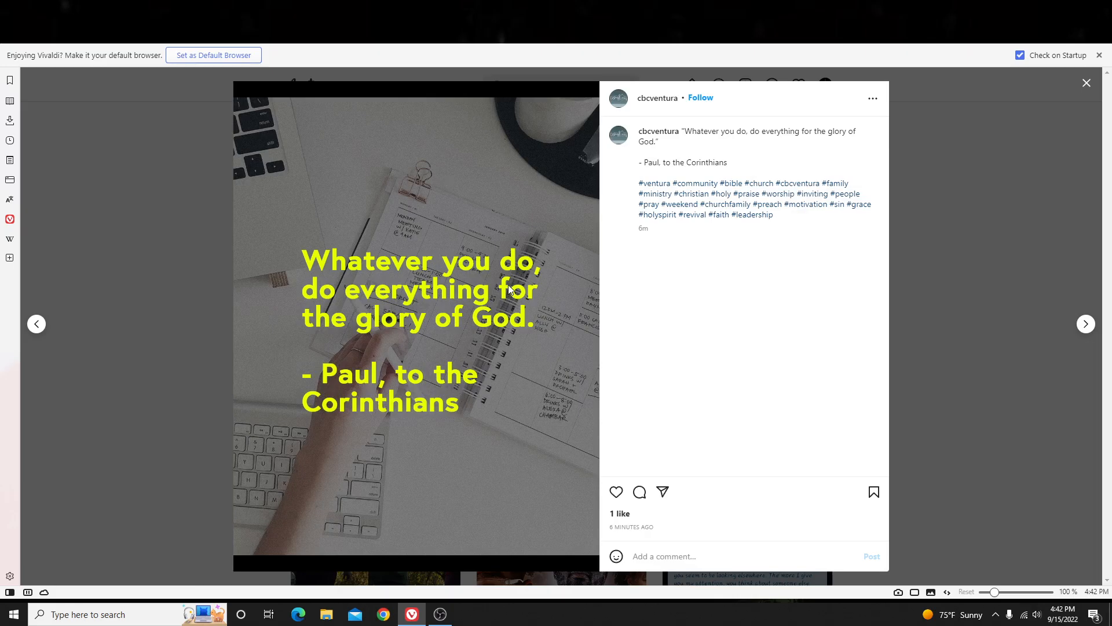
left_click(616, 492)
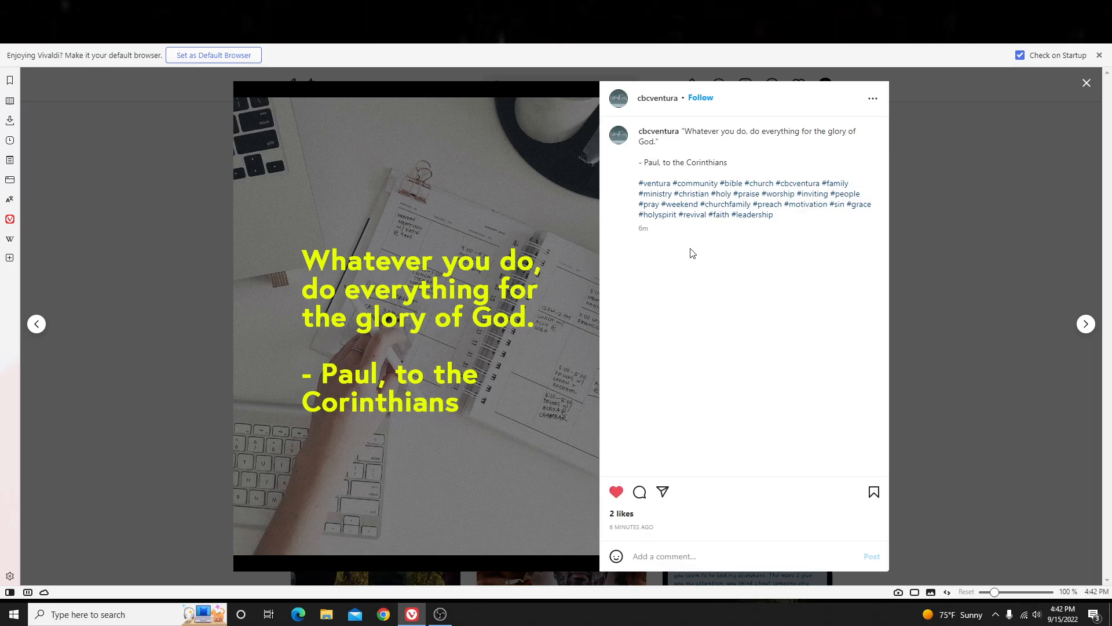
mouse_move(681, 398)
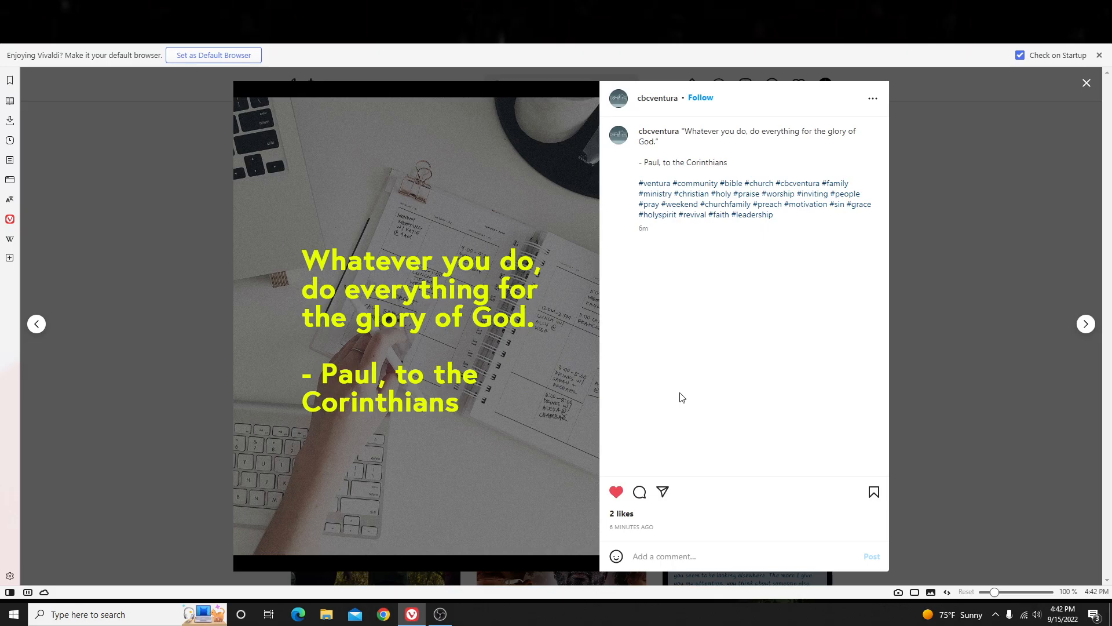
mouse_move(619, 279)
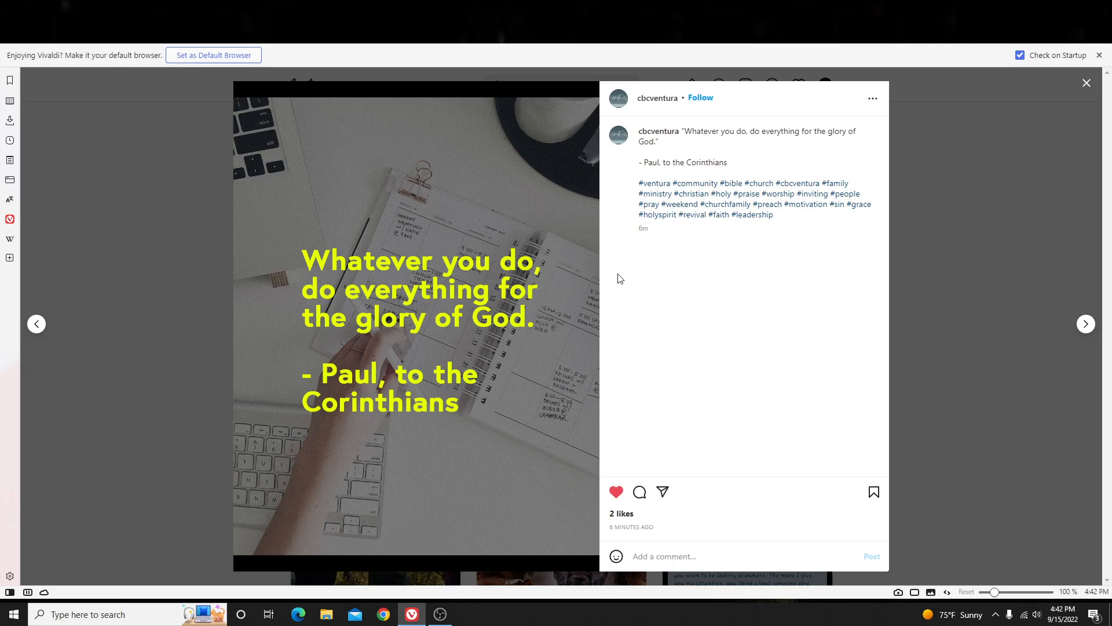
mouse_move(725, 411)
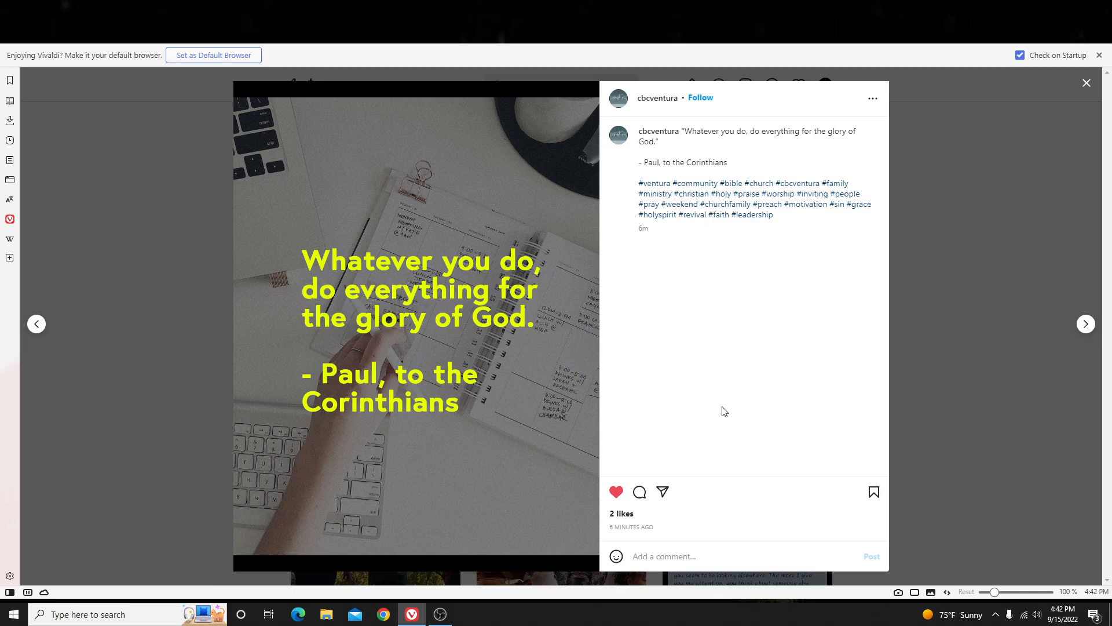
mouse_move(646, 323)
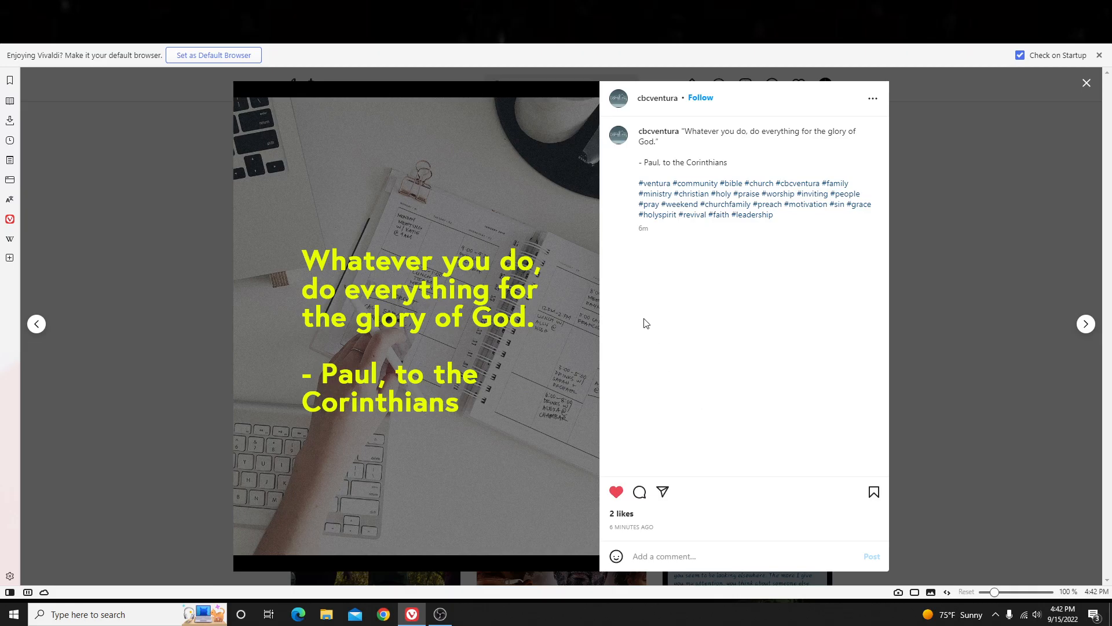
mouse_move(243, 390)
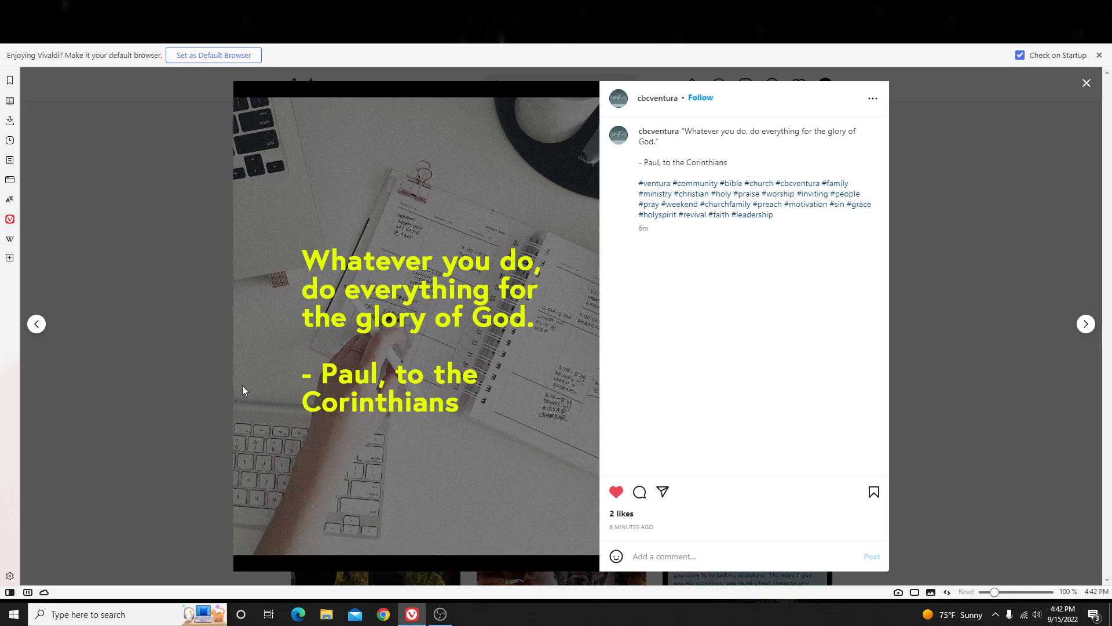
mouse_move(249, 373)
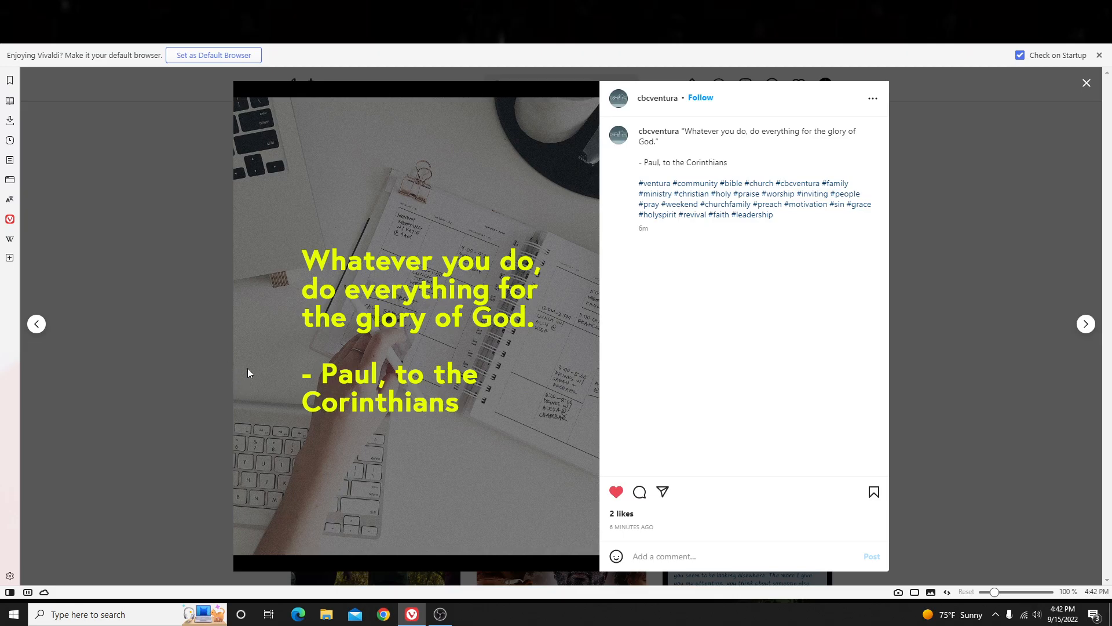
mouse_move(218, 314)
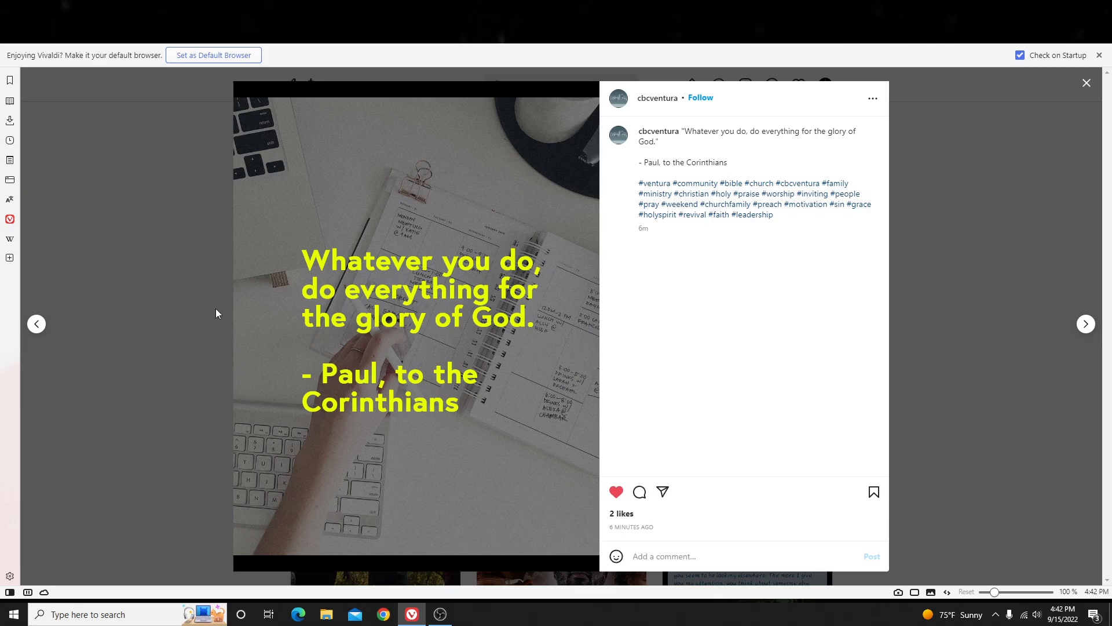
Close the Corinthians post and scroll through the account's own profile.
left_click(1086, 82)
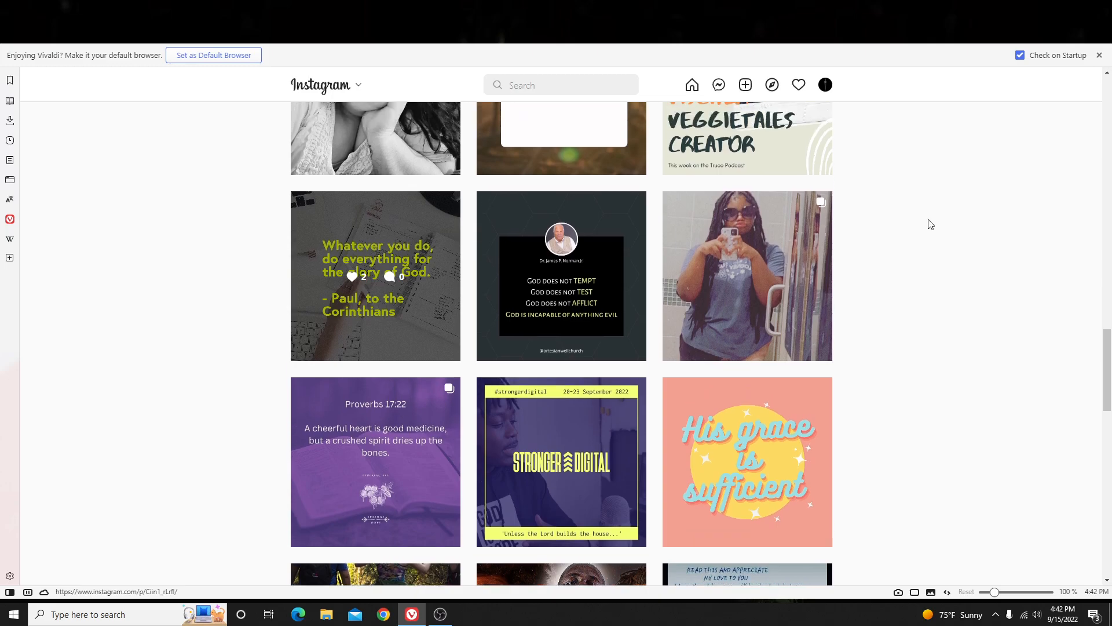
left_click(825, 85)
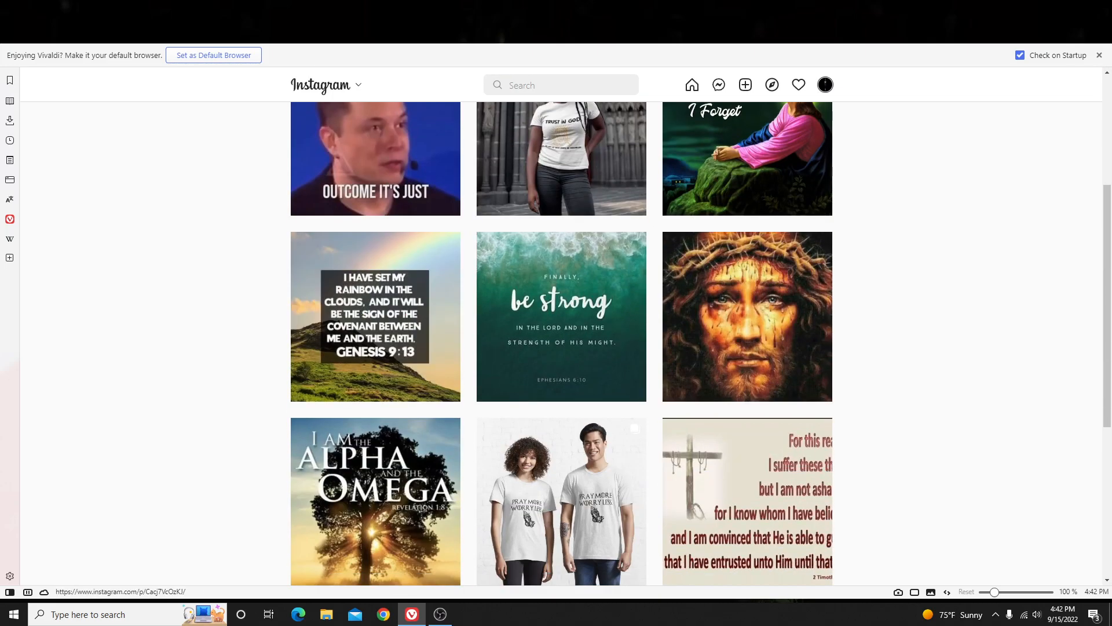
scroll("down", 3)
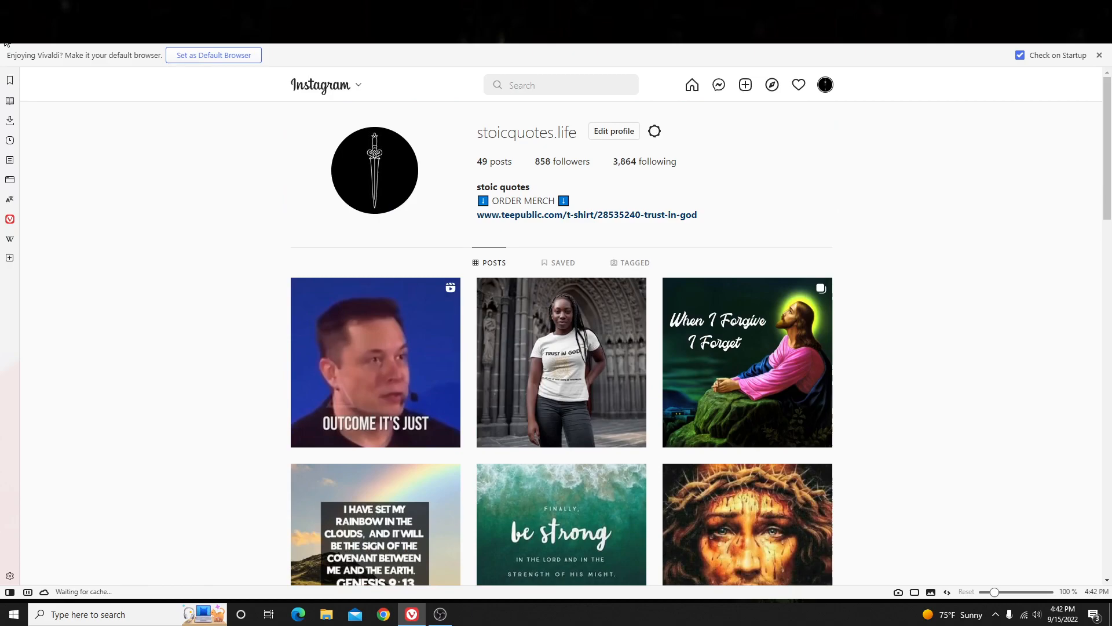
scroll("down", 3)
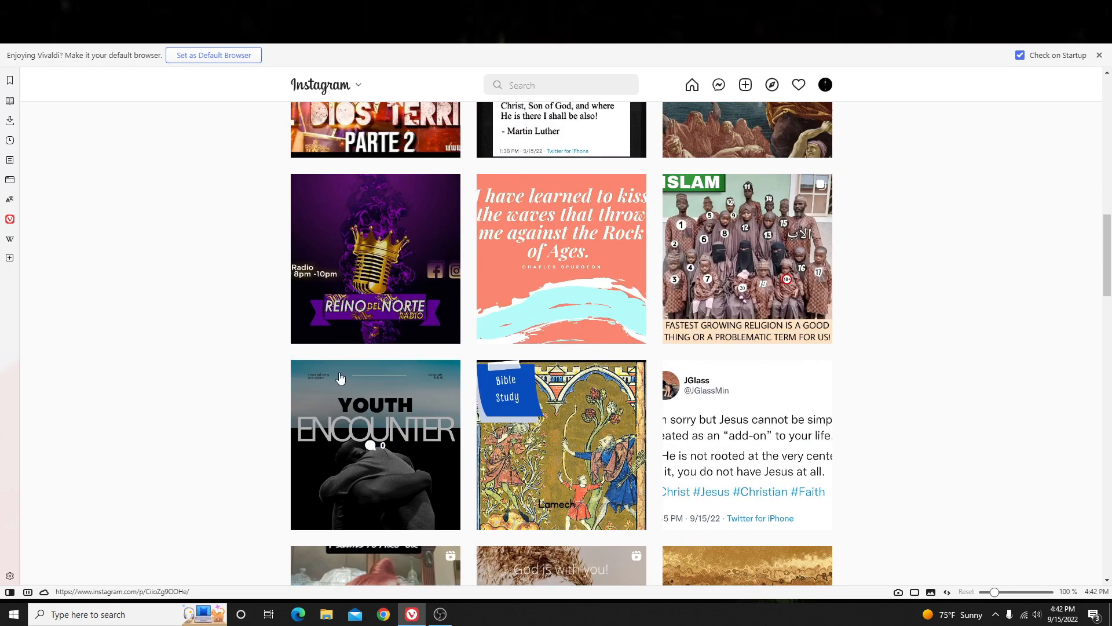
scroll("down", 3)
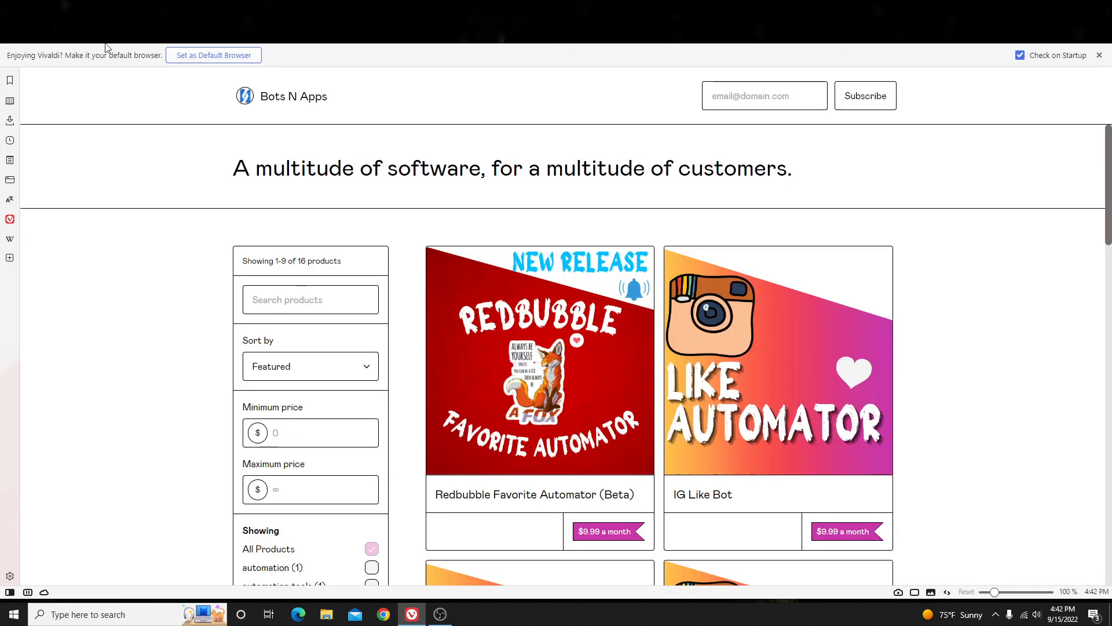
Open the IG Comment Automation Tool product and scroll to its How To install steps.
scroll("down", 3)
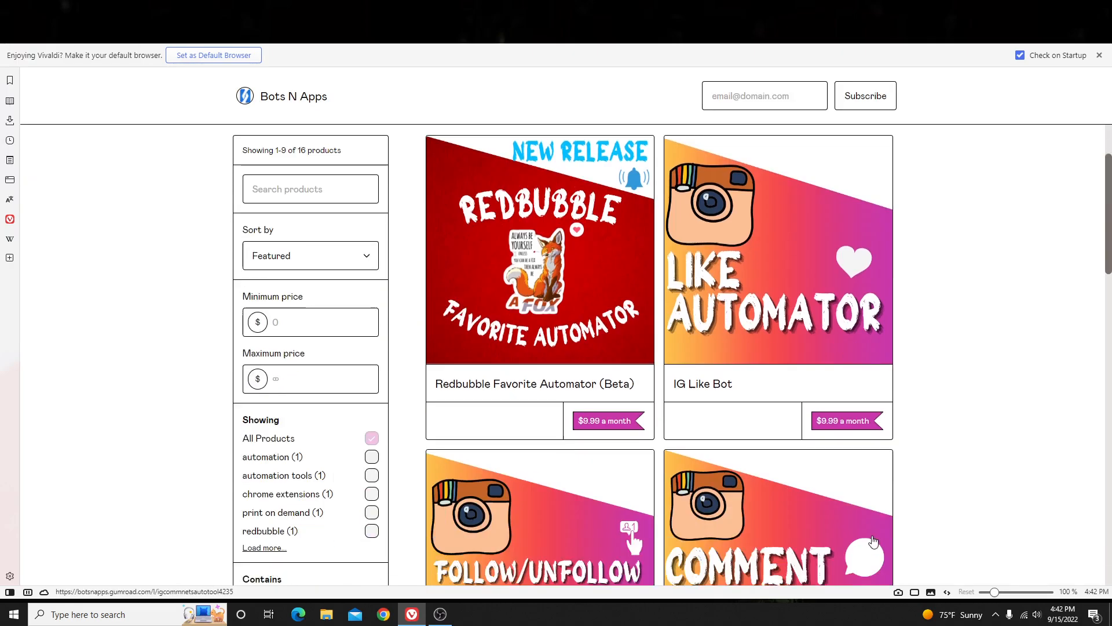
scroll("down", 3)
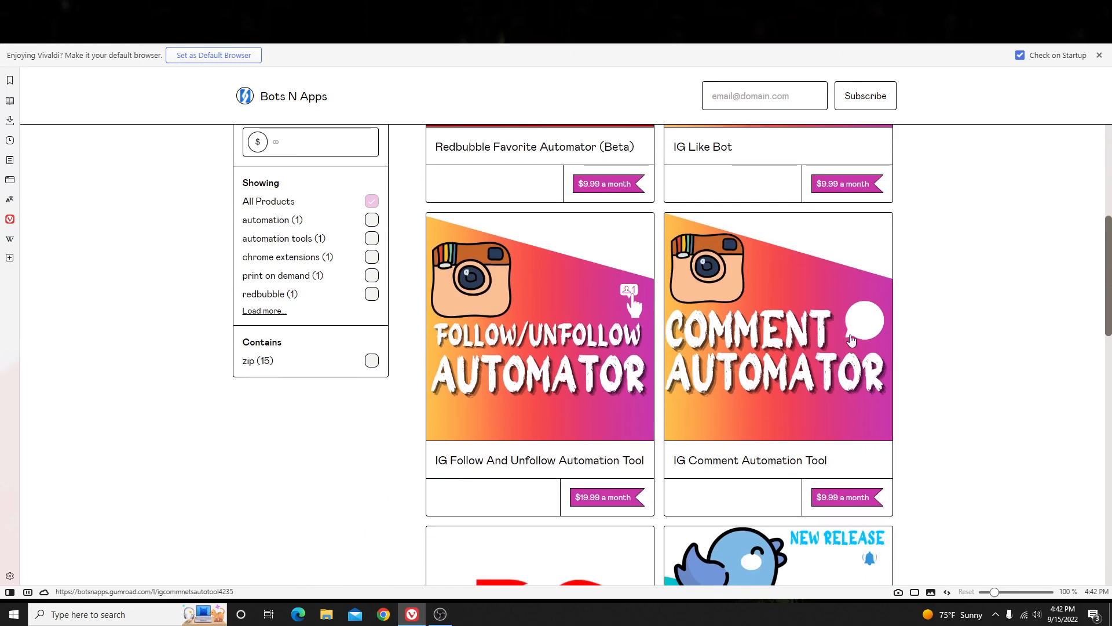
left_click(778, 326)
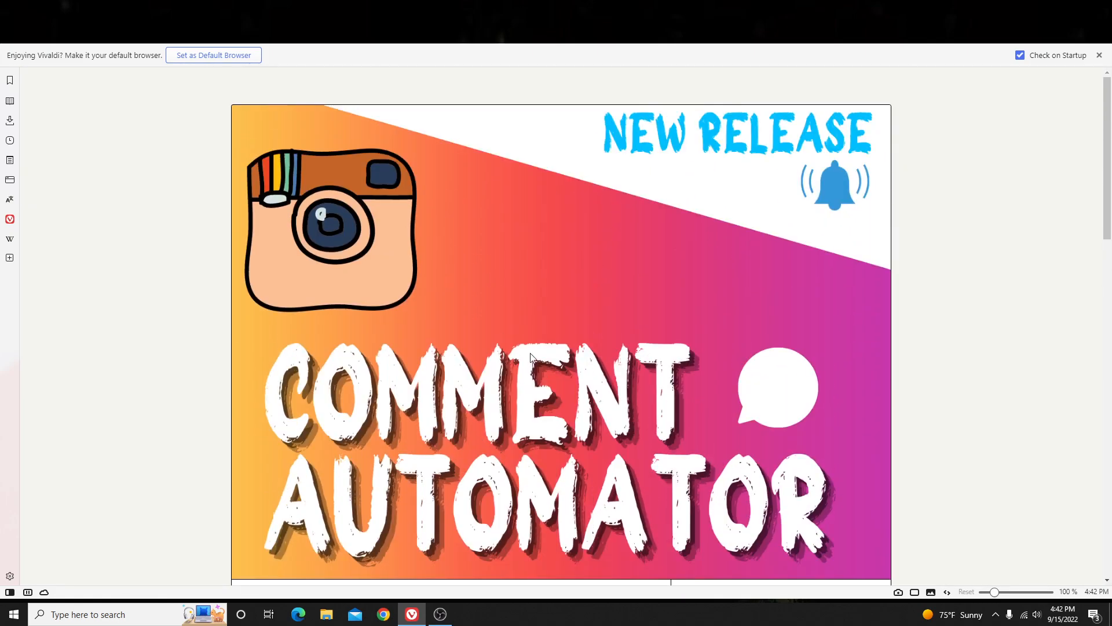
scroll("down", 3)
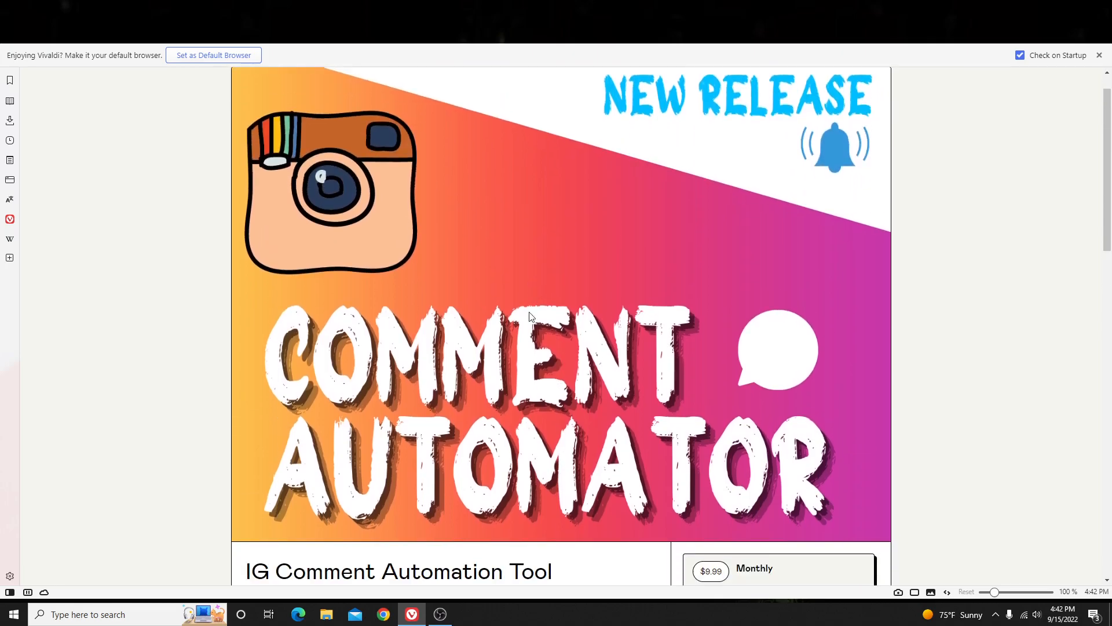
scroll("down", 3)
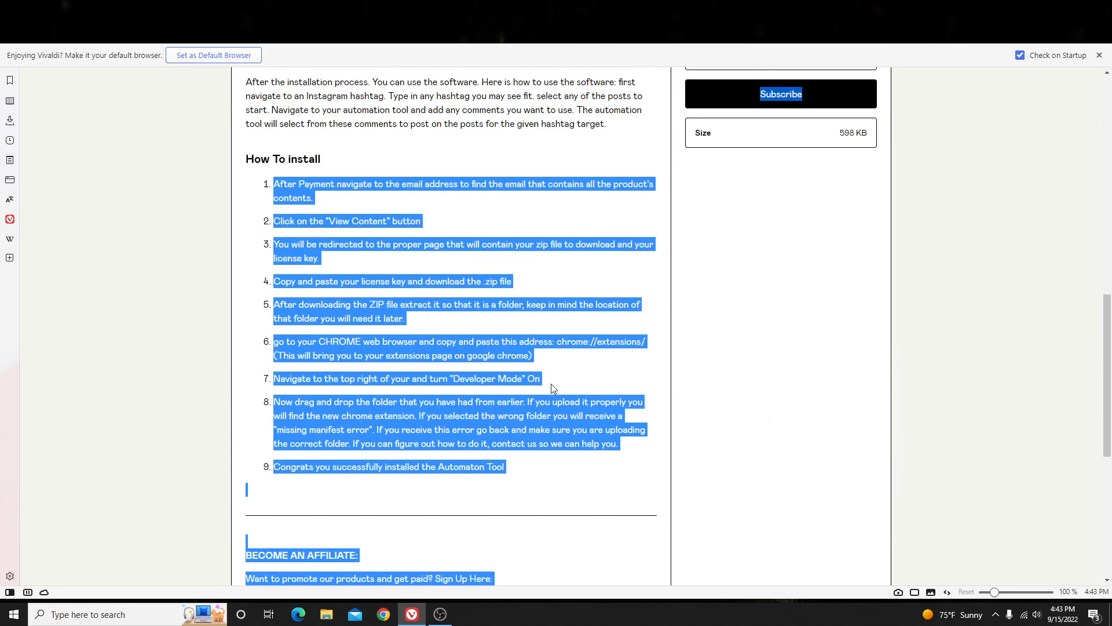
scroll("up", 3)
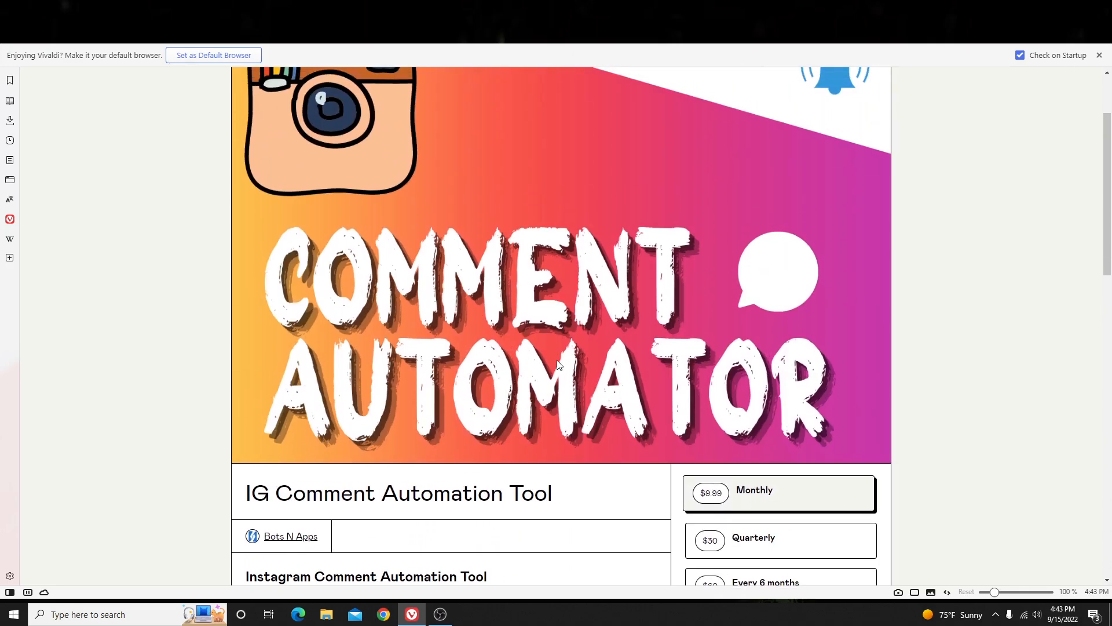
scroll("down", 3)
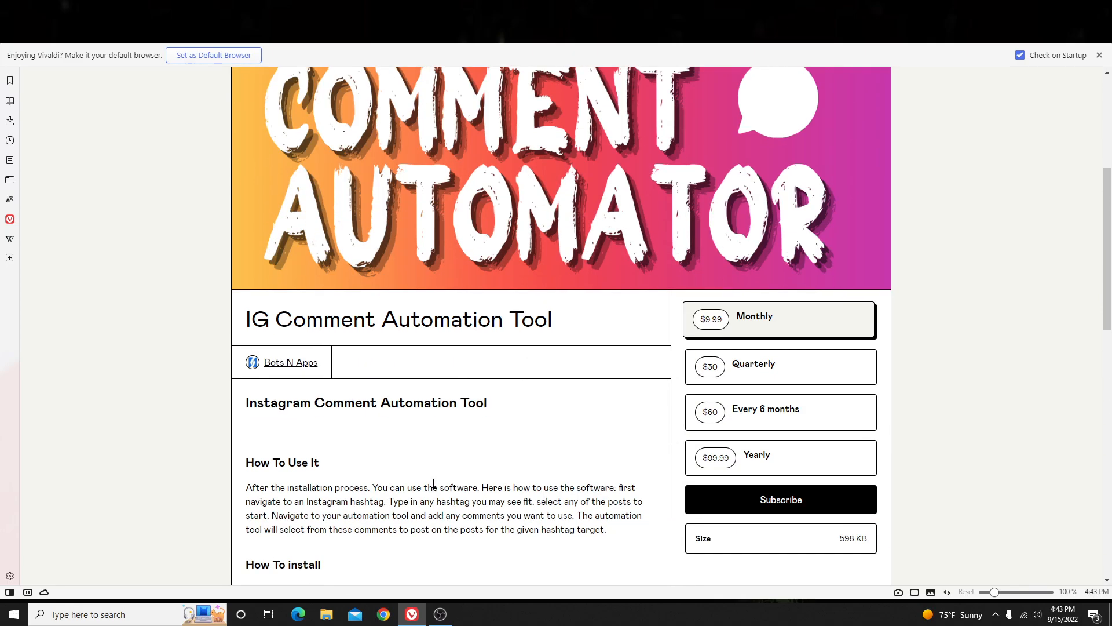
scroll("down", 3)
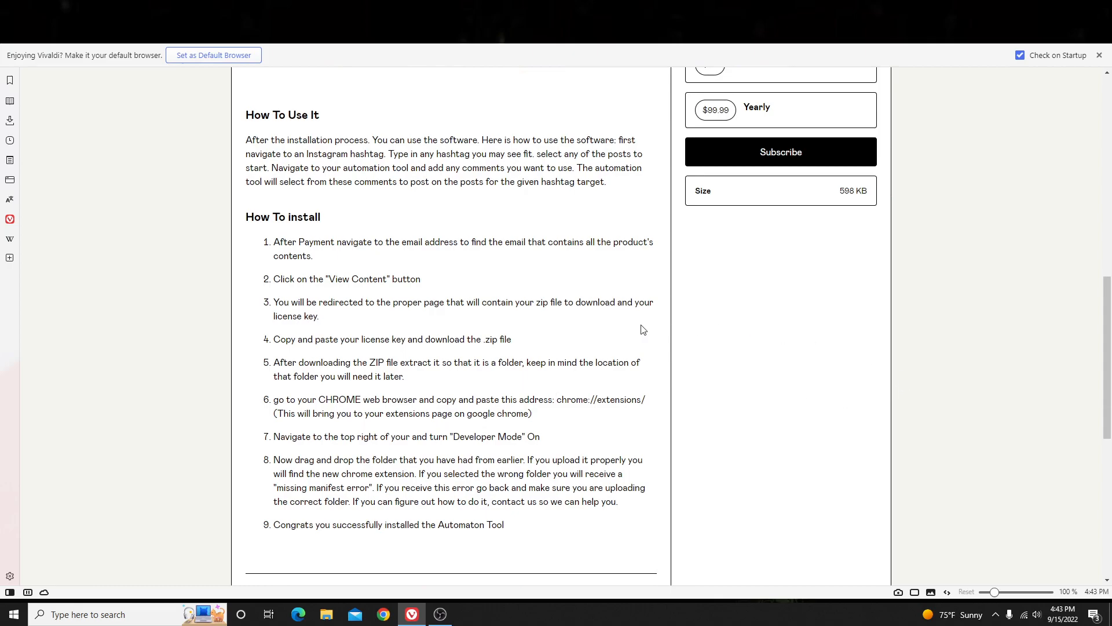
mouse_move(423, 216)
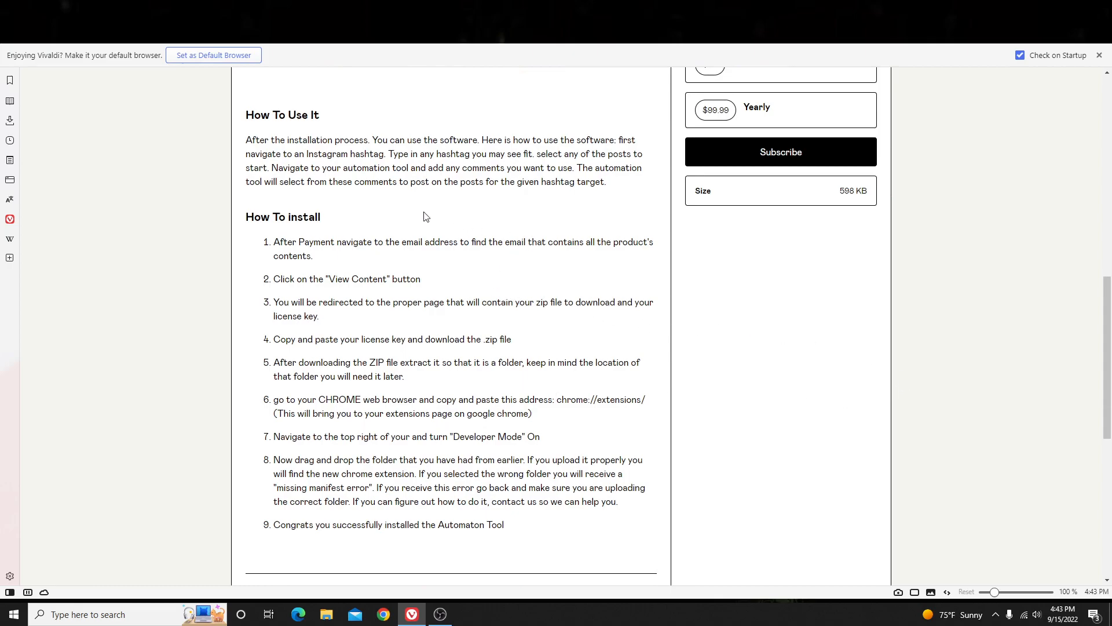
mouse_move(398, 218)
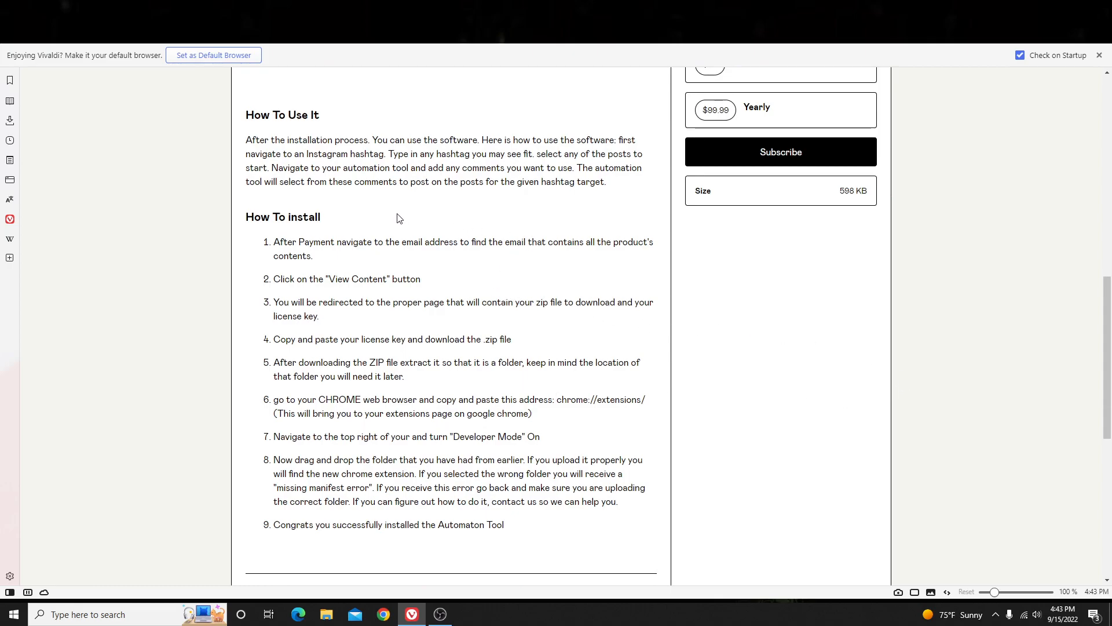
mouse_move(268, 244)
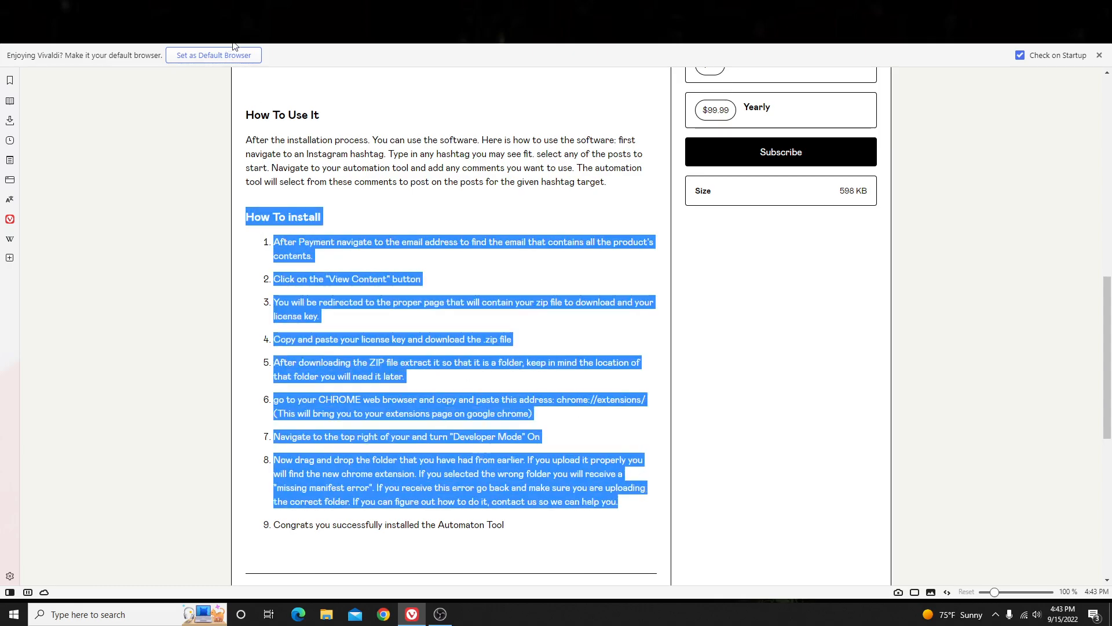
mouse_move(191, 109)
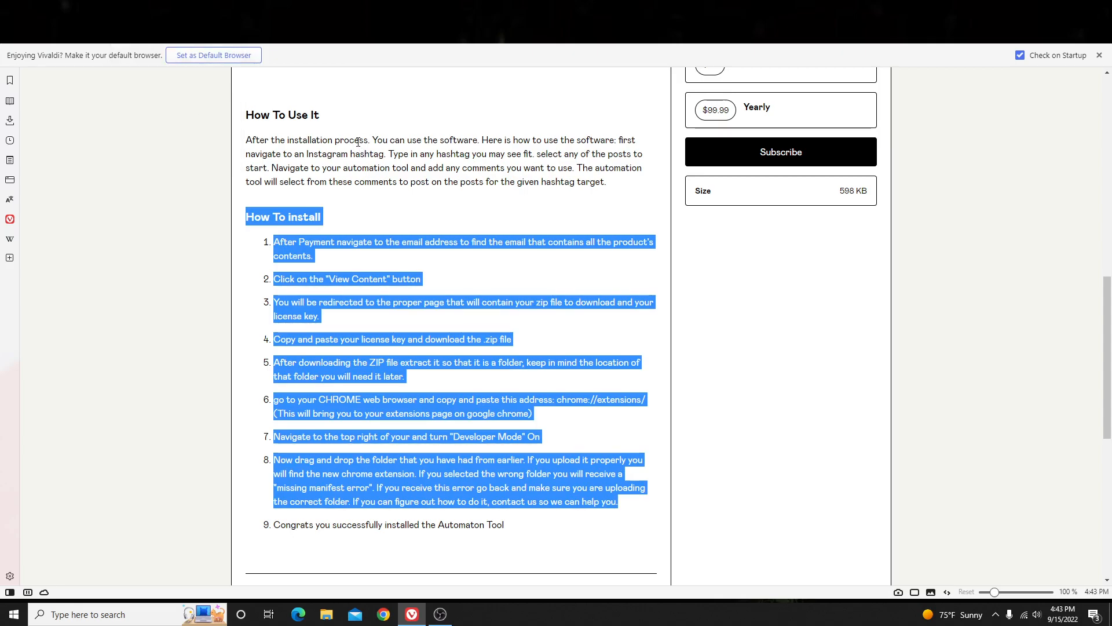
mouse_move(358, 138)
type("autopilot")
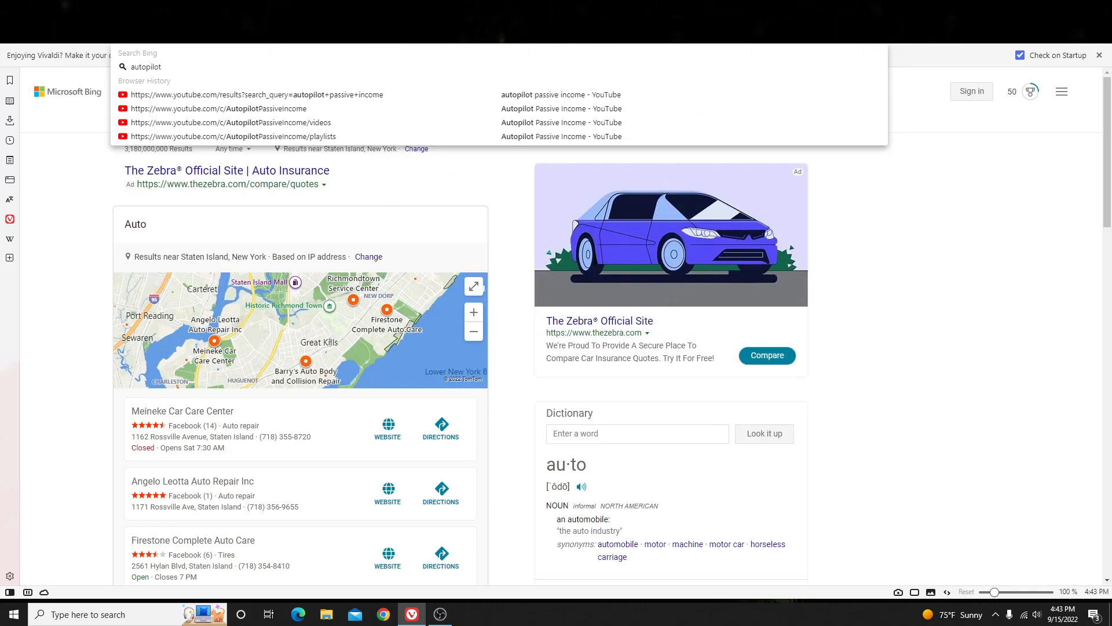
Search 'passive', open the free Instagram bot installation guide, and find the comment bot video.
type("passive")
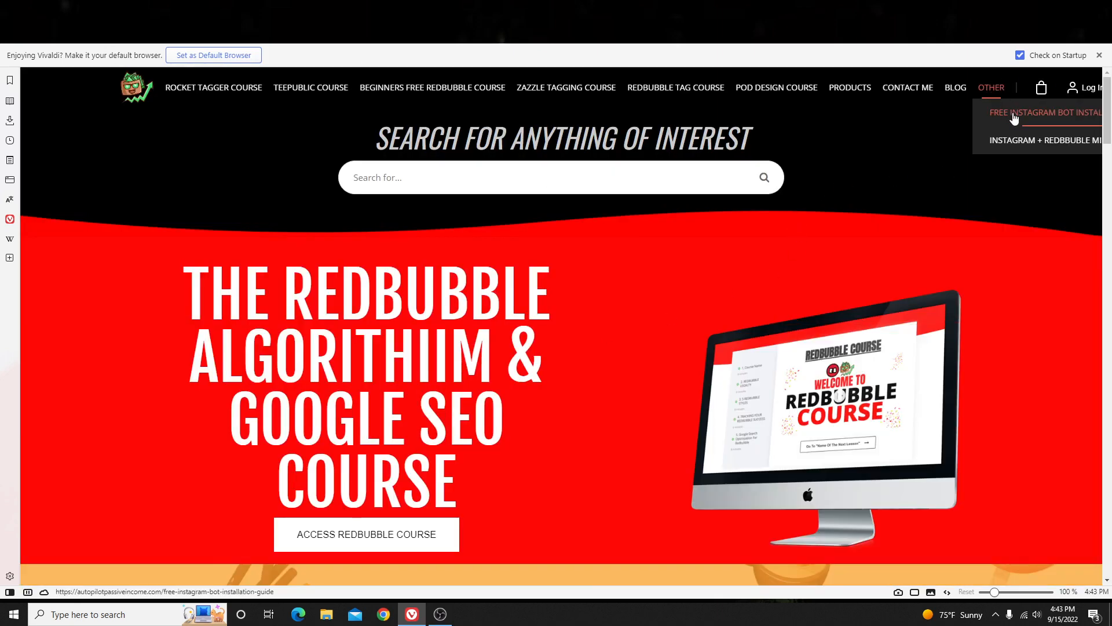
left_click(1043, 112)
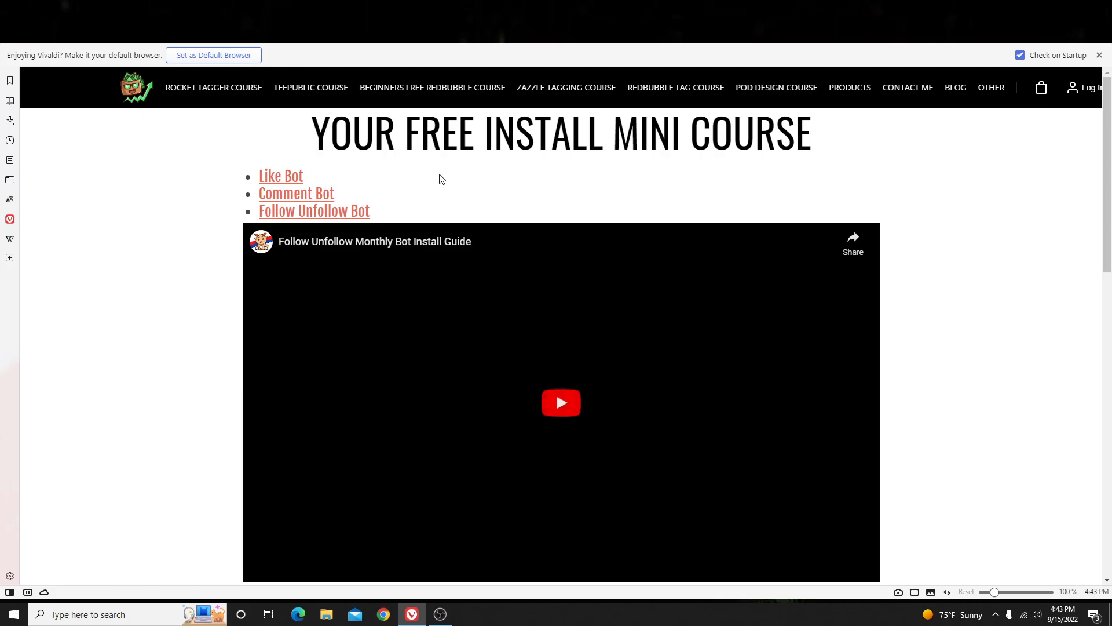
scroll("down", 3)
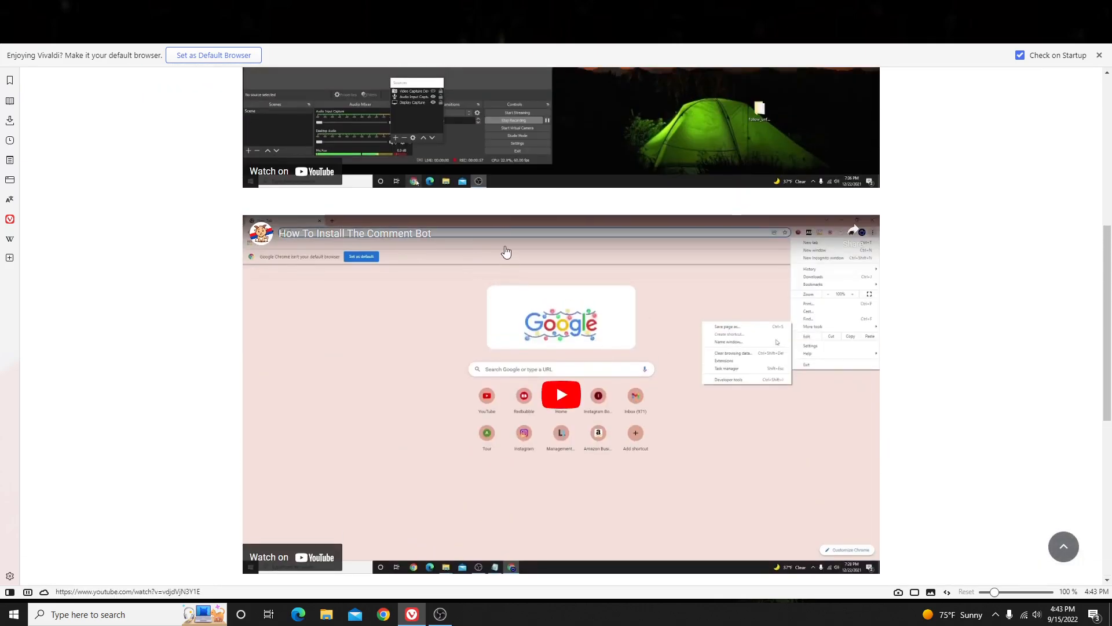
scroll("down", 3)
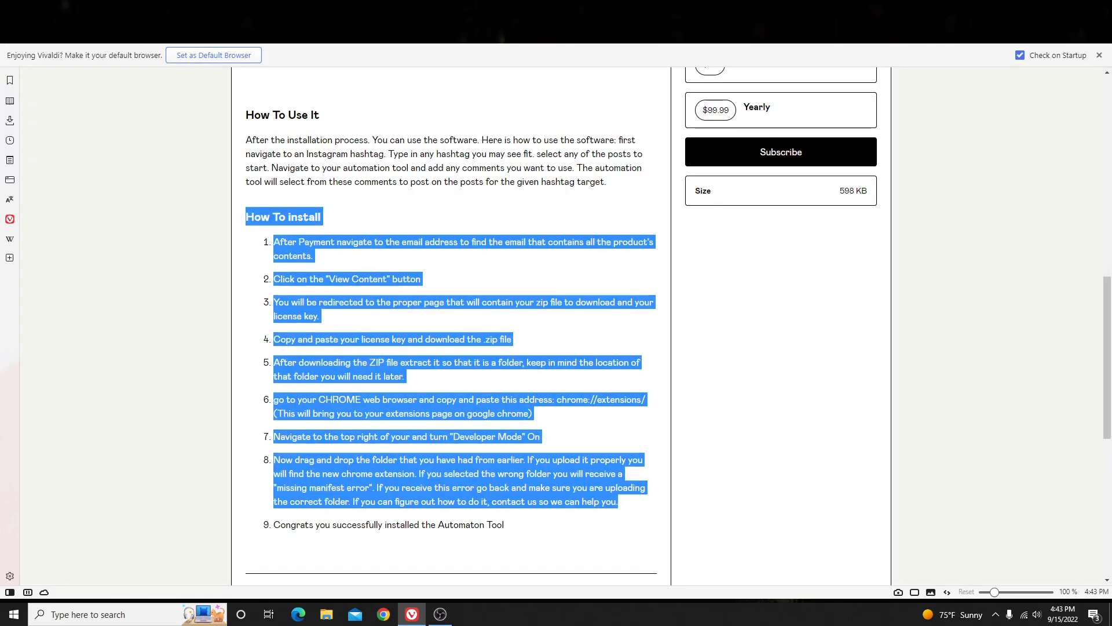
scroll("up", 3)
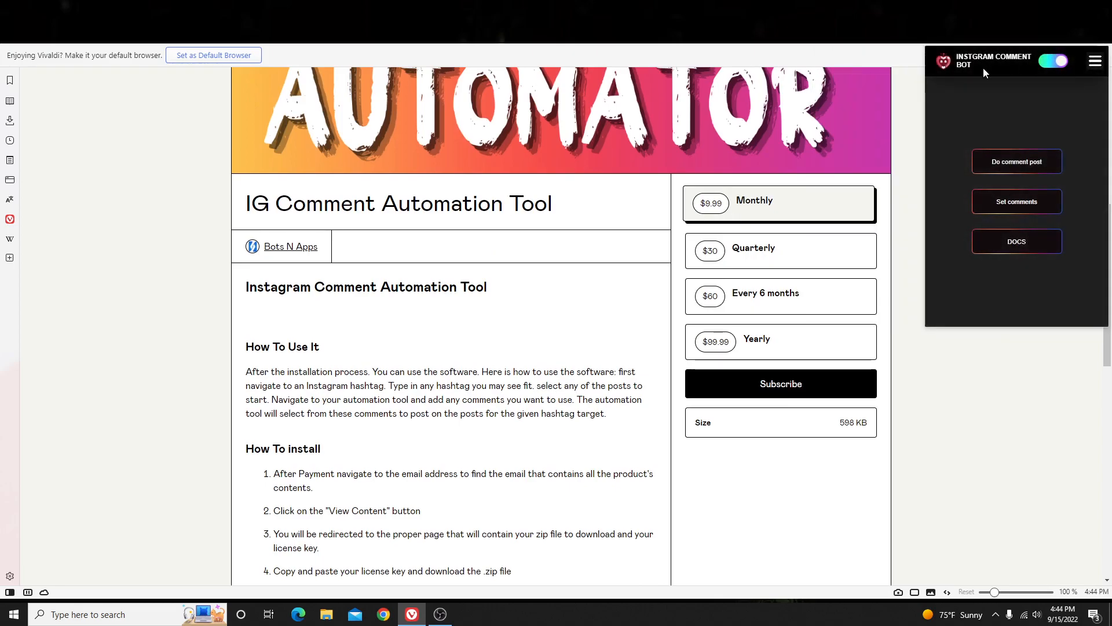
mouse_move(1042, 96)
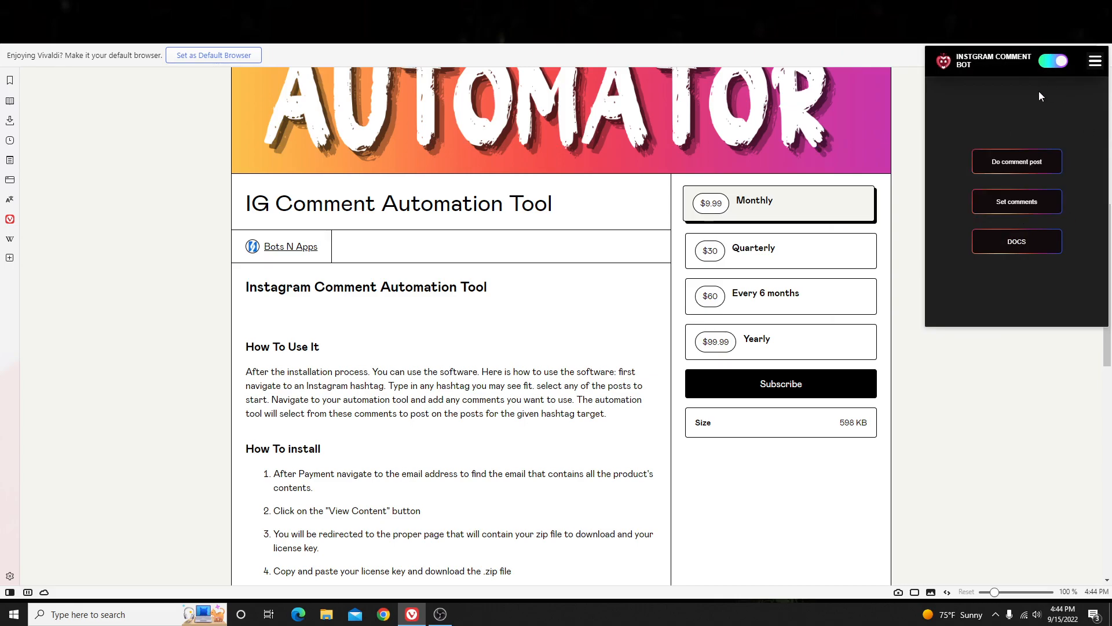
mouse_move(1015, 202)
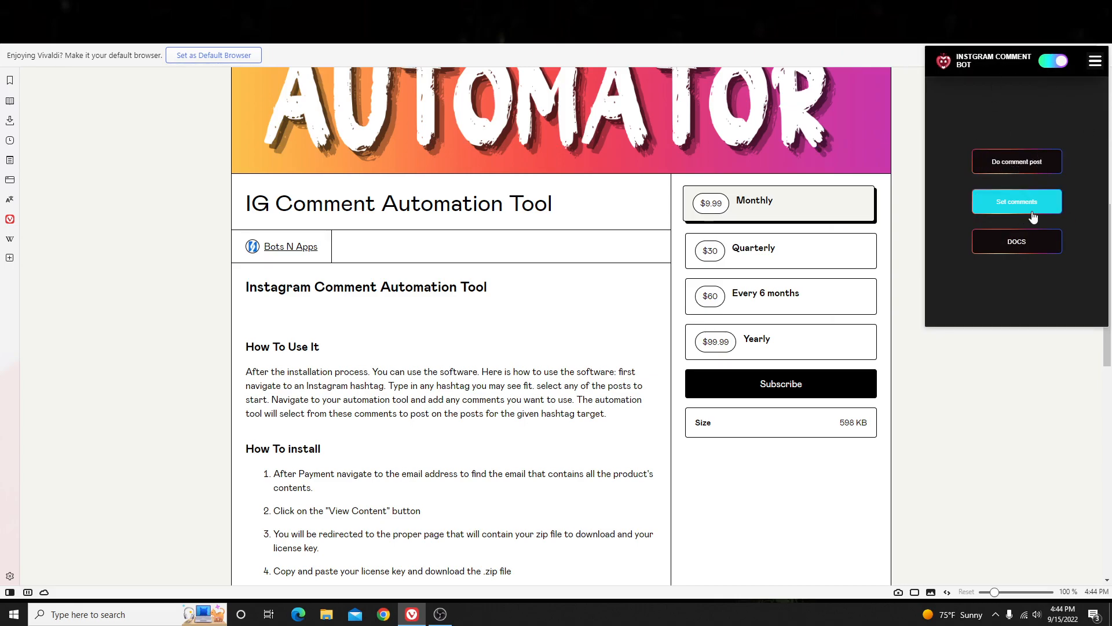
Review the bot's three saved comments, then return to its main menu.
left_click(1016, 201)
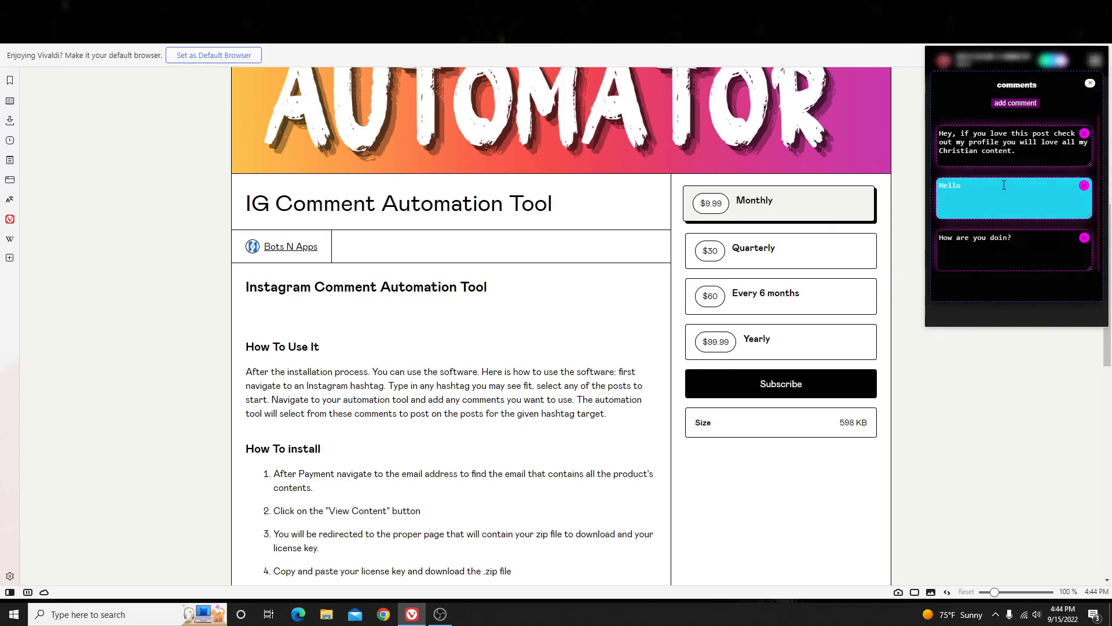
left_click(1091, 83)
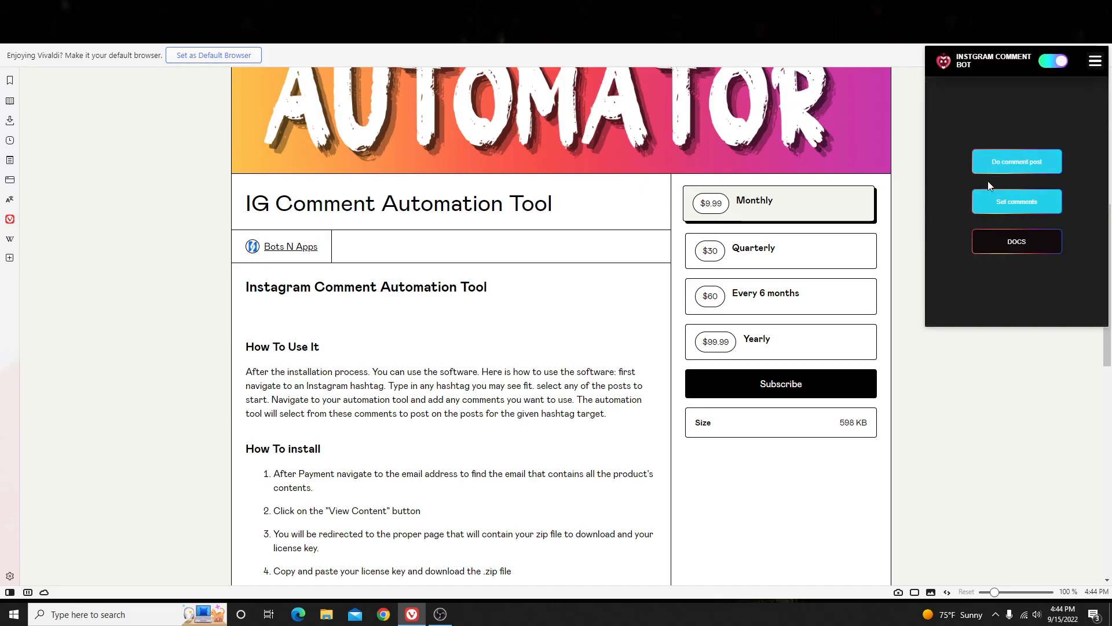
mouse_move(1016, 161)
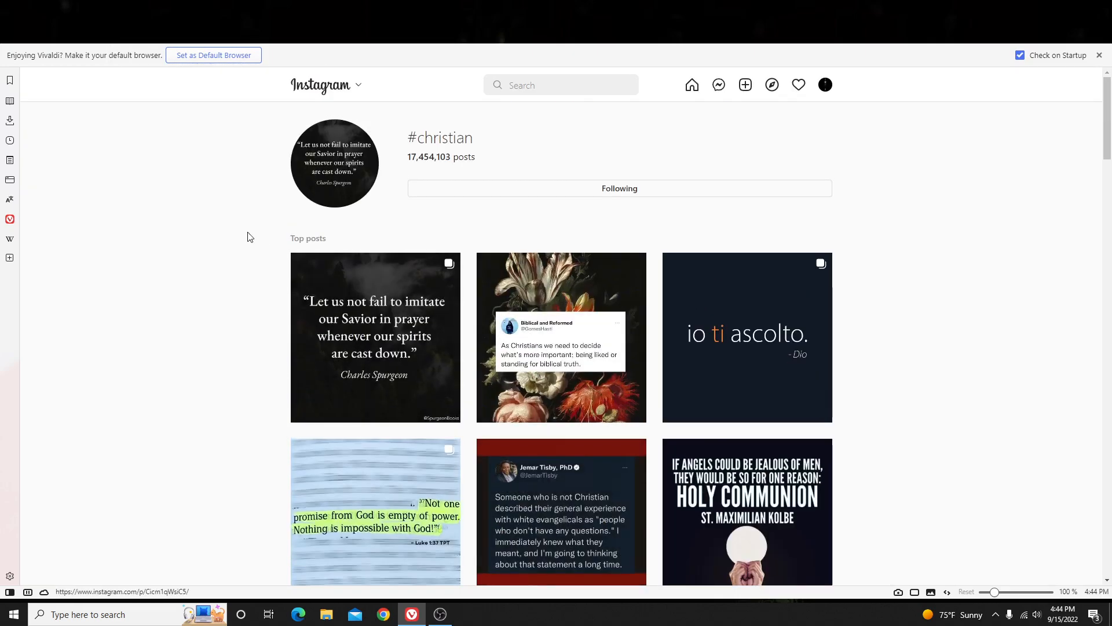
mouse_move(278, 278)
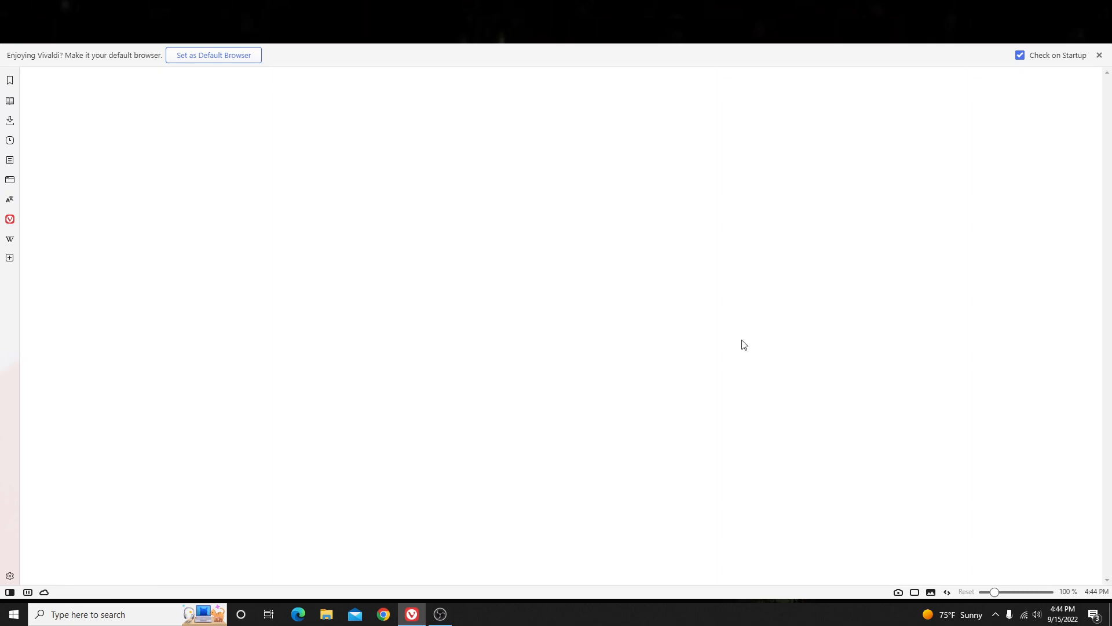
mouse_move(398, 273)
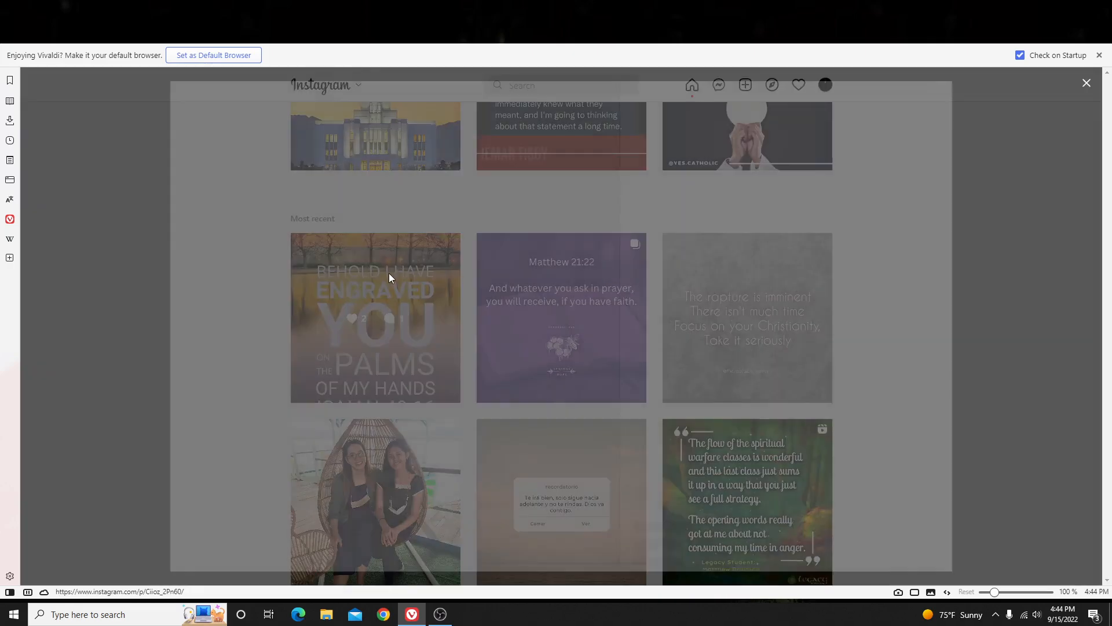
Open the newest Isaiah 49:16 #christian post and bring up the comment bot extension.
left_click(375, 317)
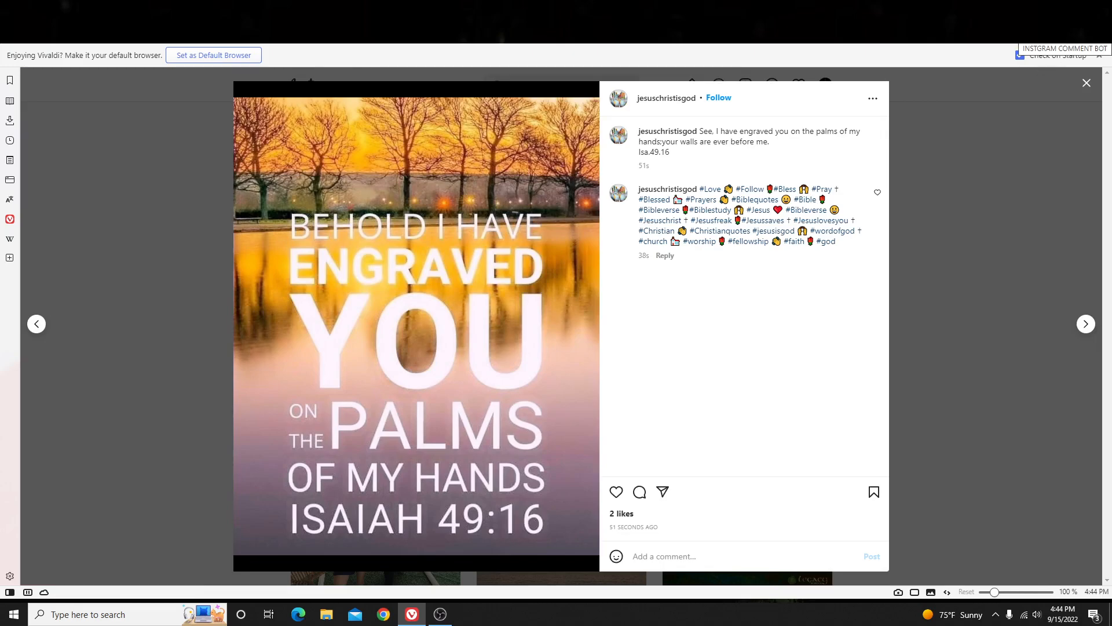
left_click(1060, 48)
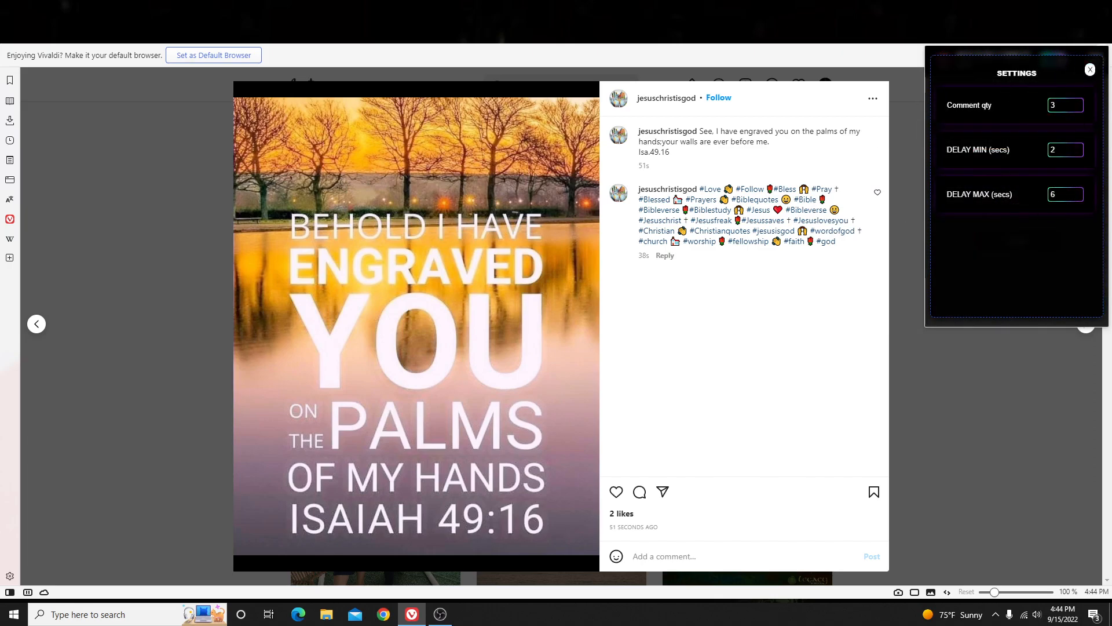
Add 'Hey how are ya!' as a fourth saved comment in the bot's list.
left_click(1089, 69)
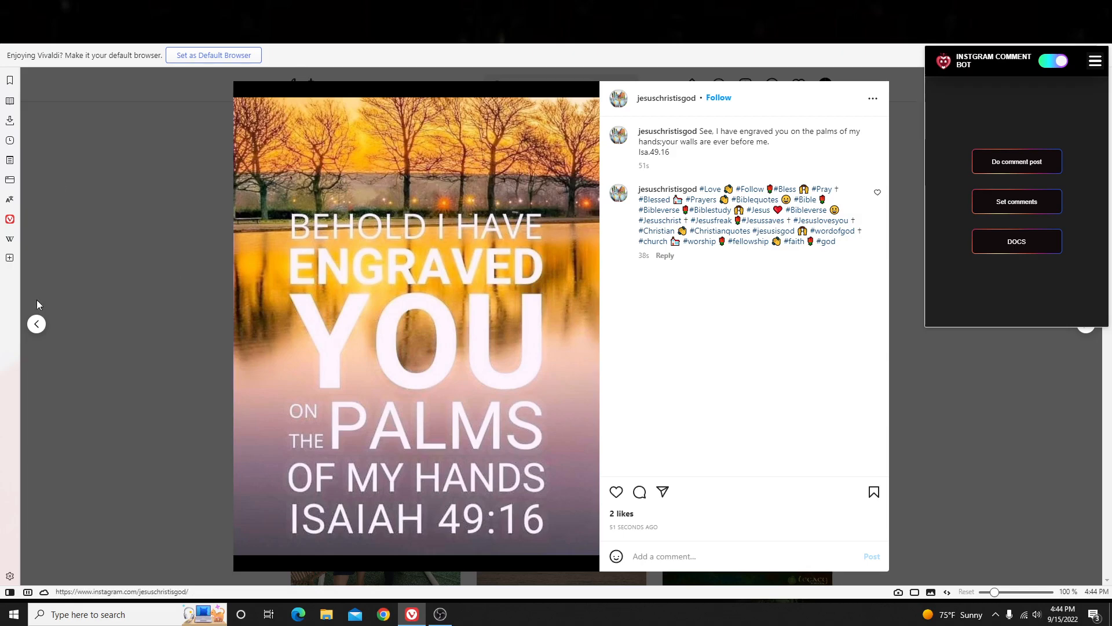
left_click(1016, 202)
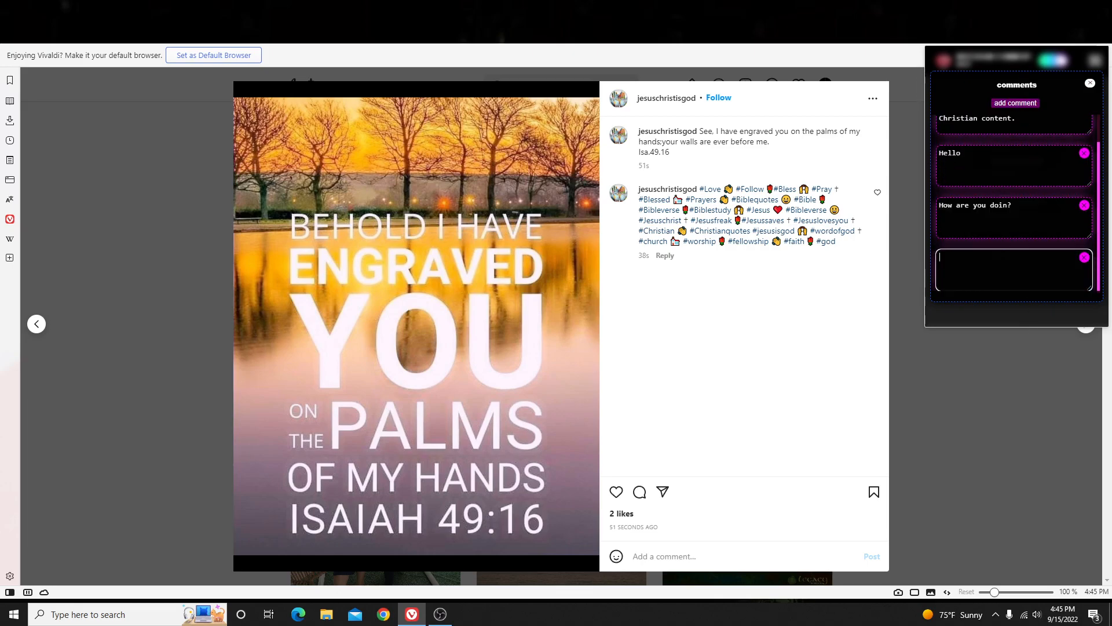
type("Hey h")
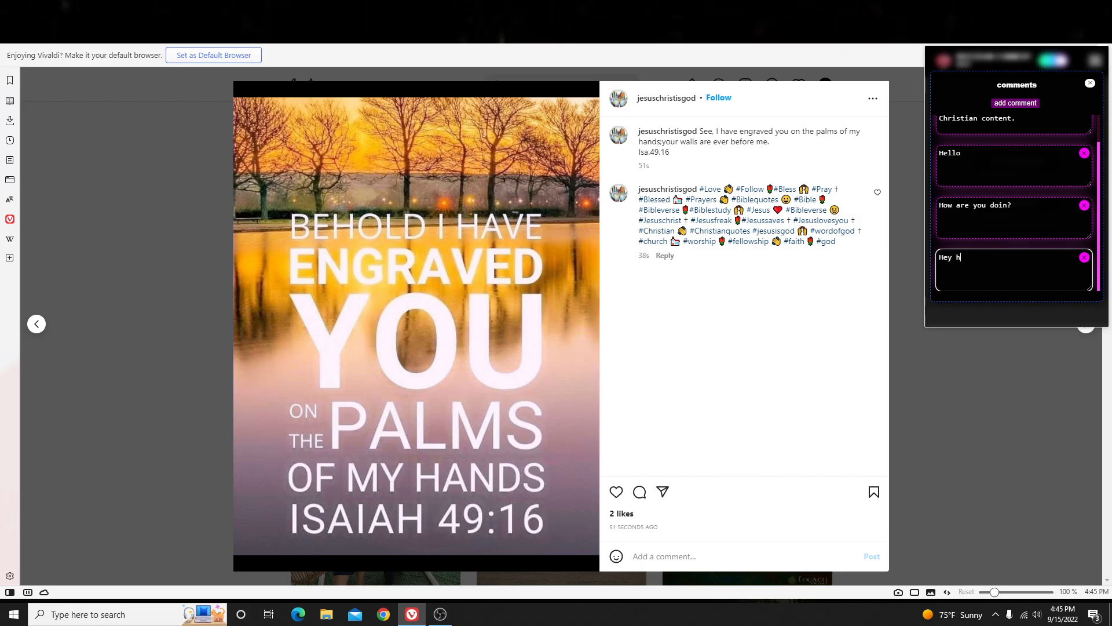
type("ow are ya!")
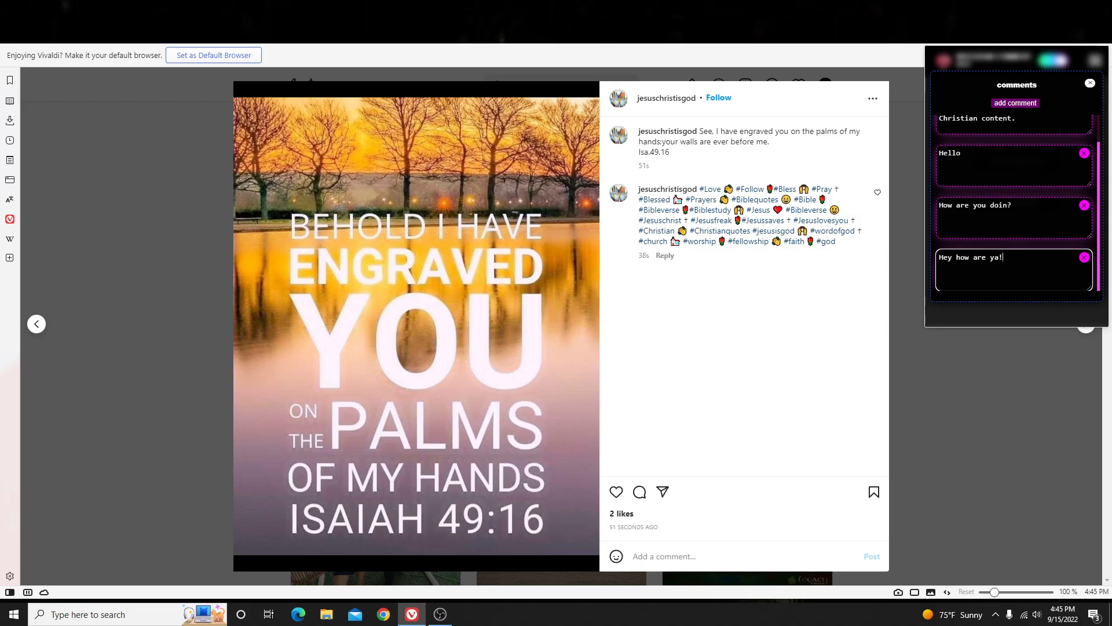
left_click(1091, 83)
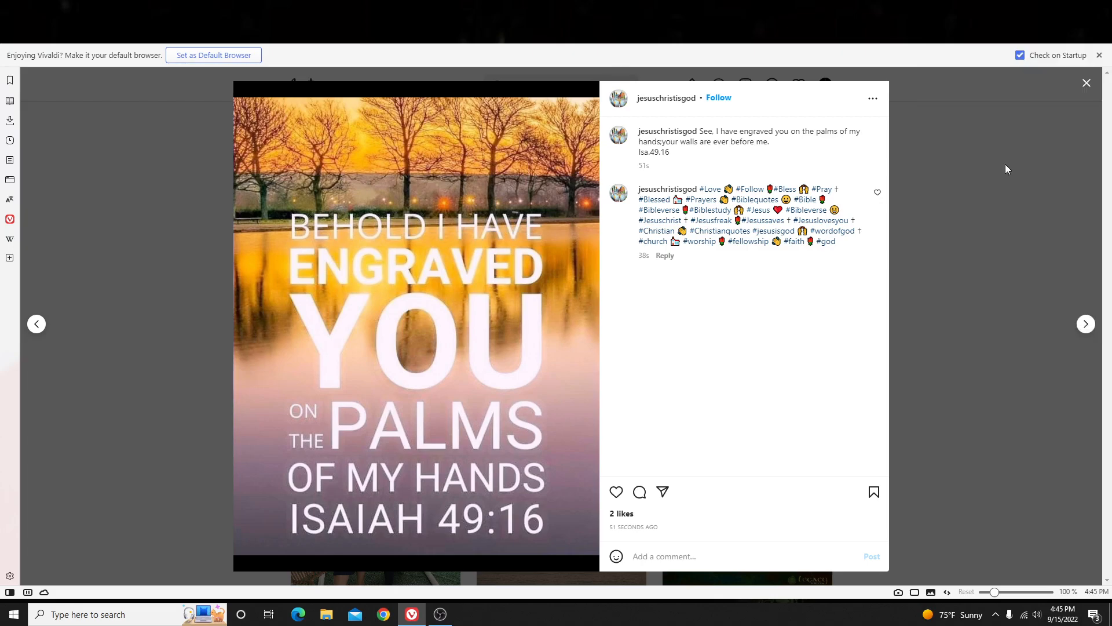
Post 'Hello' on the Isaiah 49:16 and Matthew 21:22 posts, then the promo on the rapture post.
type("Hello")
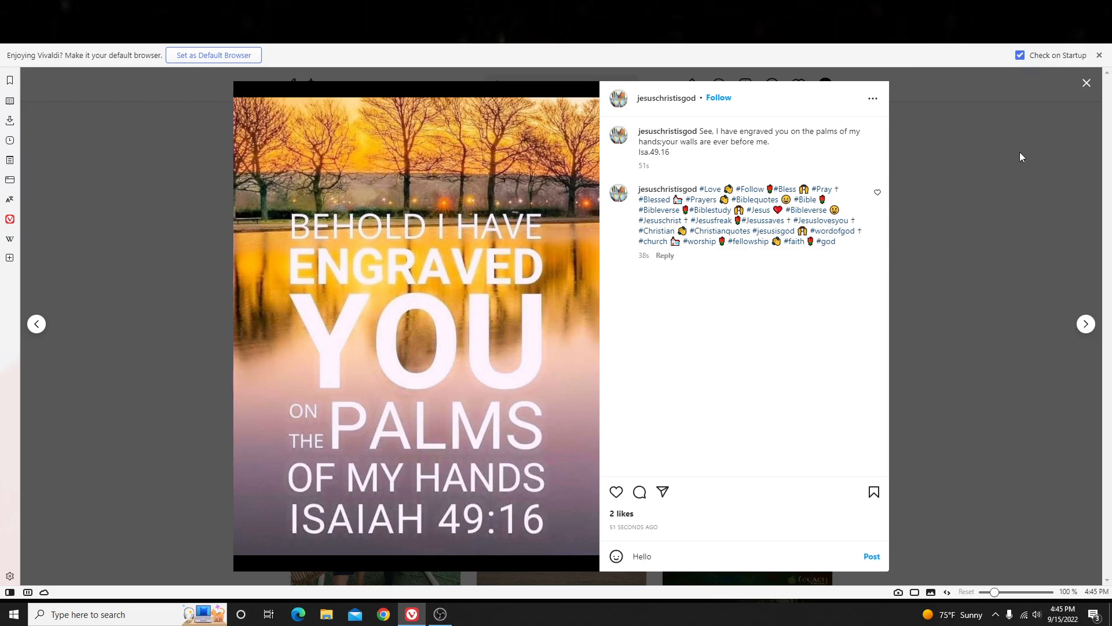
left_click(871, 556)
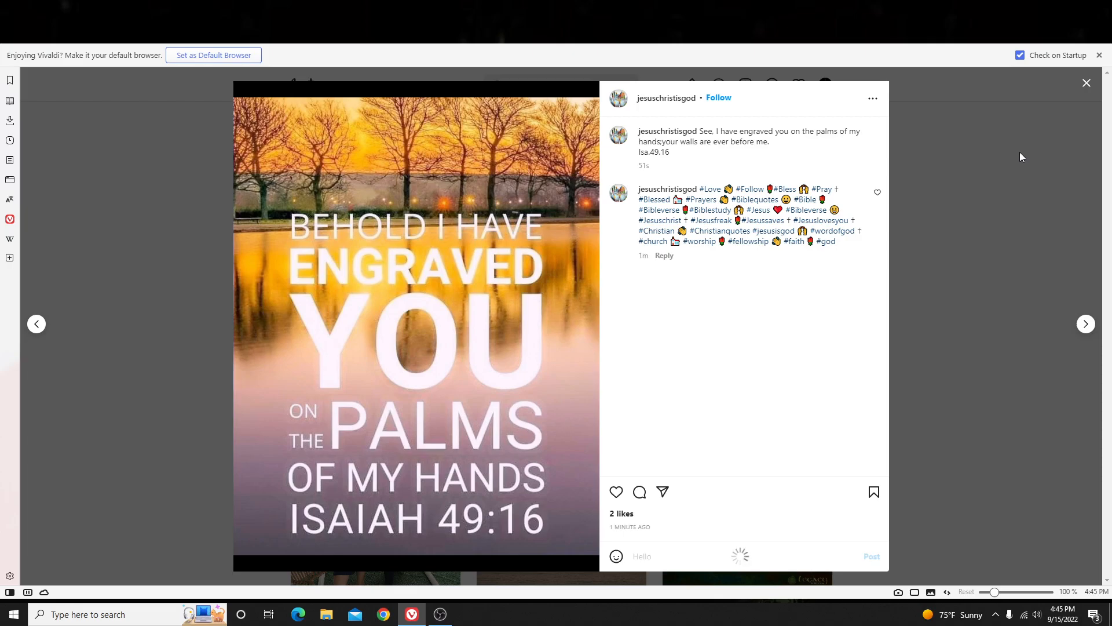
left_click(1085, 323)
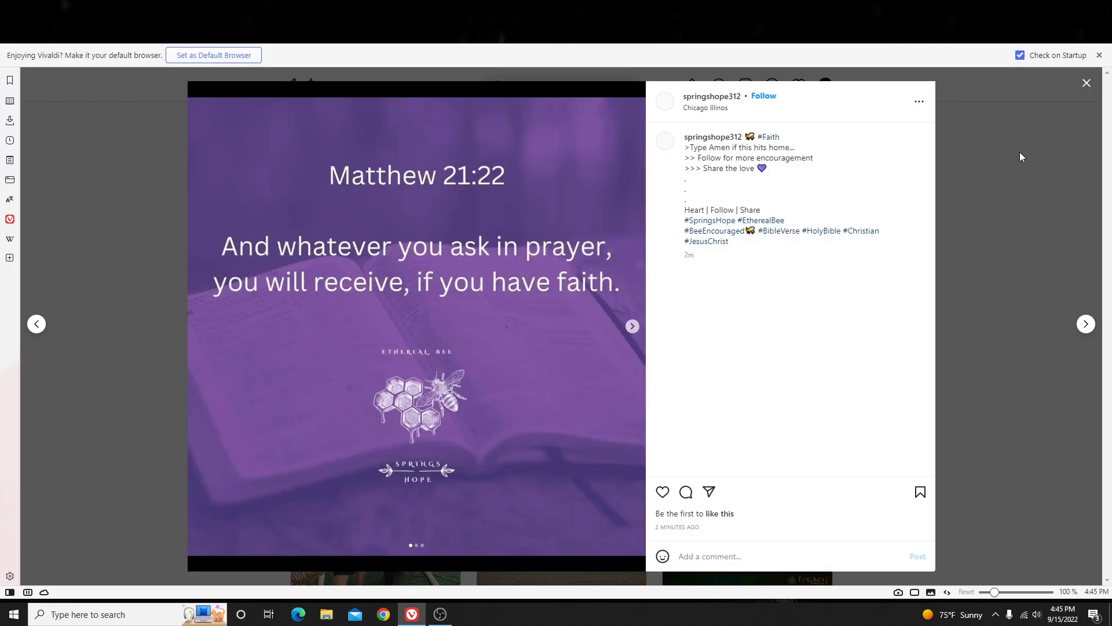
type("Hello")
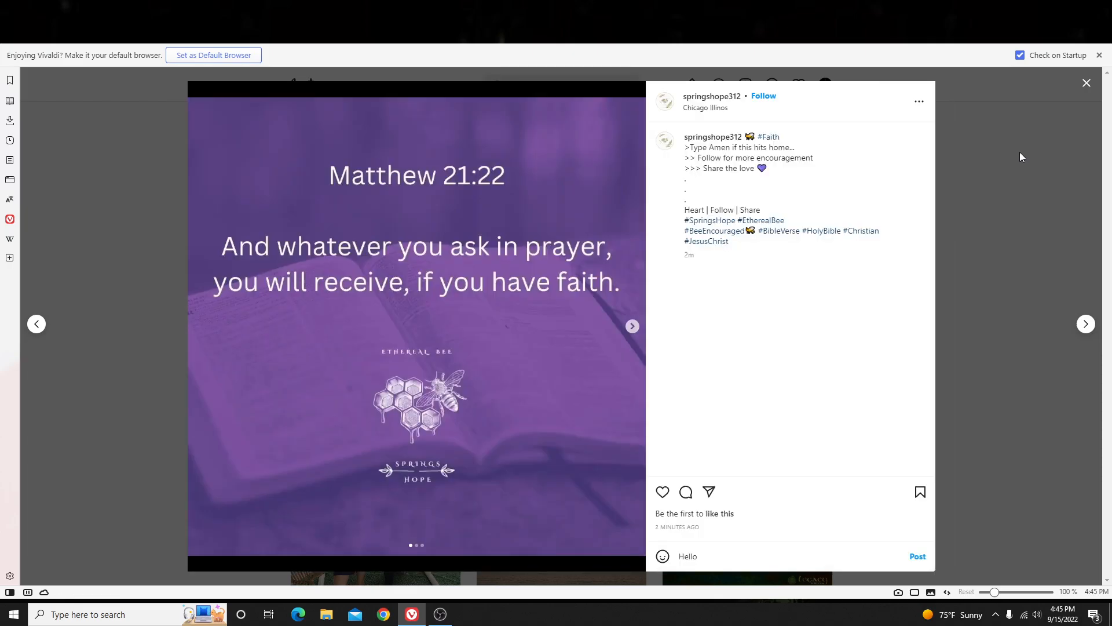
left_click(917, 555)
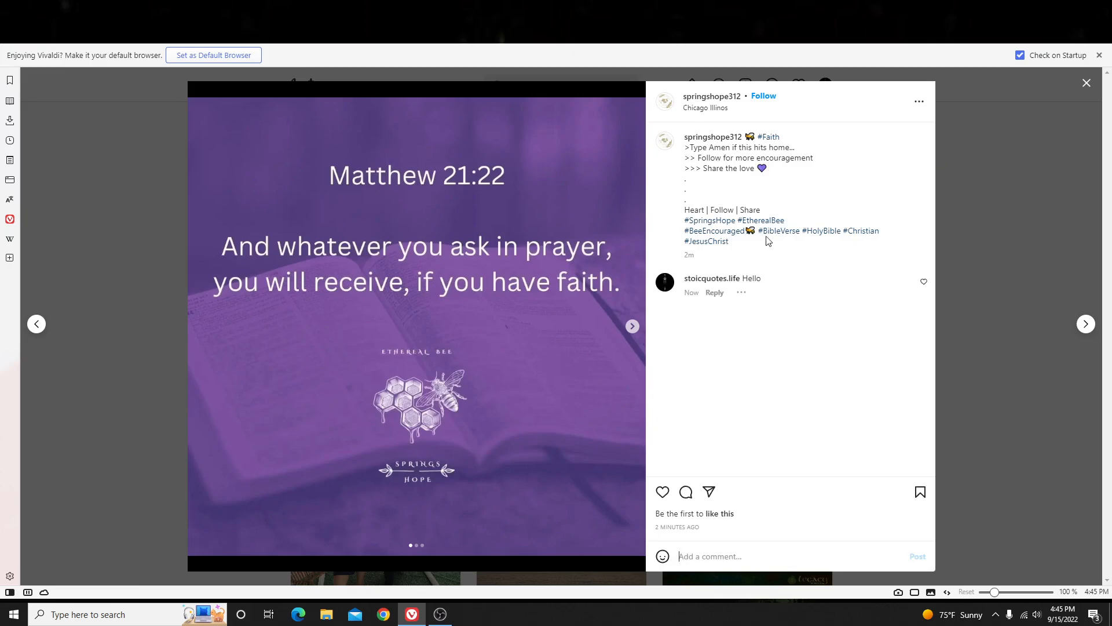
left_click(1084, 323)
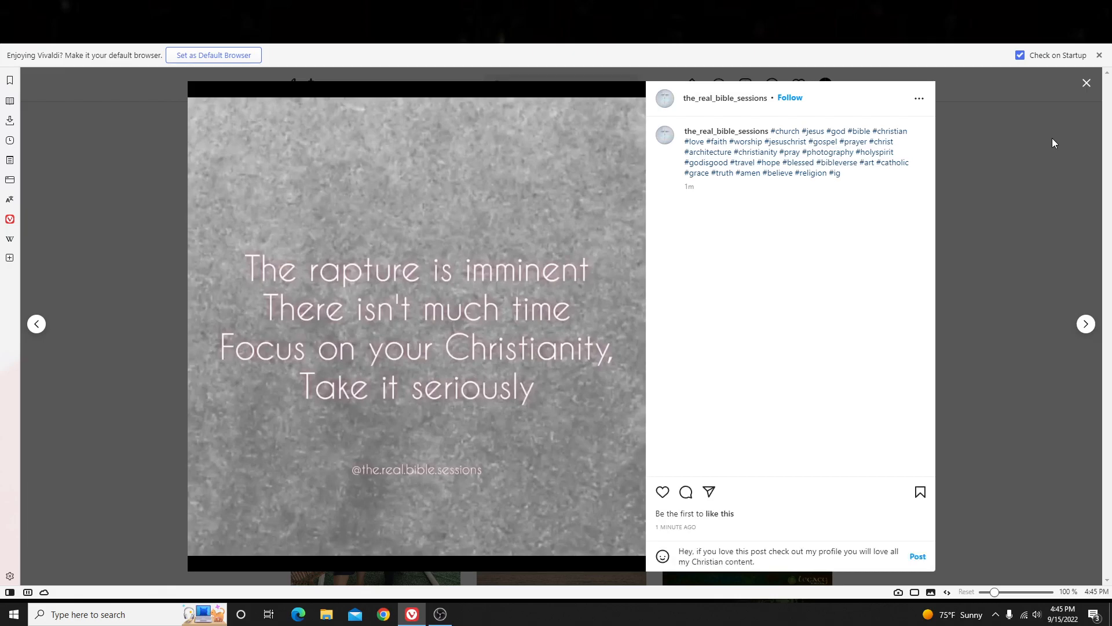
left_click(1084, 324)
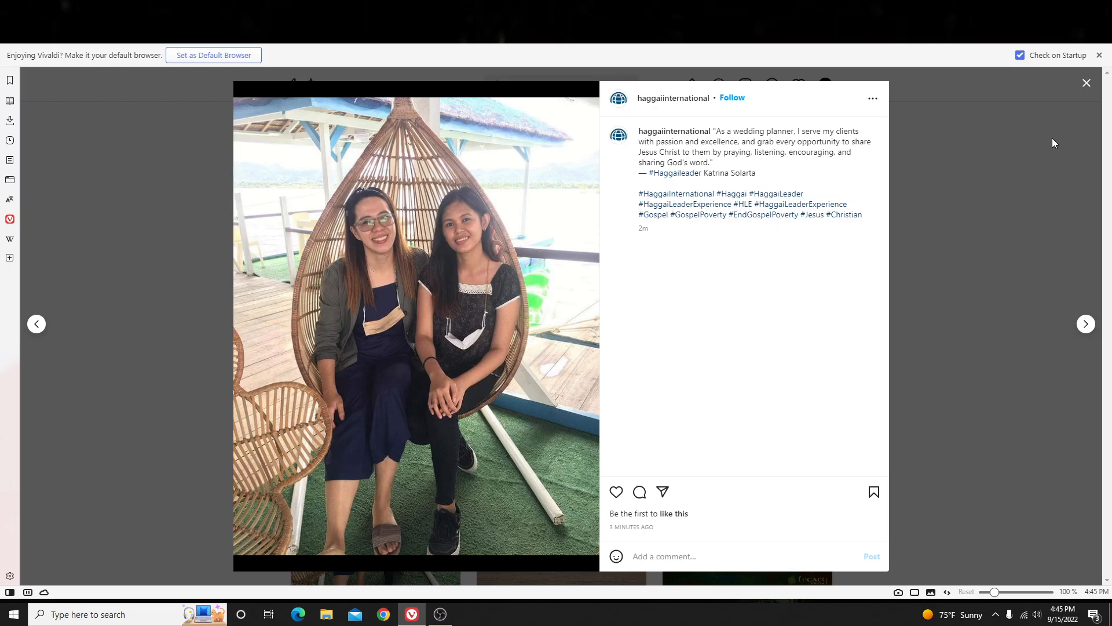
mouse_move(1068, 133)
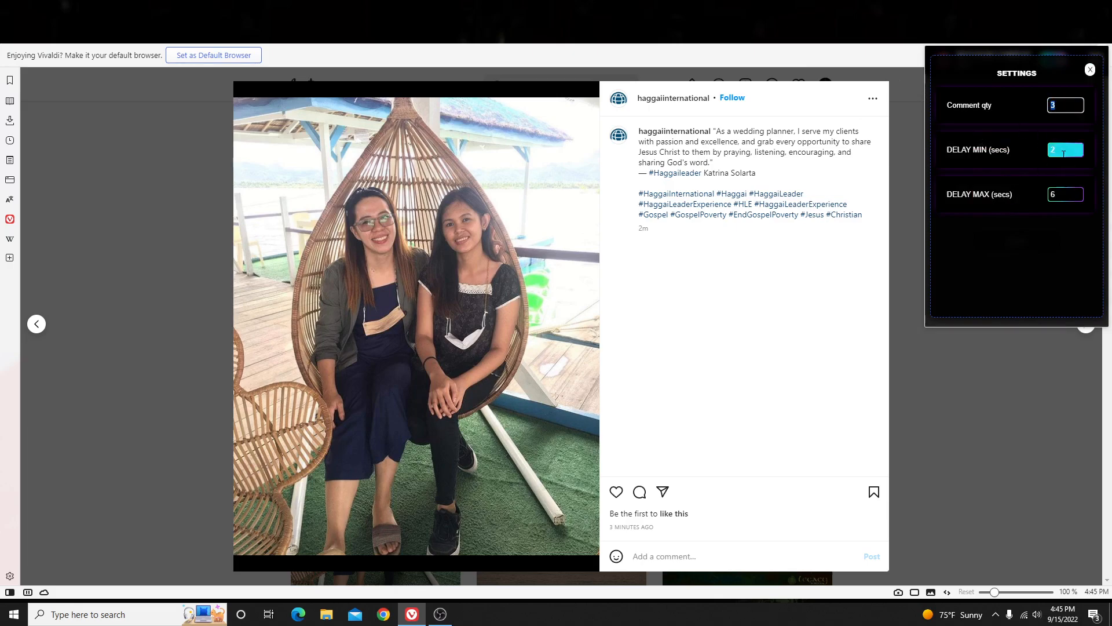
Check the bot settings (3 comments, 2–6 second delay) and return to the post grid.
left_click(1091, 69)
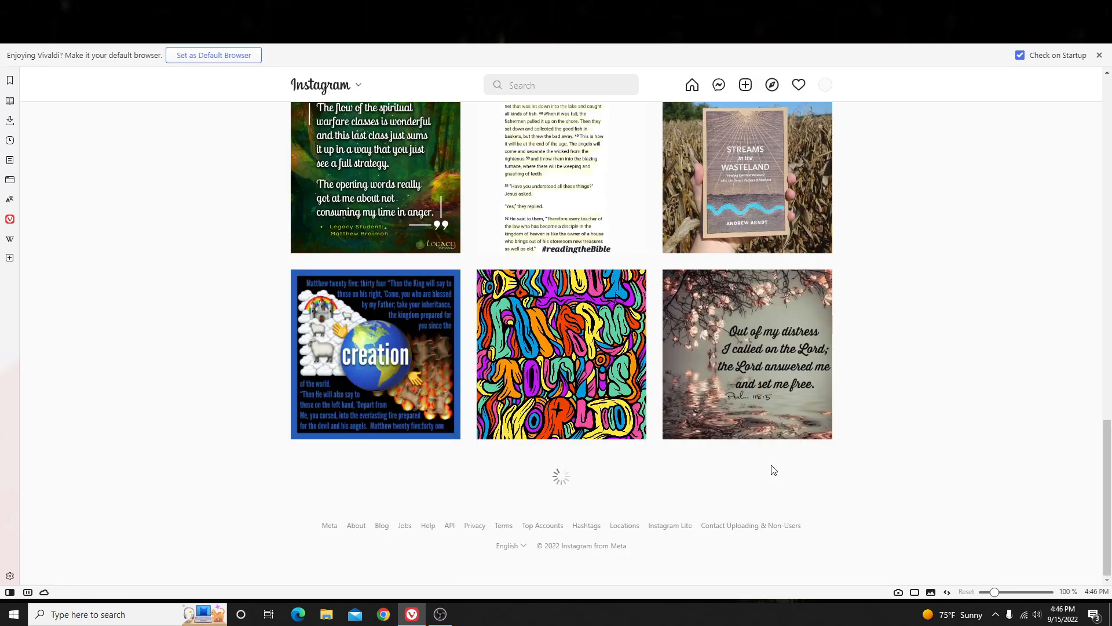
Check the stoicquotes.life Hello comment on the Isaiah 49:16 post, then close it.
scroll("up", 3)
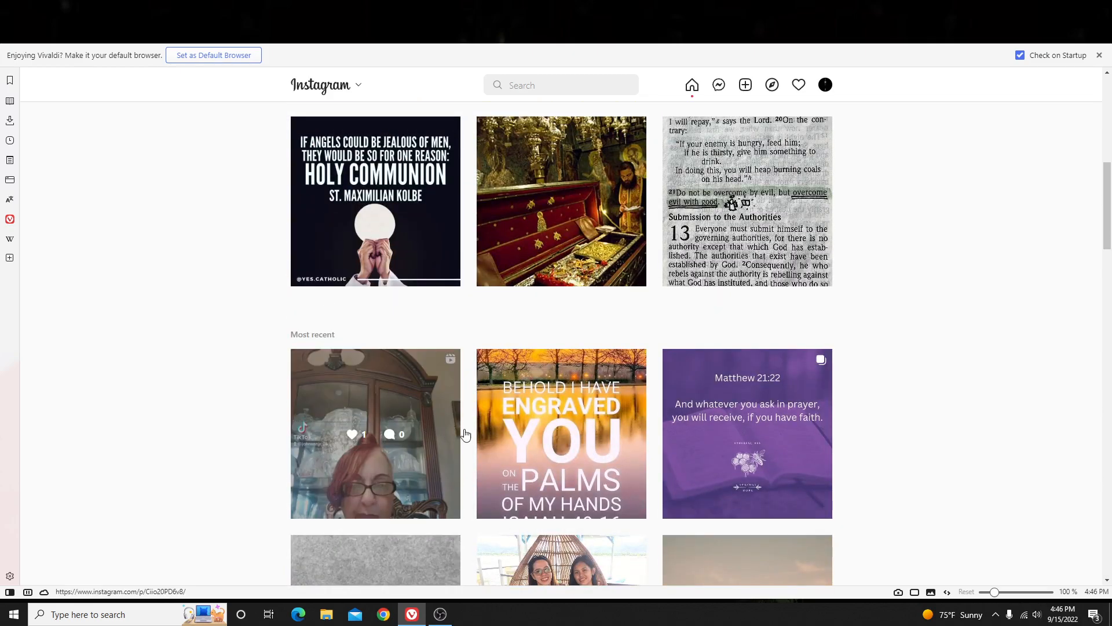
left_click(561, 433)
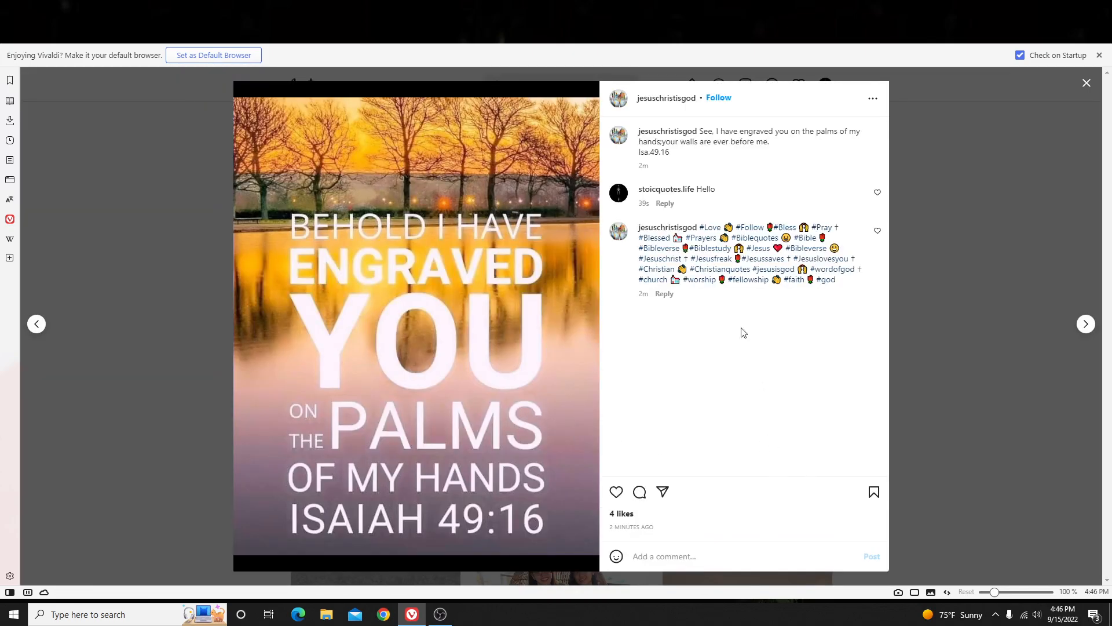
double_click(676, 189)
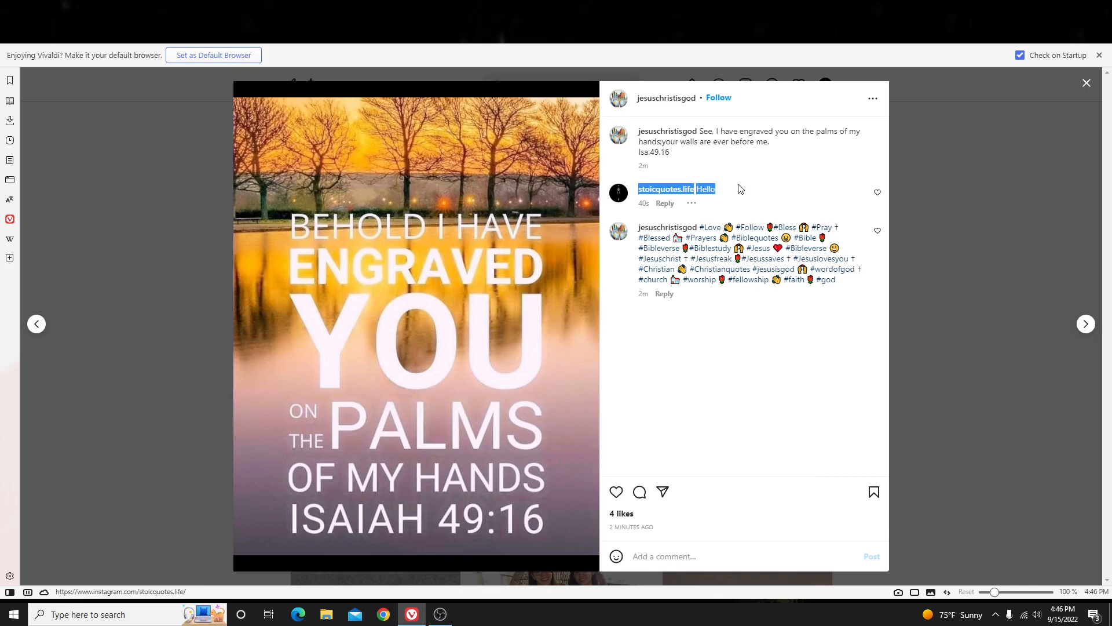
left_click(1086, 83)
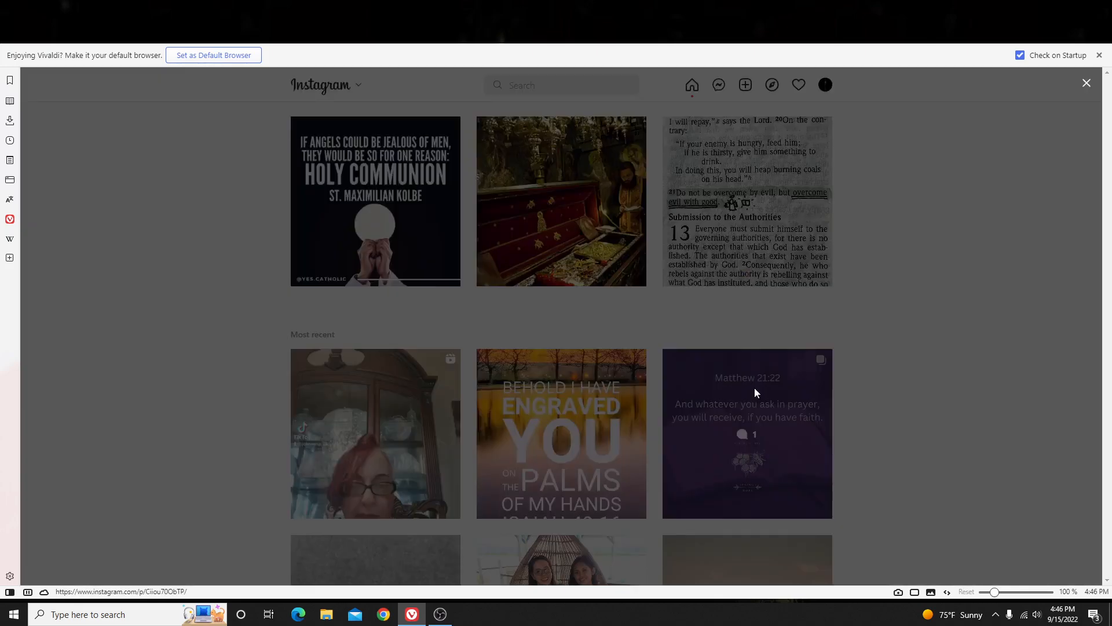
Confirm the Christian-content comment on the rapture post and recheck the Isaiah 49:16 post.
left_click(747, 433)
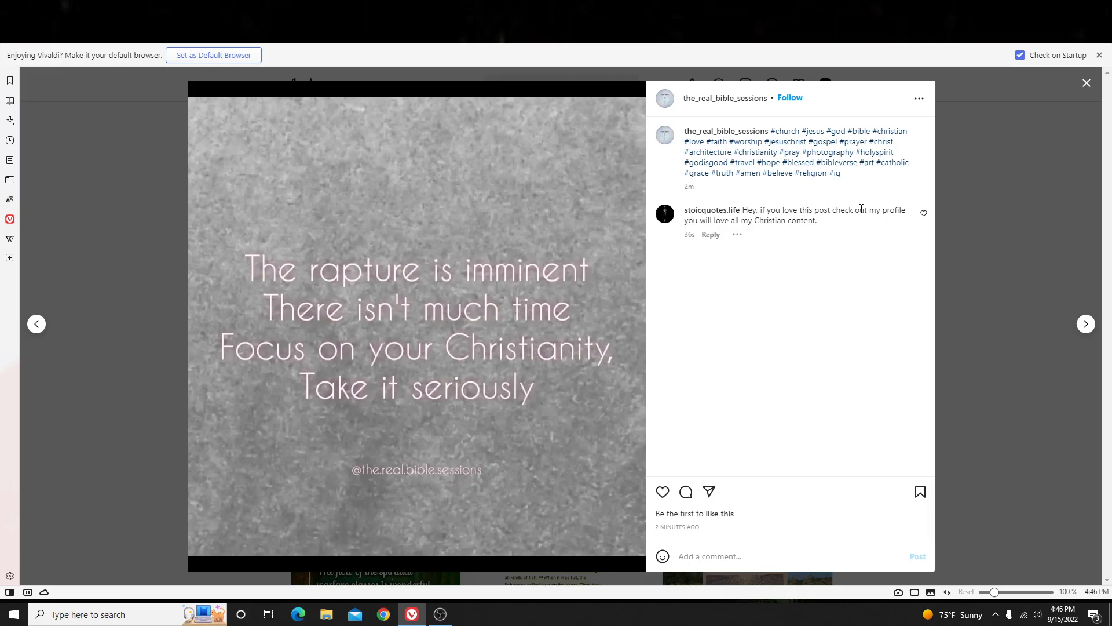
mouse_move(872, 224)
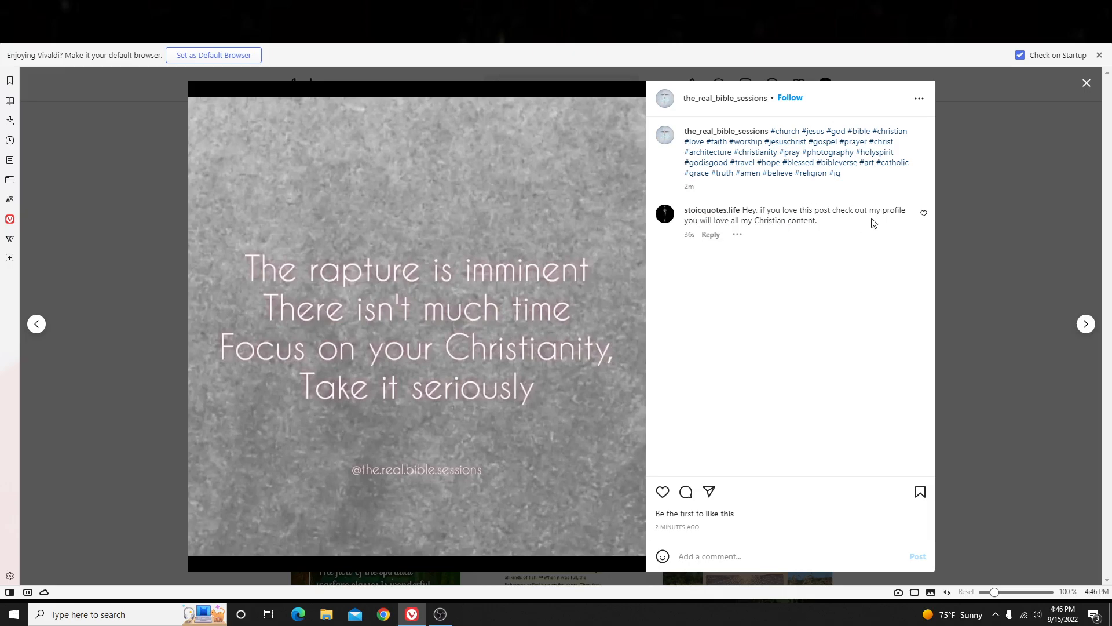
left_click(1087, 82)
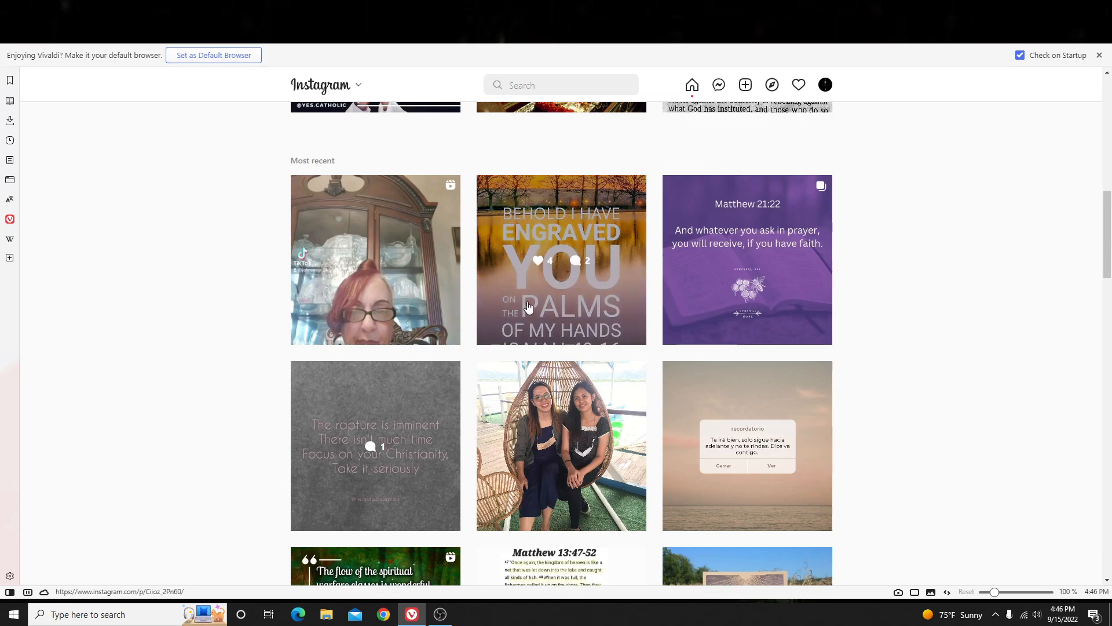
left_click(562, 259)
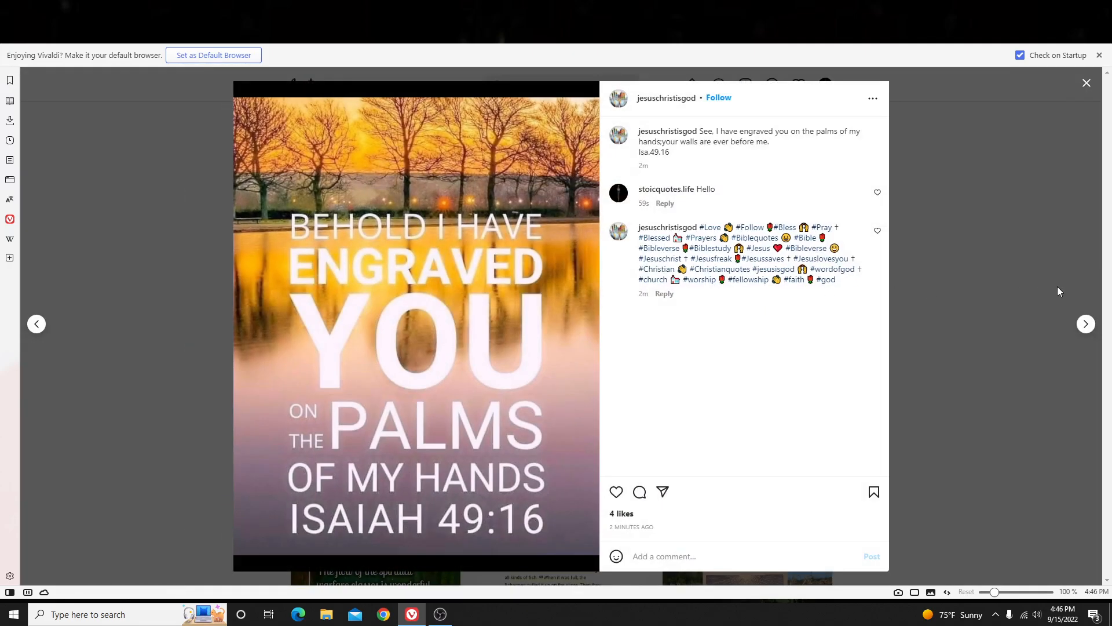
left_click(1086, 82)
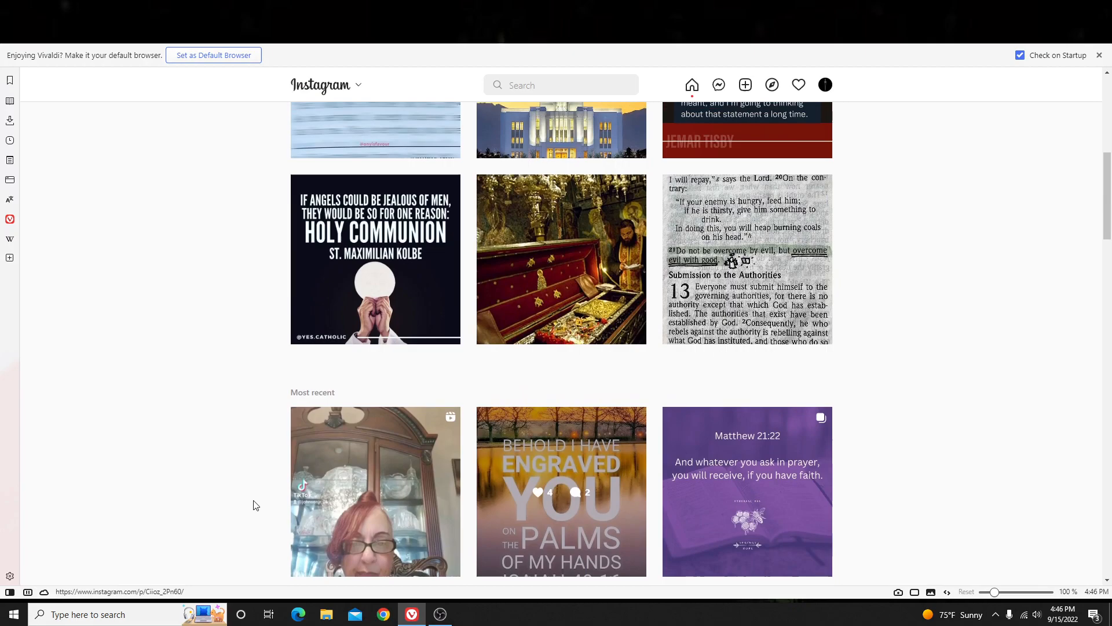
scroll("up", 3)
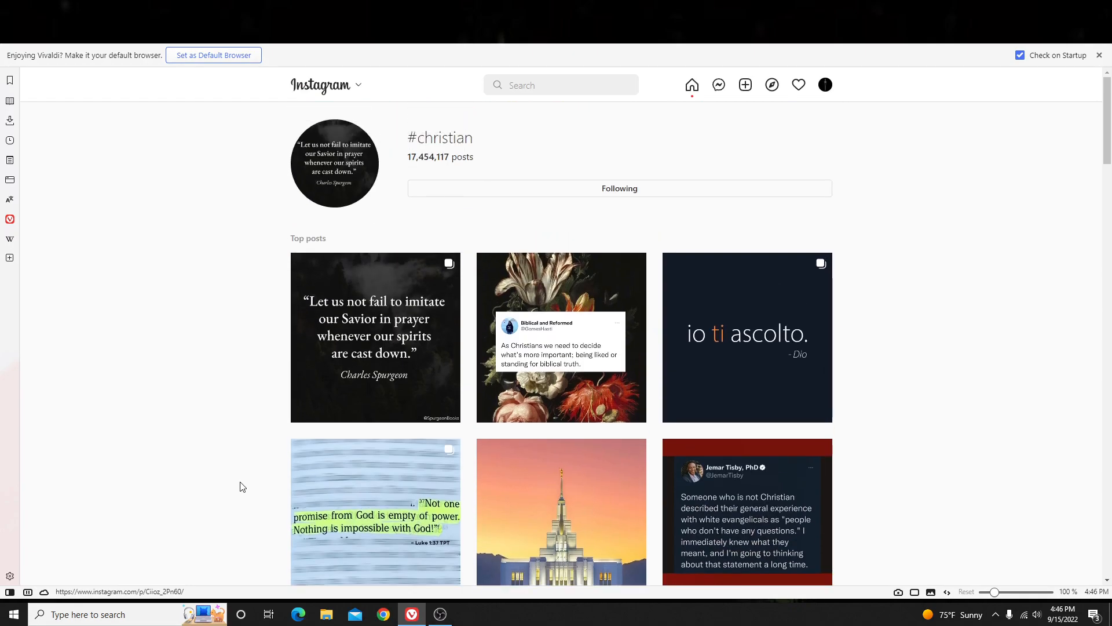
scroll("down", 3)
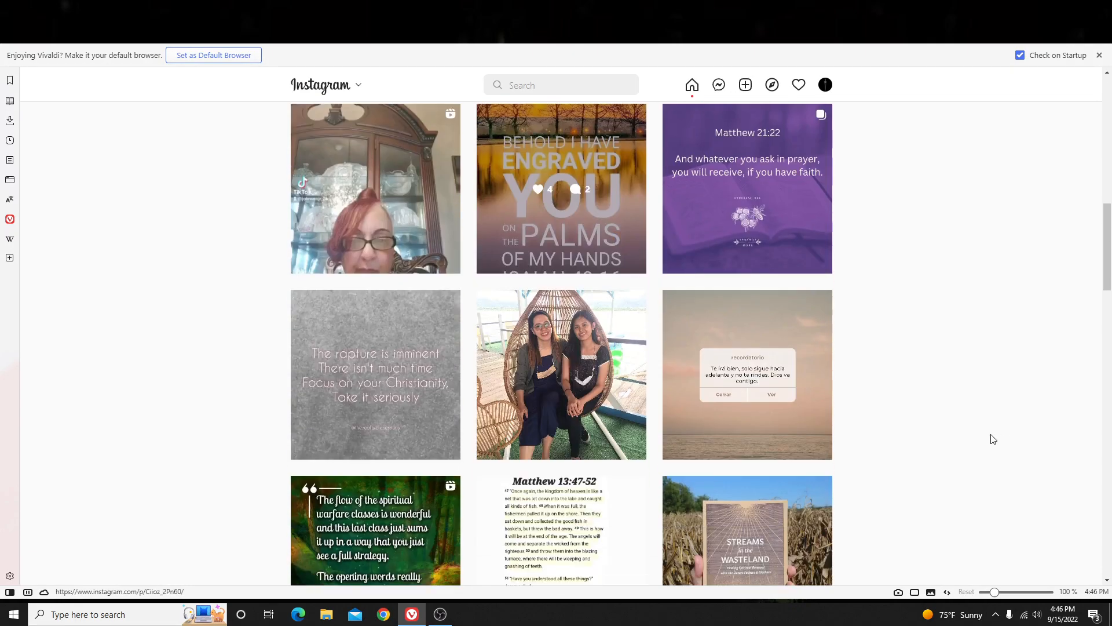
mouse_move(640, 264)
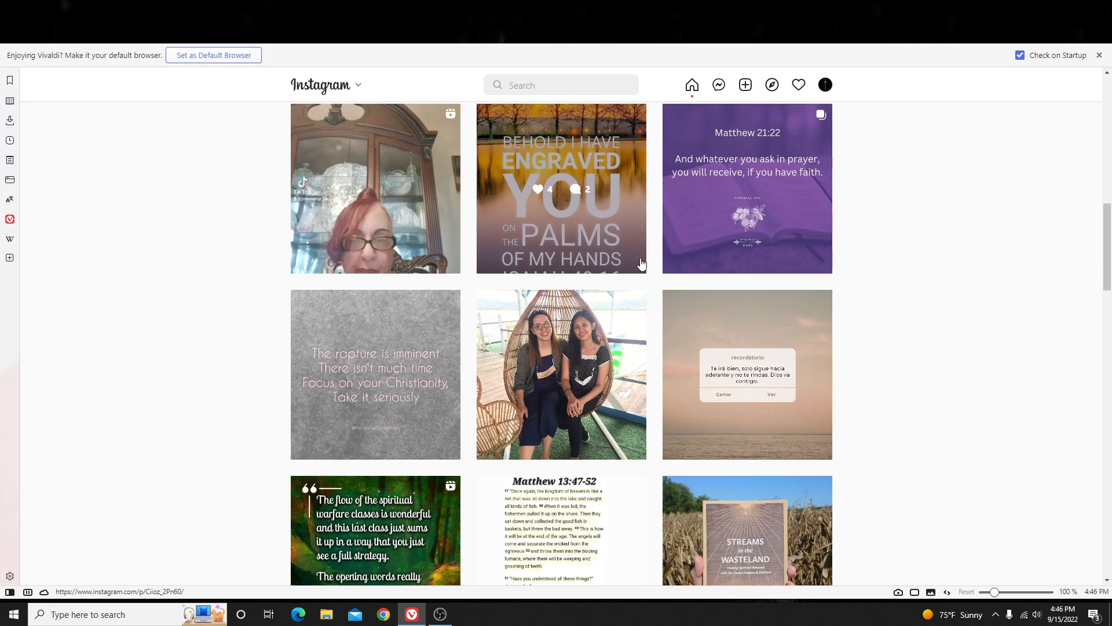
mouse_move(898, 193)
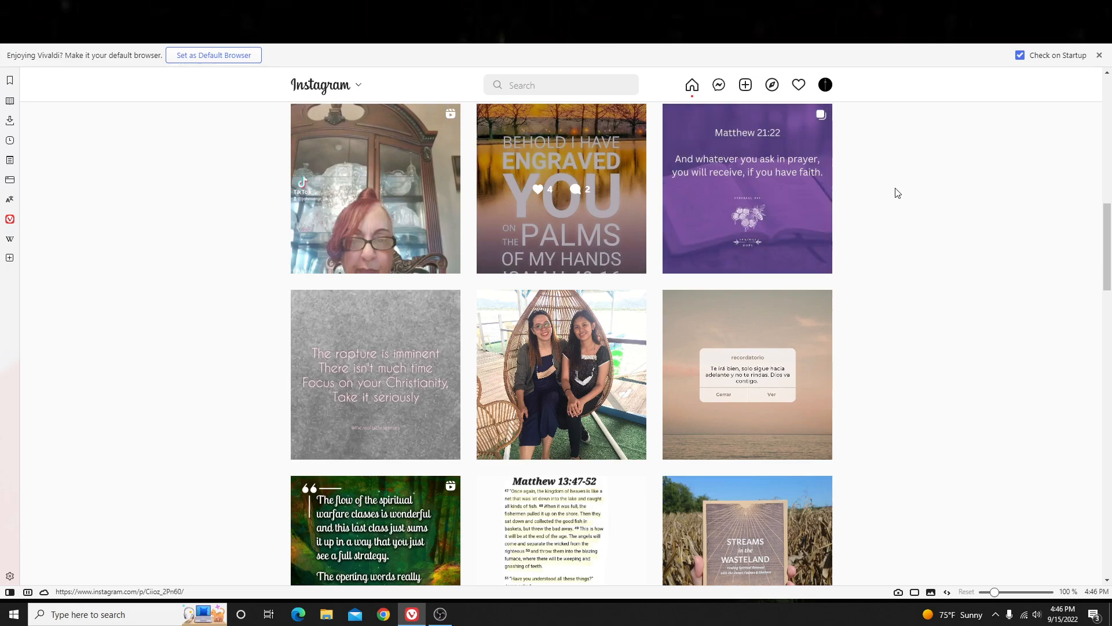
mouse_move(869, 165)
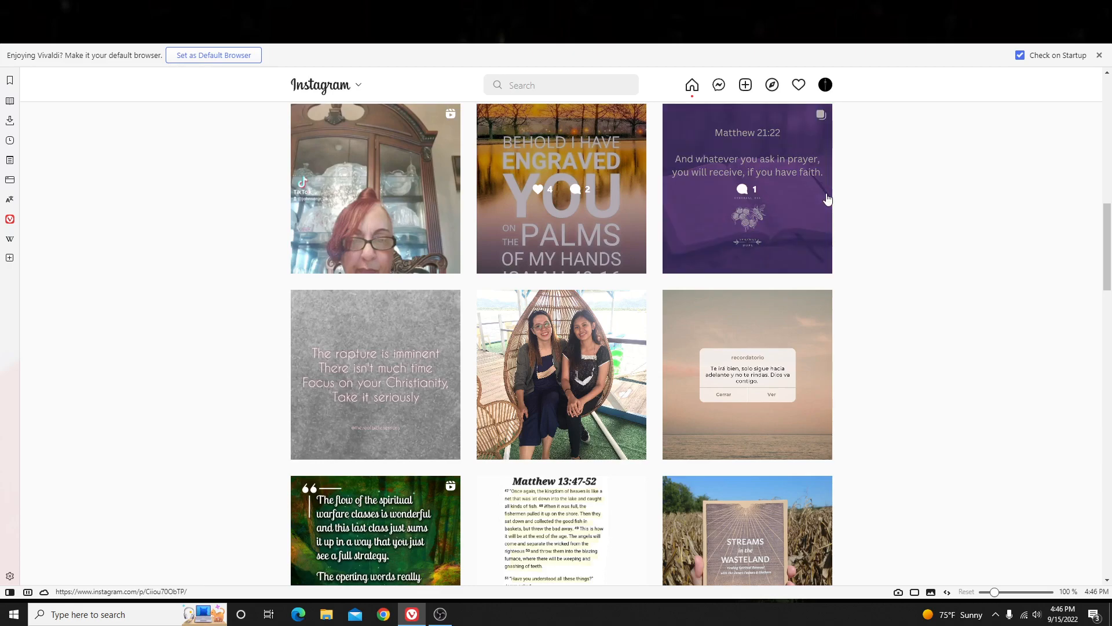
mouse_move(828, 199)
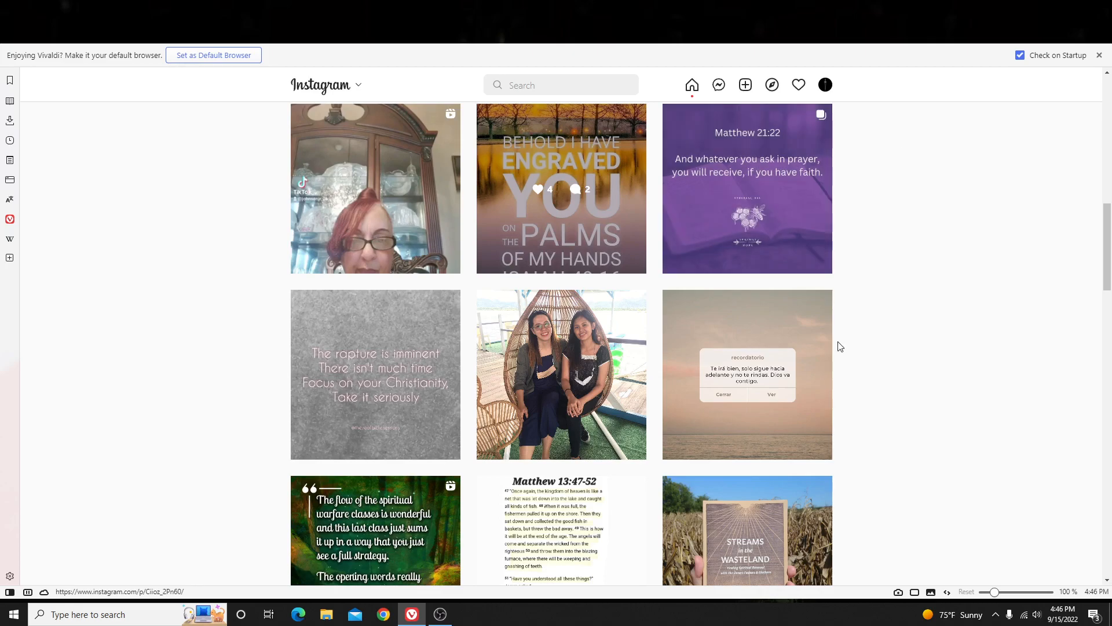
scroll("up", 3)
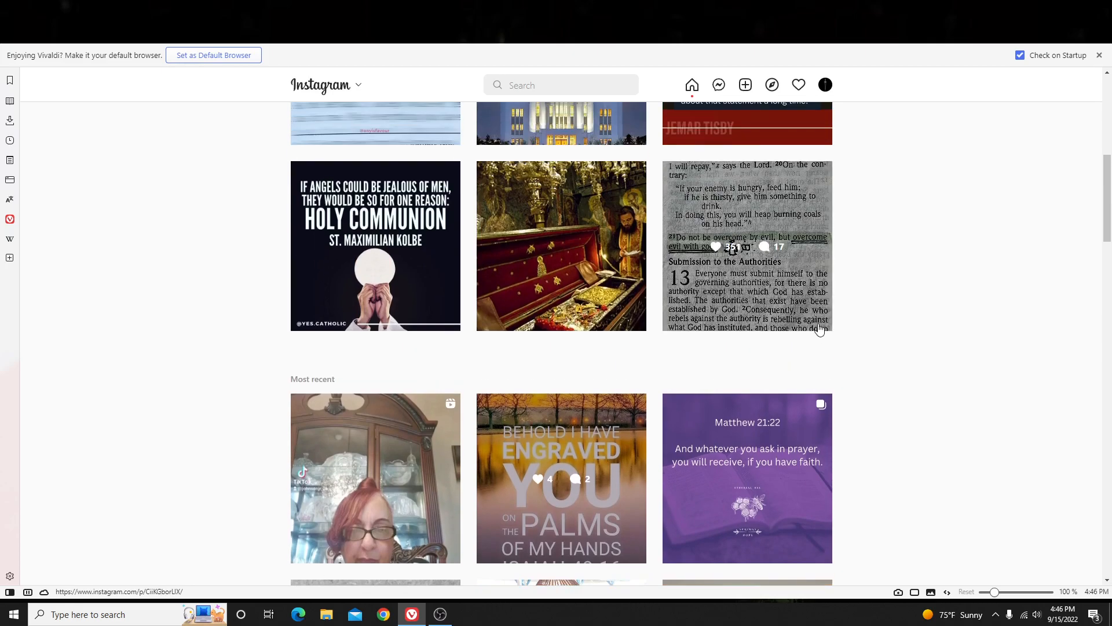
scroll("down", 3)
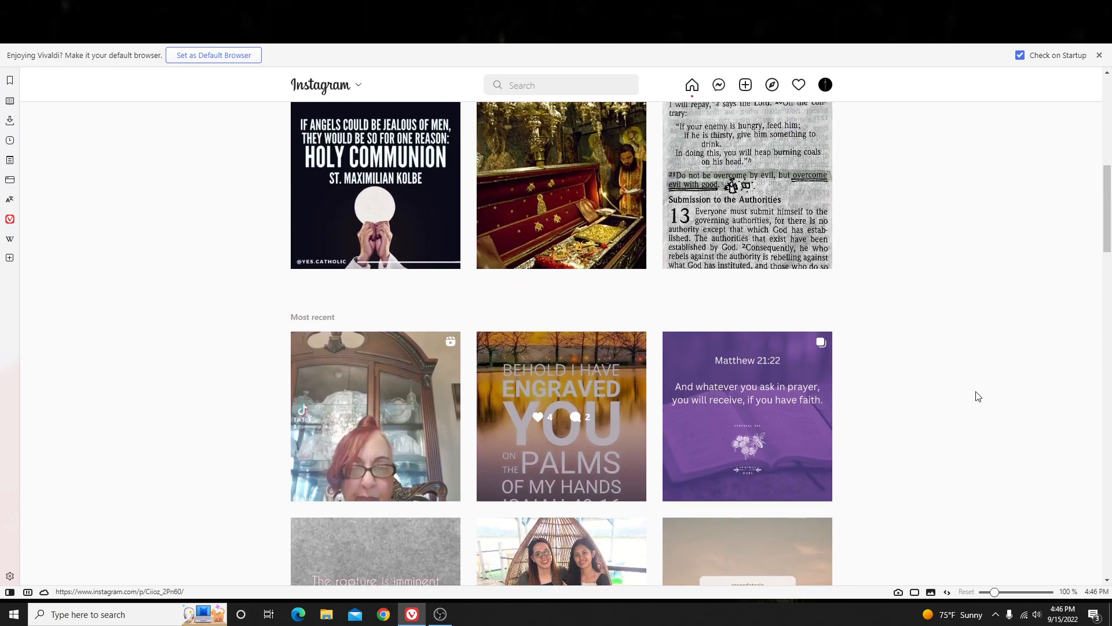
scroll("up", 3)
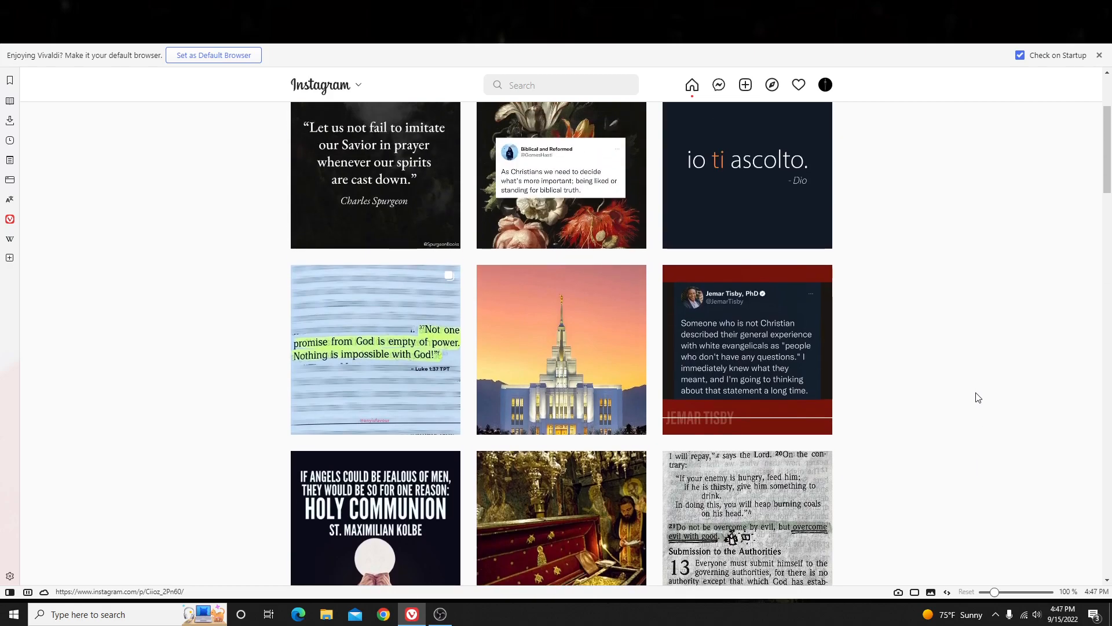
mouse_move(948, 284)
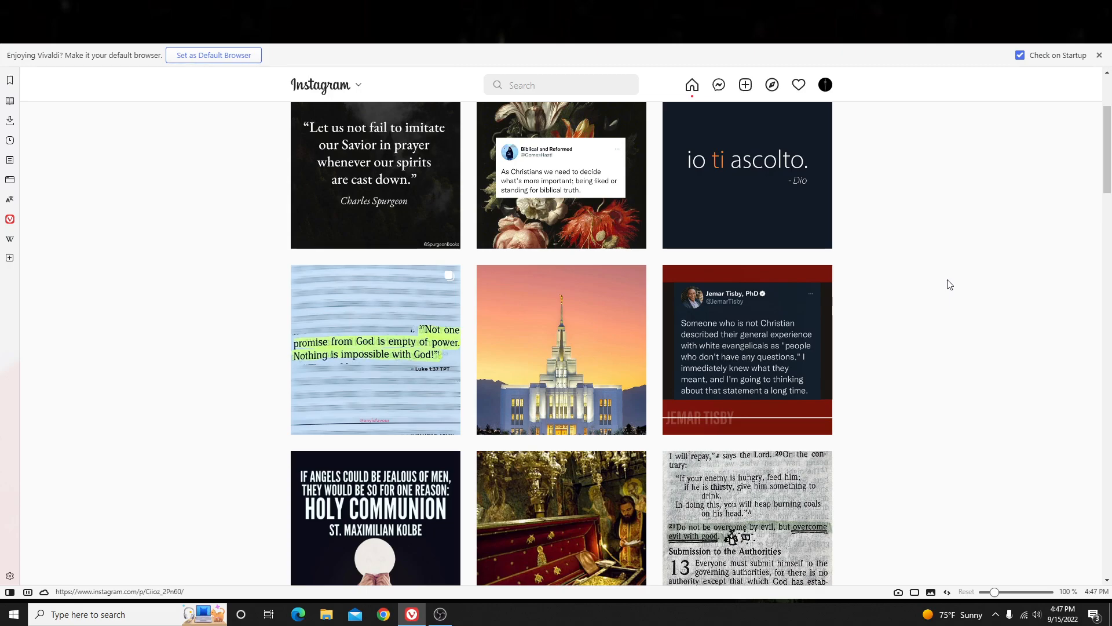
mouse_move(904, 50)
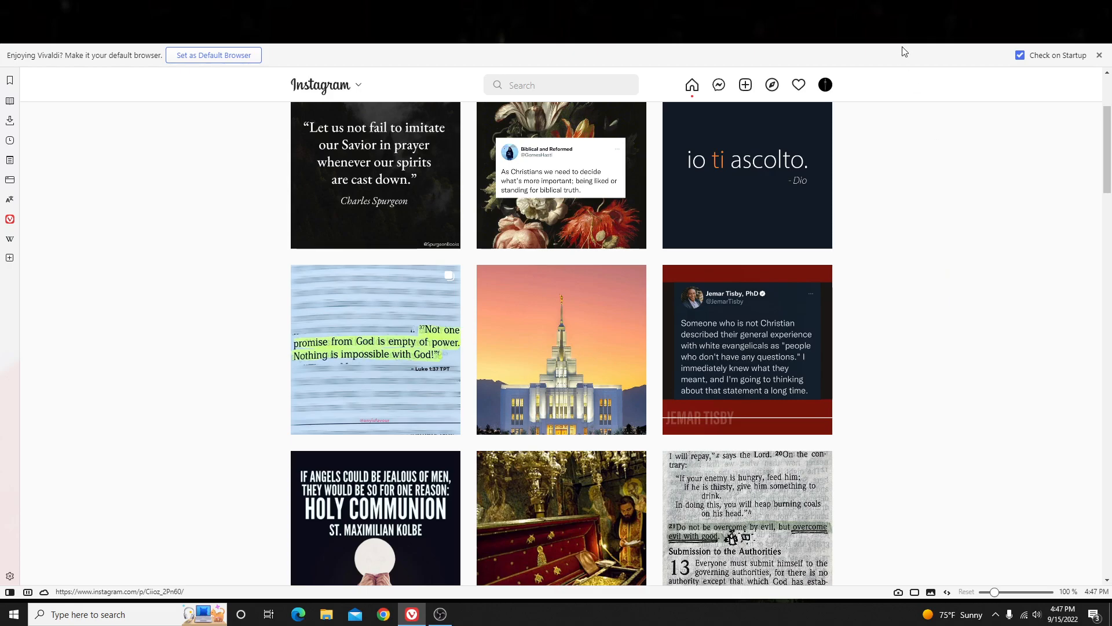
mouse_move(731, 126)
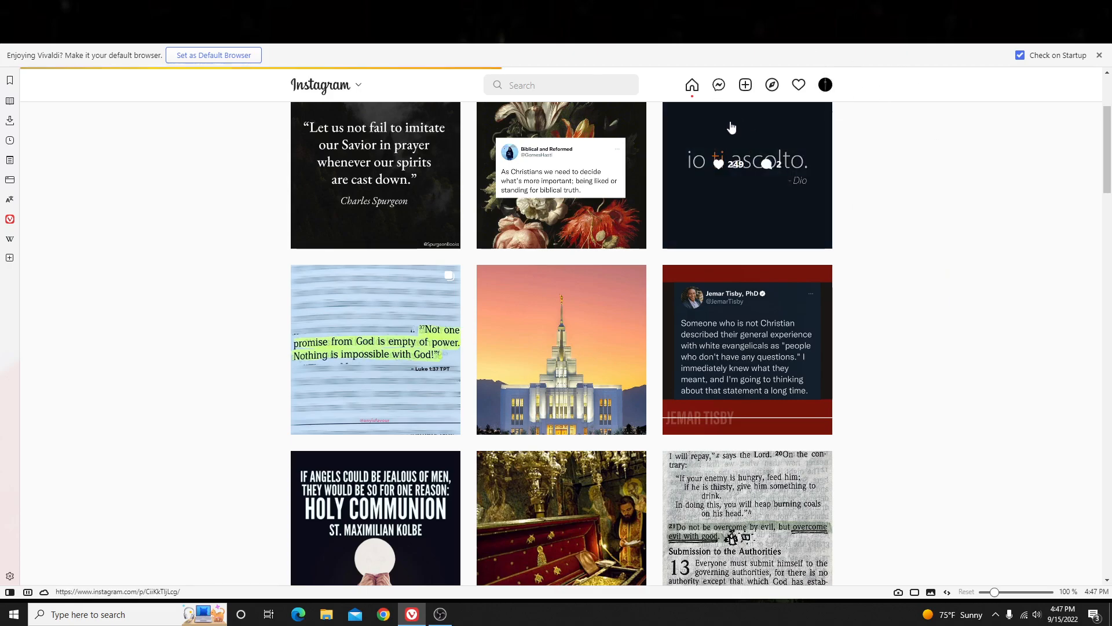
scroll("down", 3)
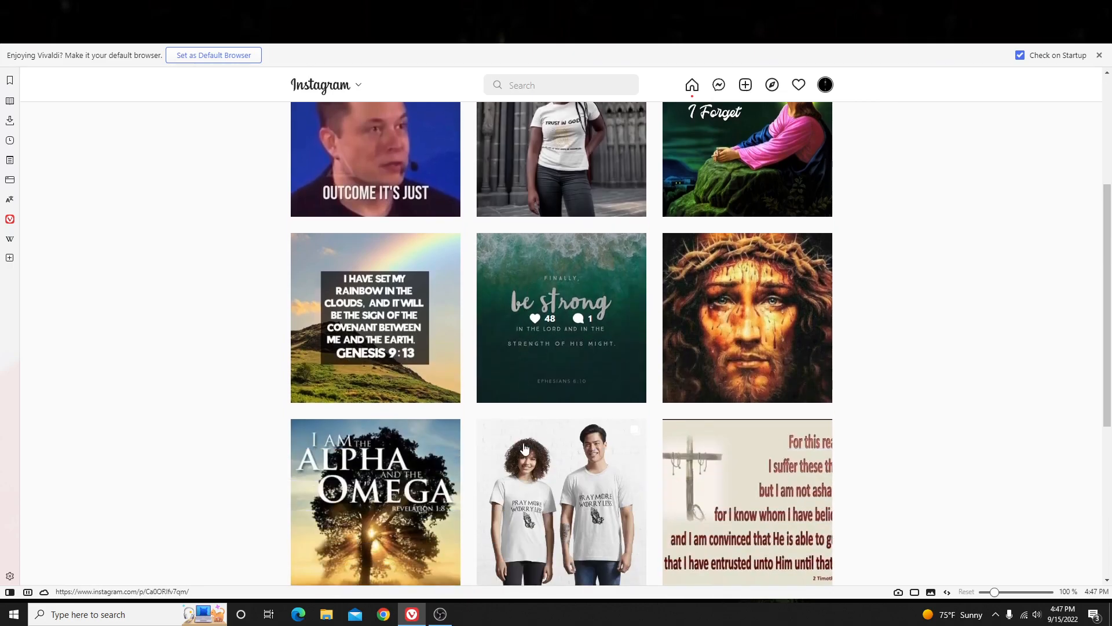
scroll("down", 3)
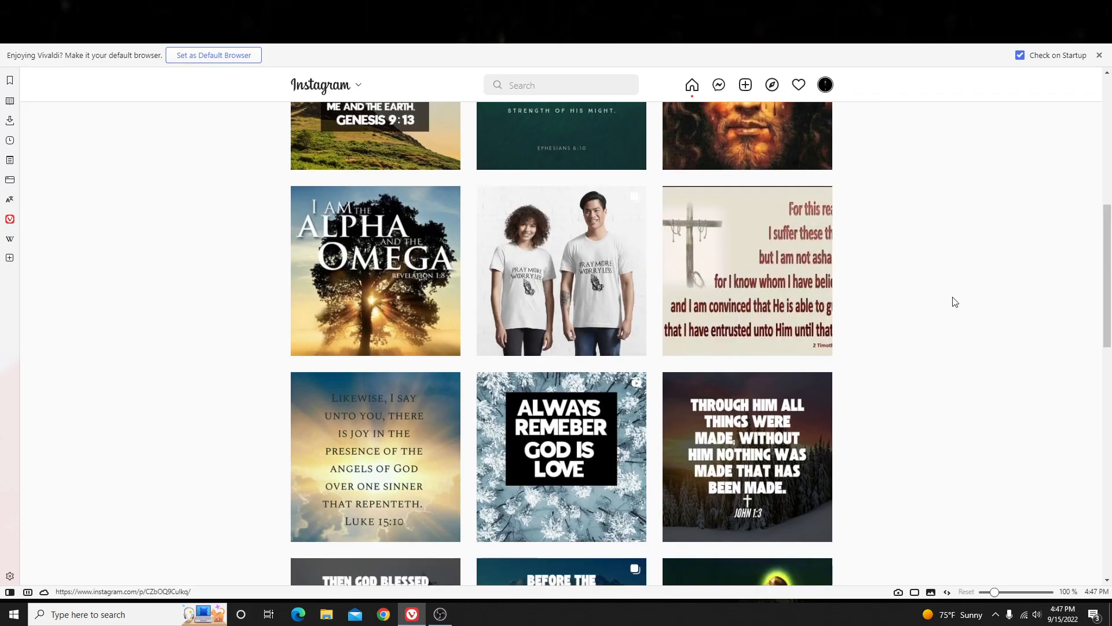
mouse_move(866, 234)
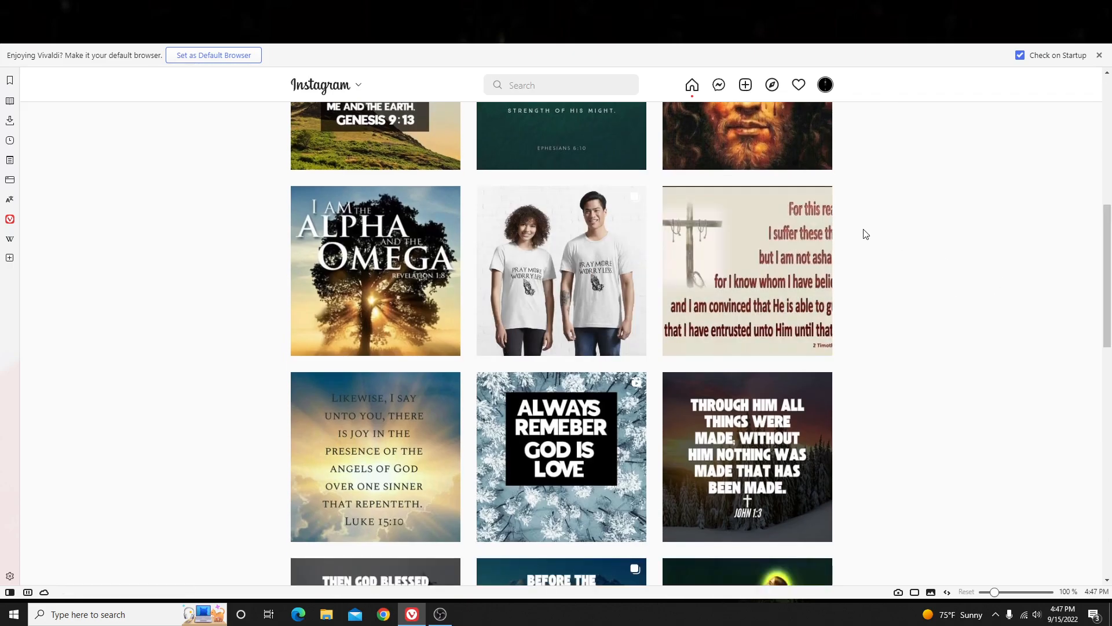
mouse_move(813, 221)
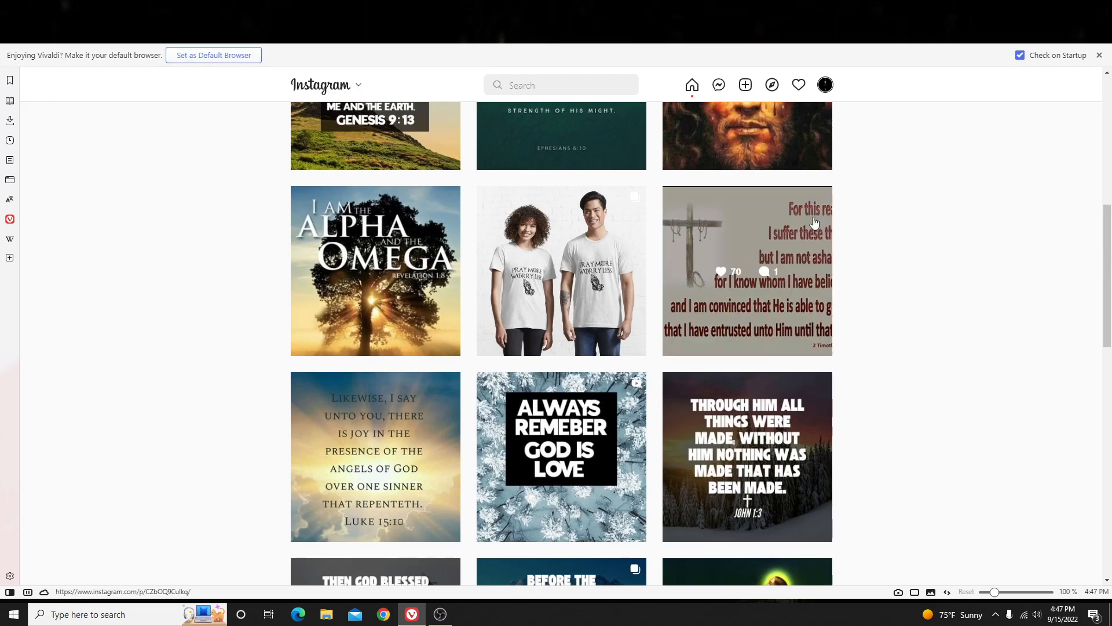
scroll("up", 3)
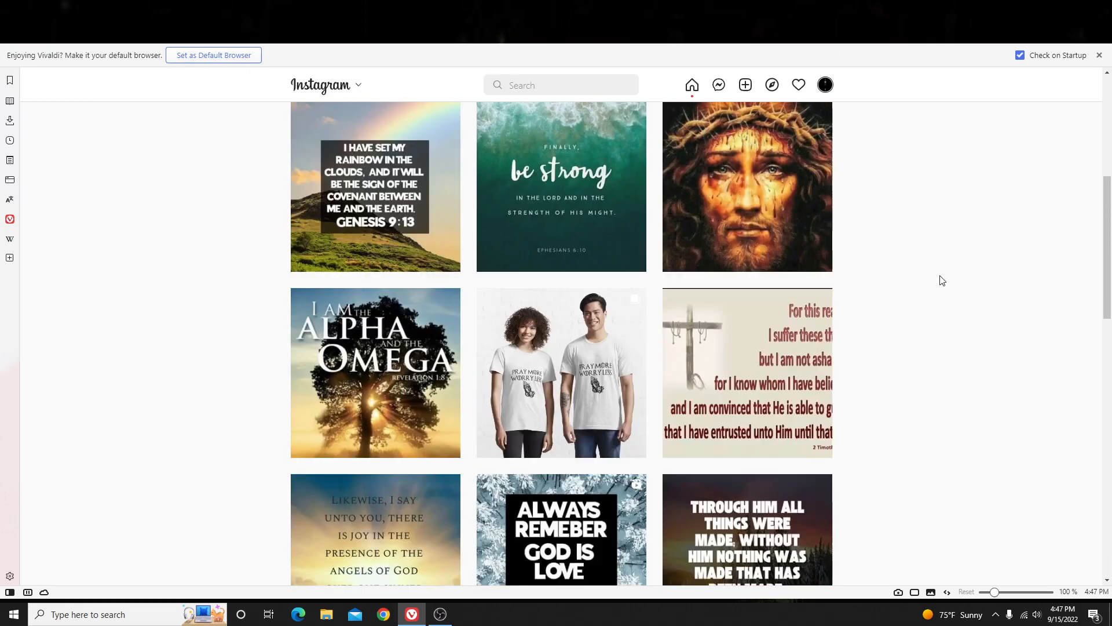
scroll("up", 3)
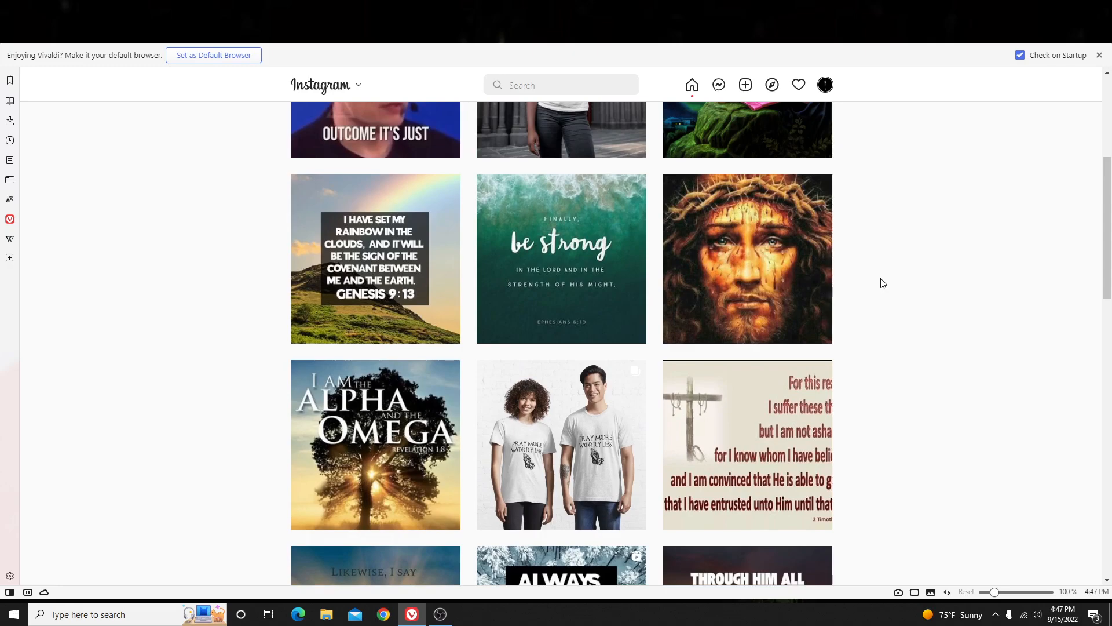
mouse_move(6, 67)
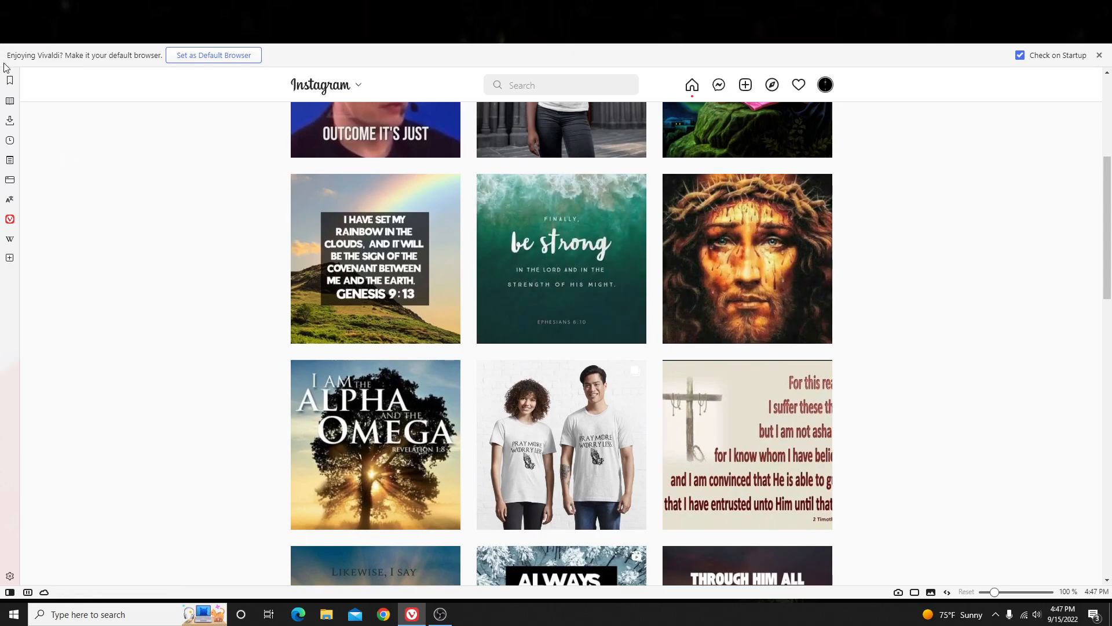
scroll("down", 3)
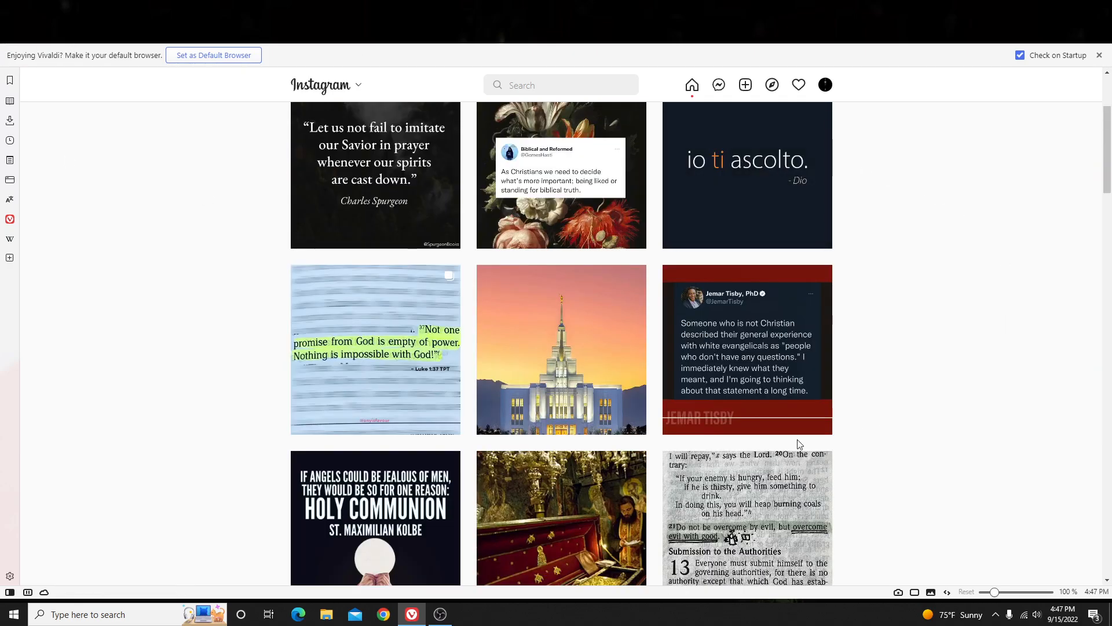
scroll("up", 3)
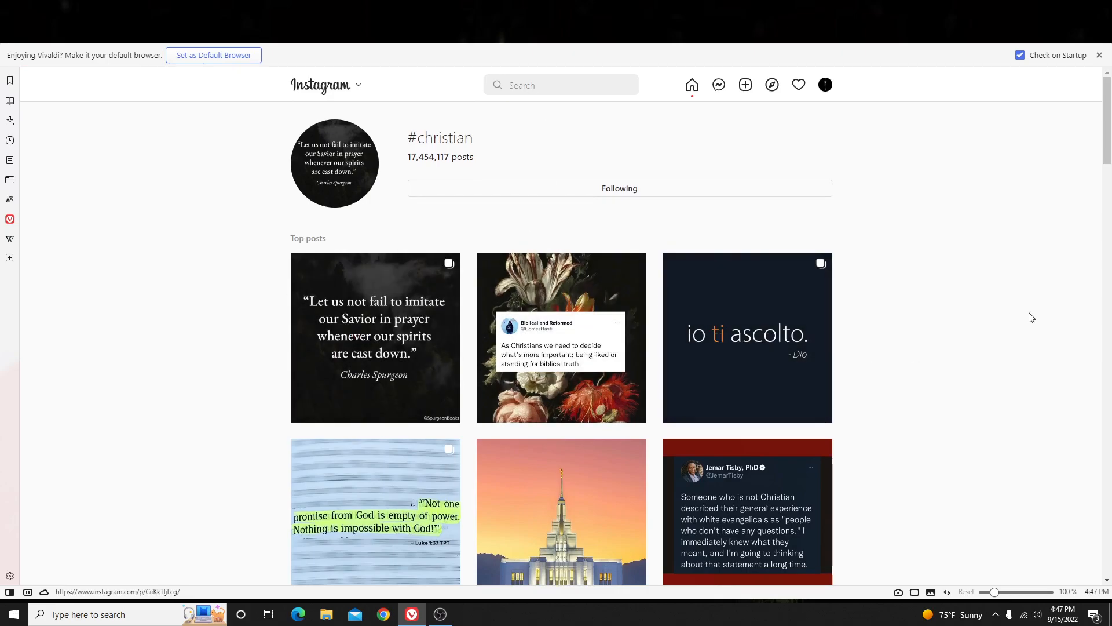
mouse_move(792, 575)
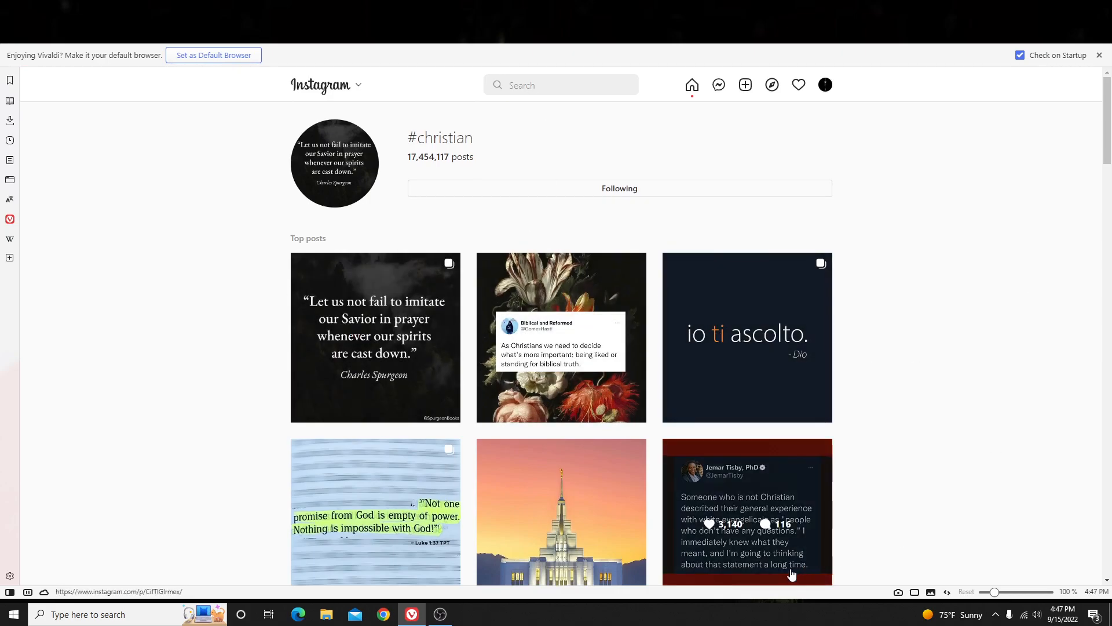
mouse_move(1055, 246)
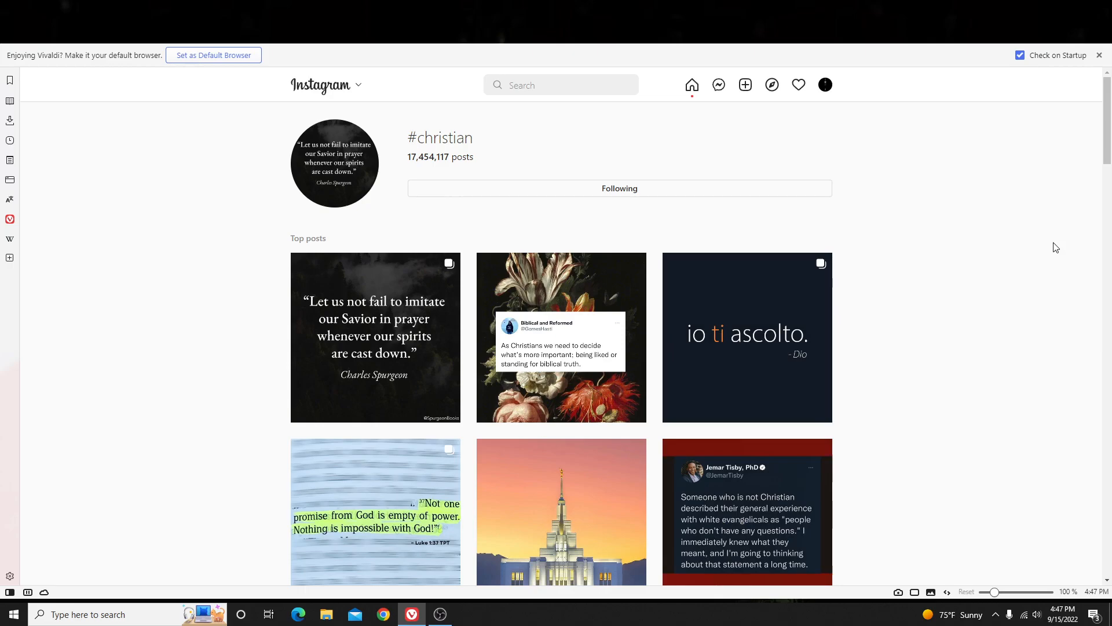
mouse_move(996, 284)
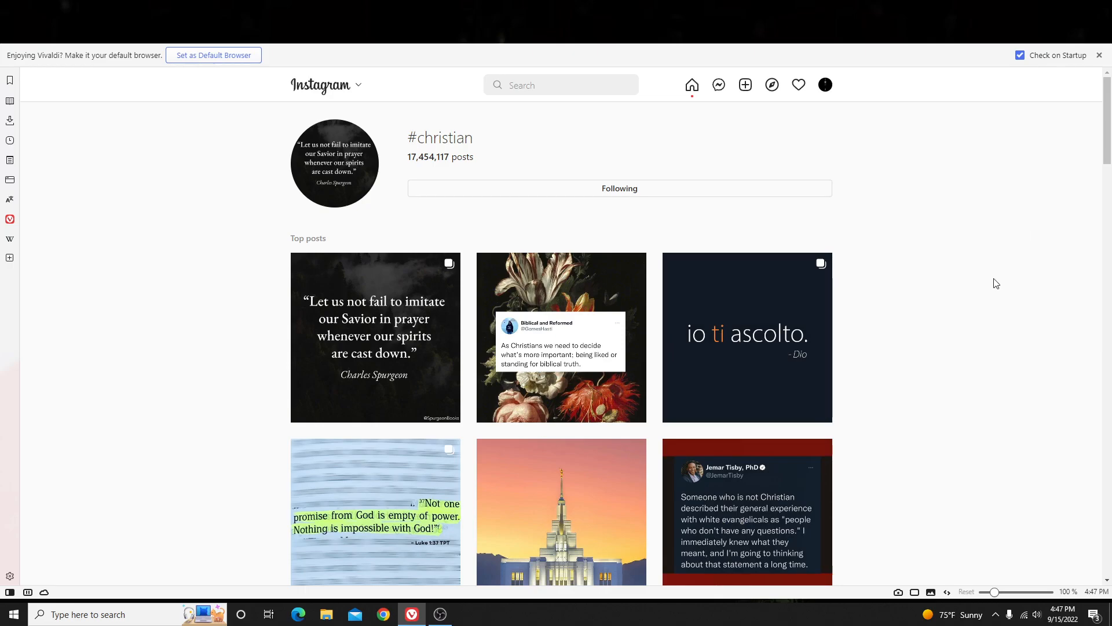
mouse_move(947, 288)
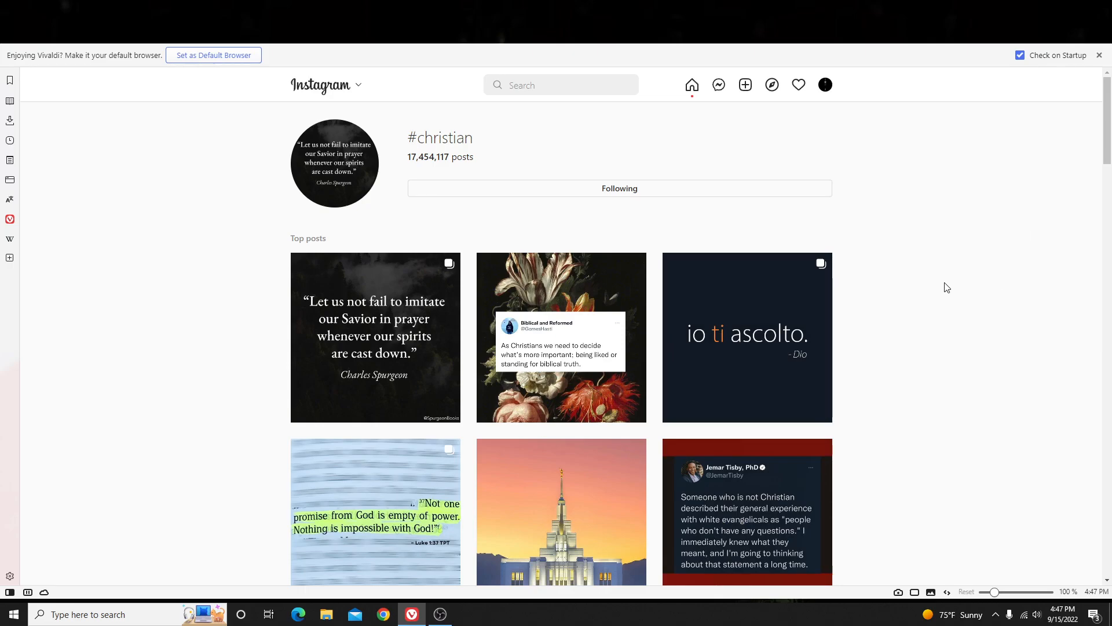
mouse_move(932, 283)
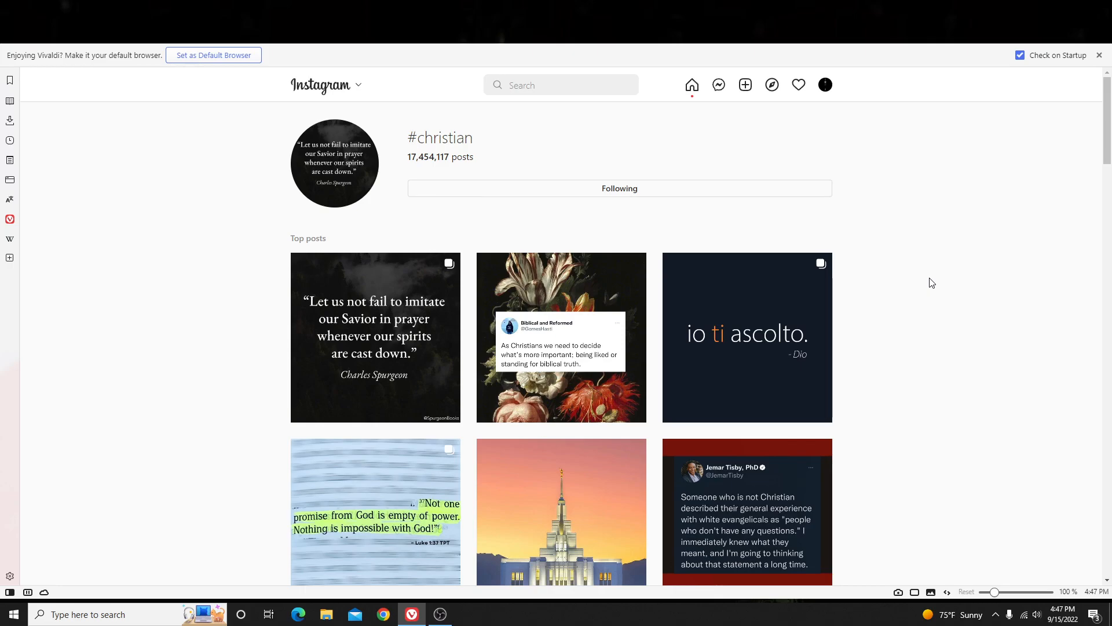
mouse_move(898, 271)
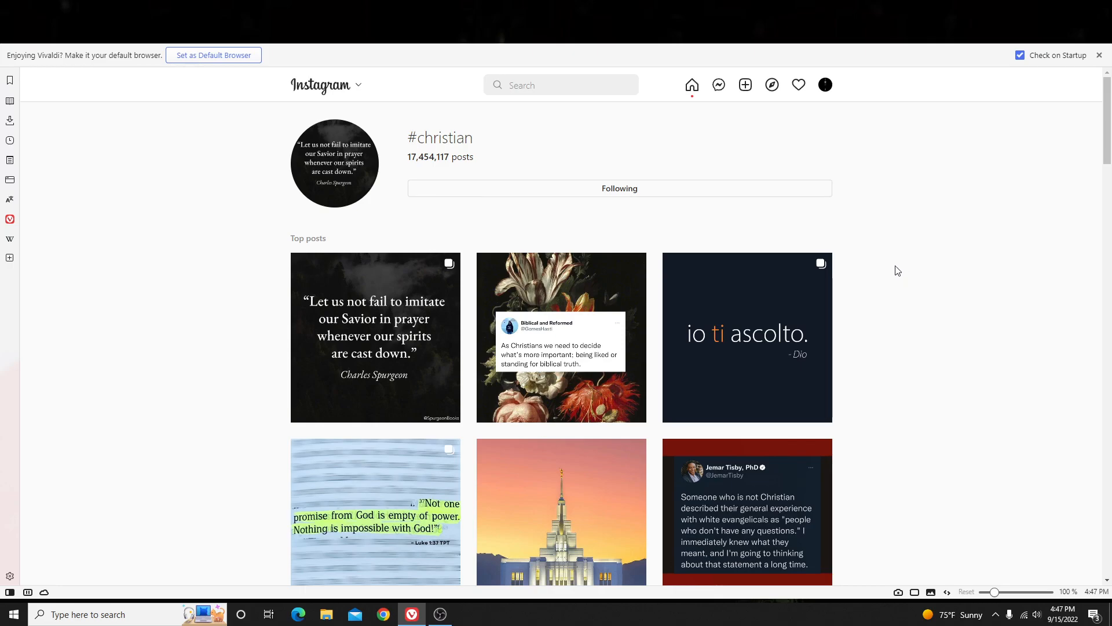
mouse_move(859, 280)
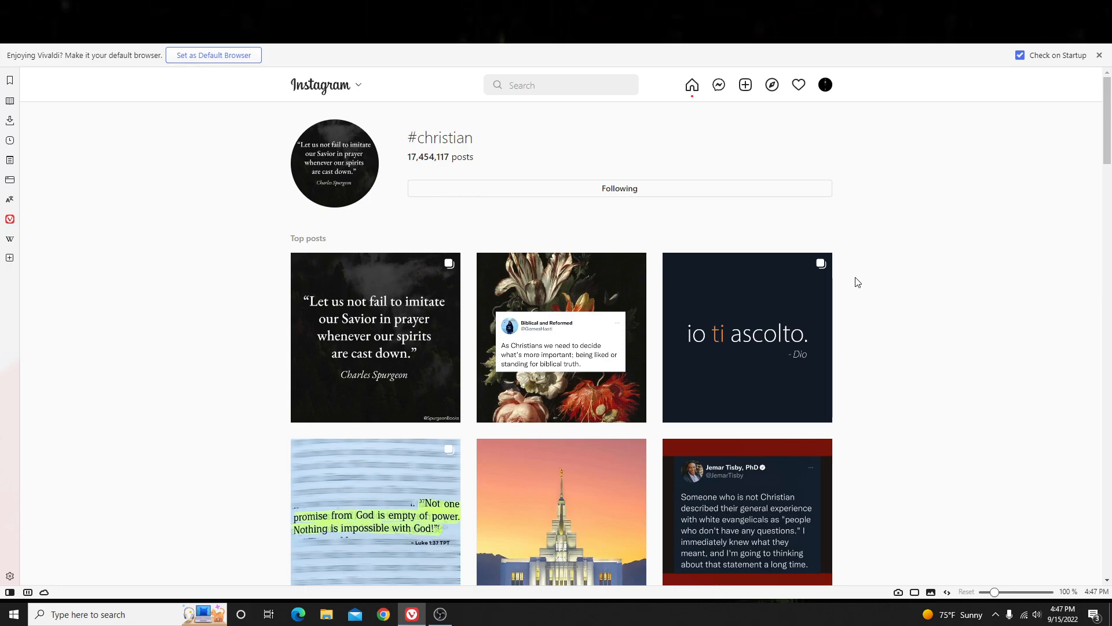
mouse_move(886, 530)
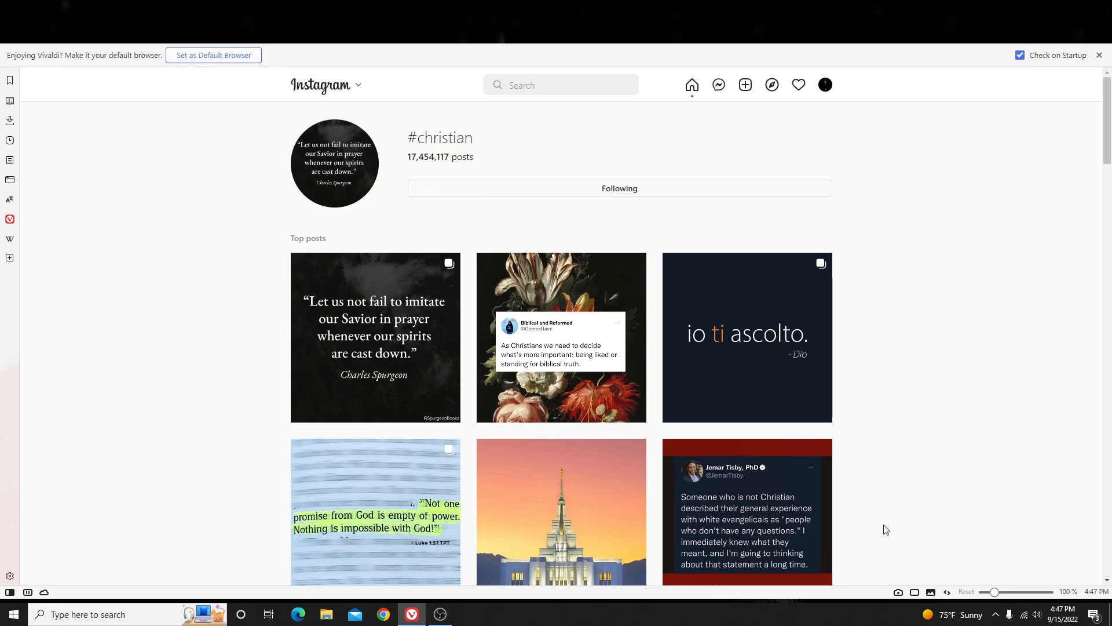
mouse_move(1091, 288)
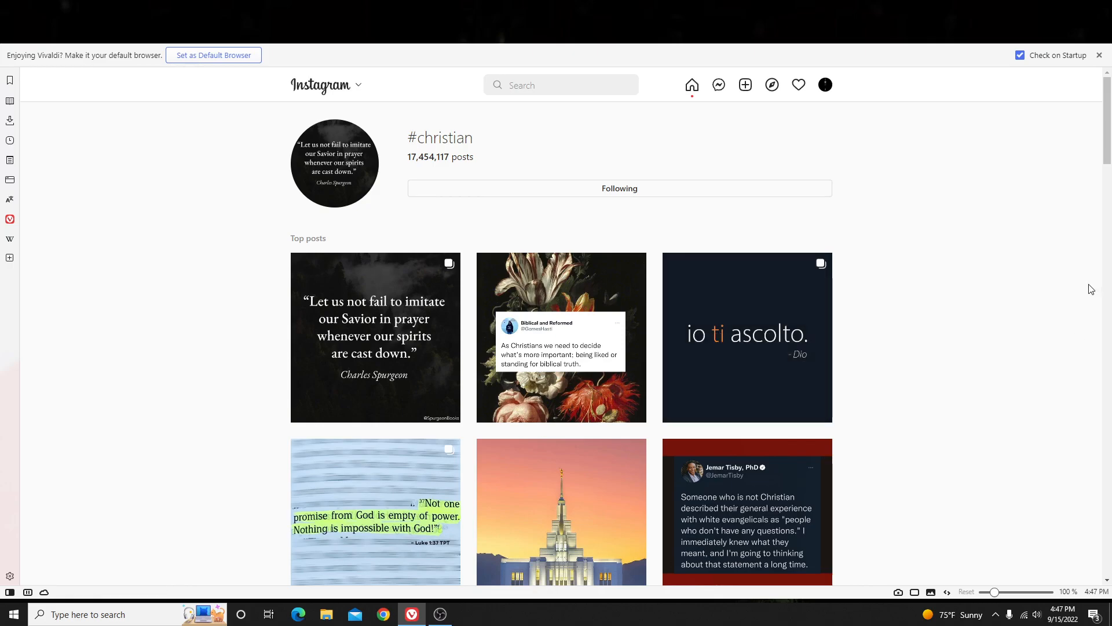
mouse_move(1024, 339)
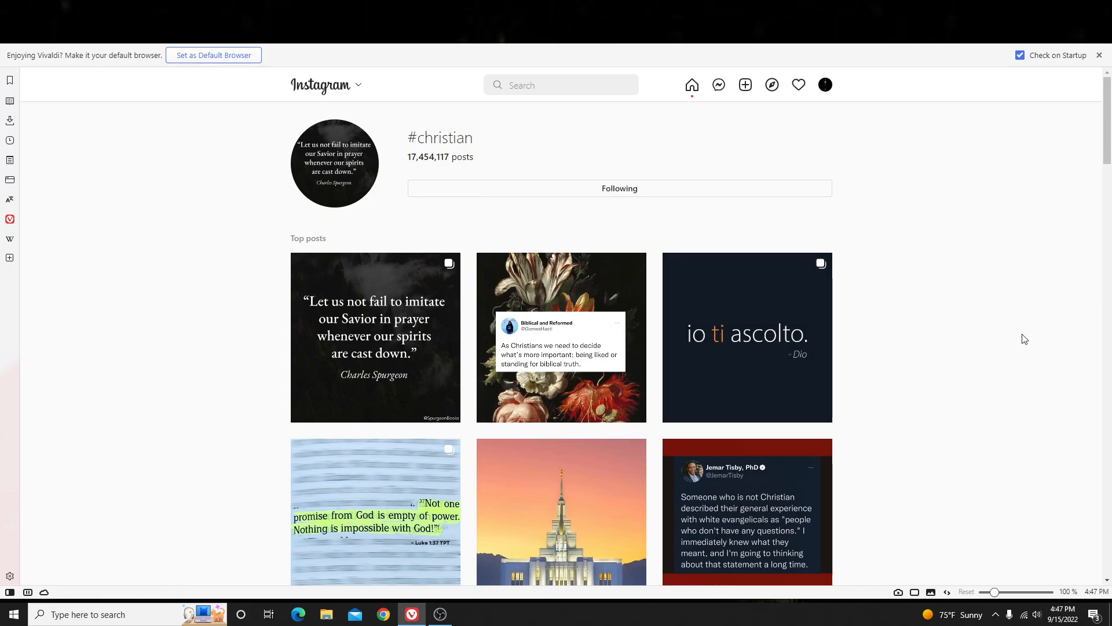
mouse_move(927, 302)
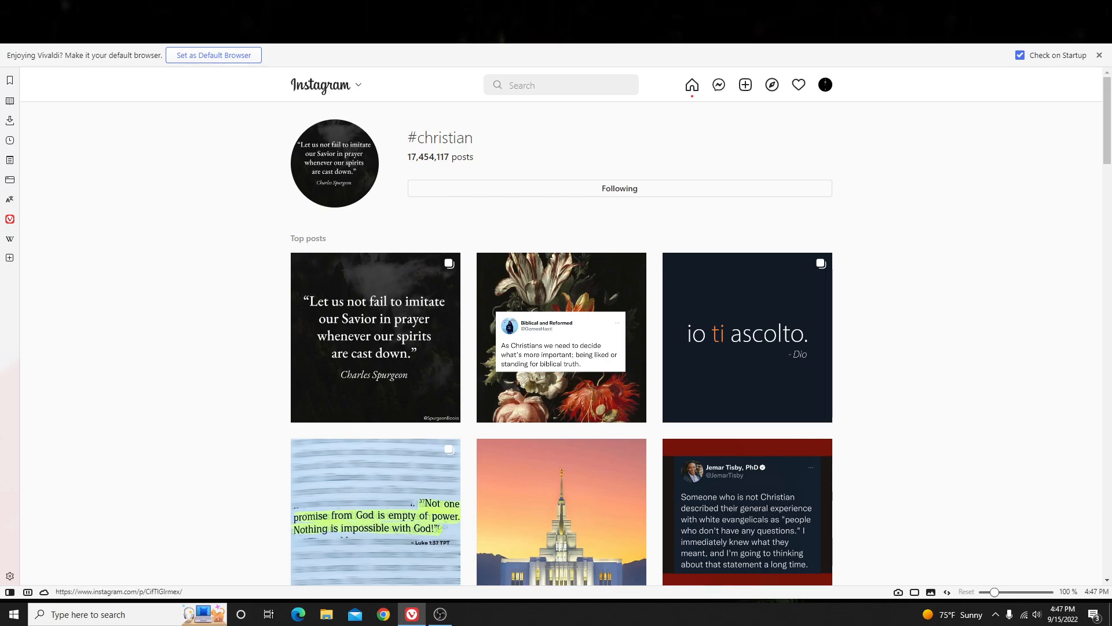
mouse_move(440, 614)
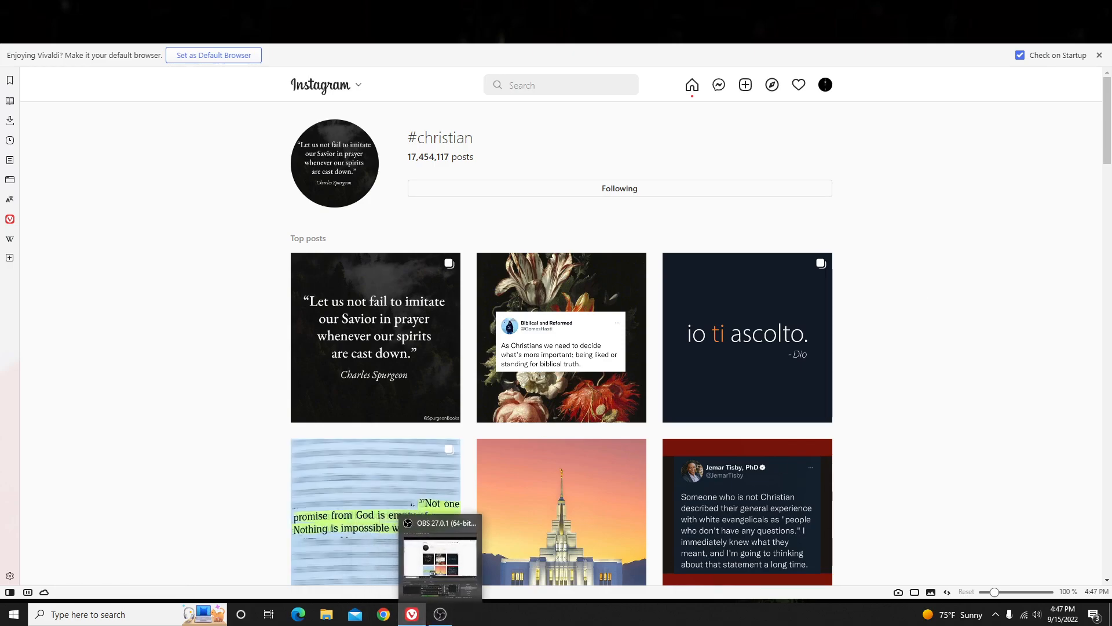
Bring the OBS recorder window to the front from the taskbar.
left_click(439, 559)
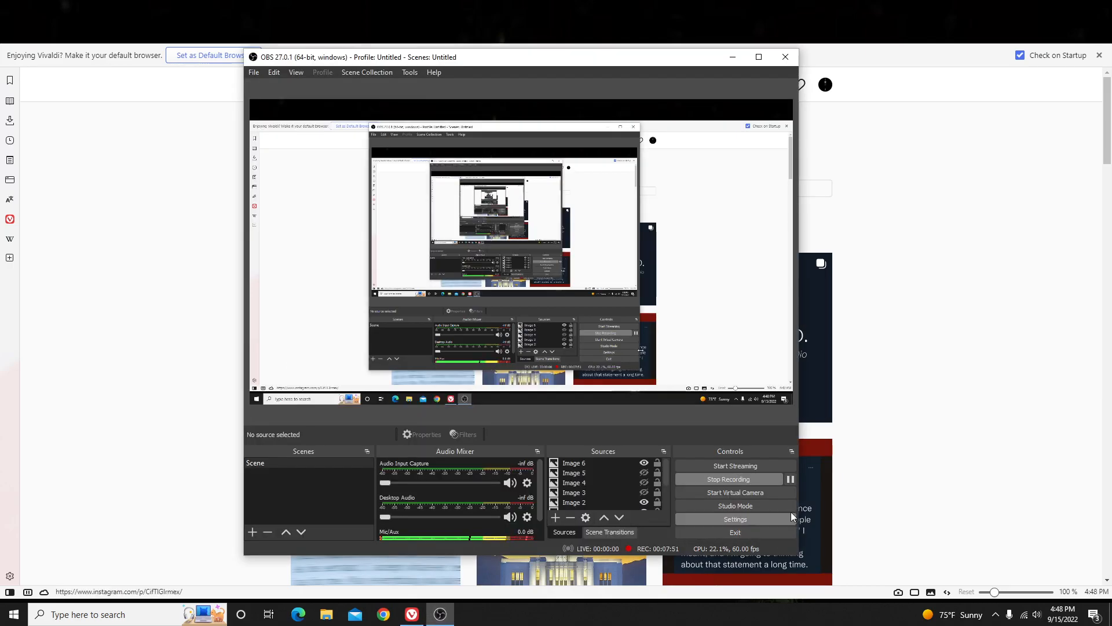